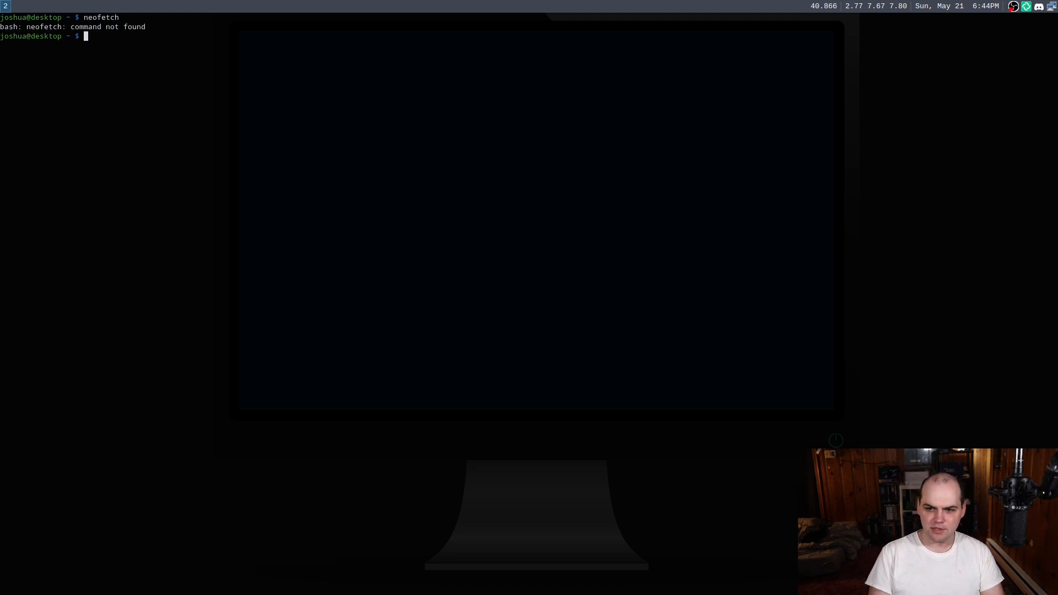
Install neofetch with sudo emerge -a, rerunning after the failed doas password and confirming the merge.
type("sudo emerge -a neofe")
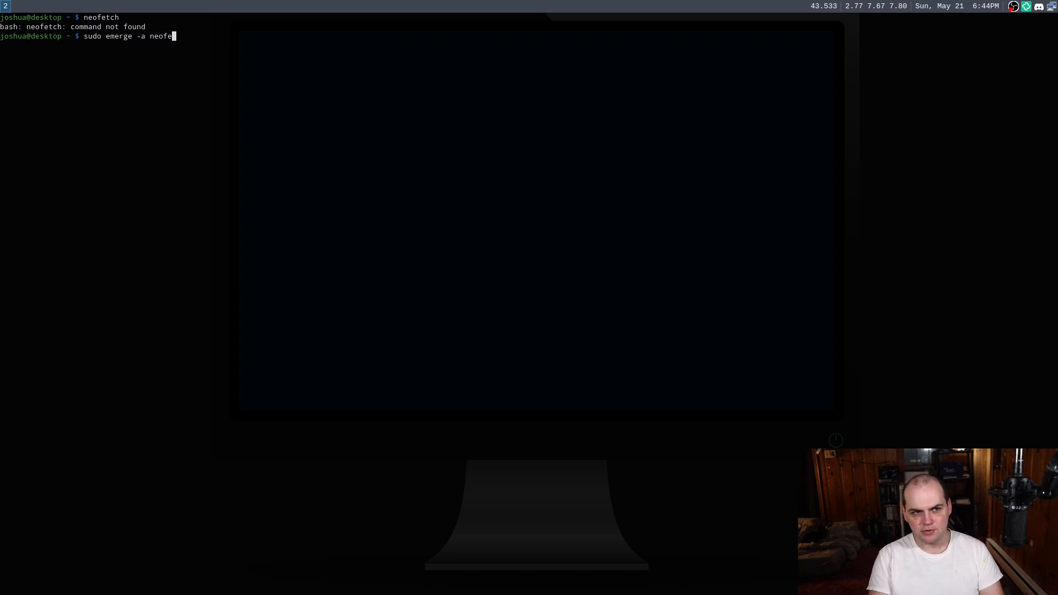
key("Return")
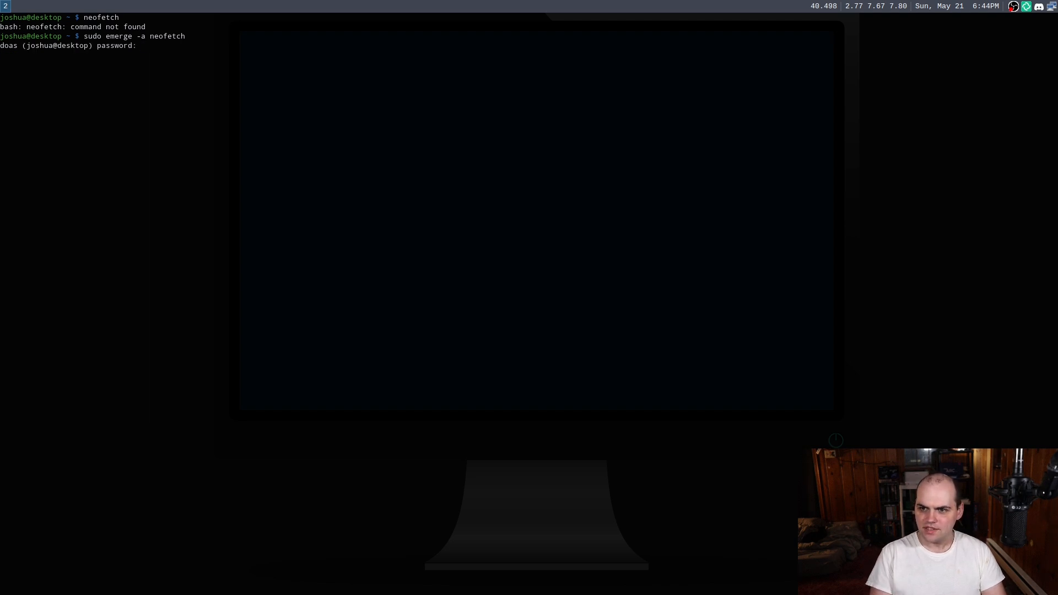
key("Return")
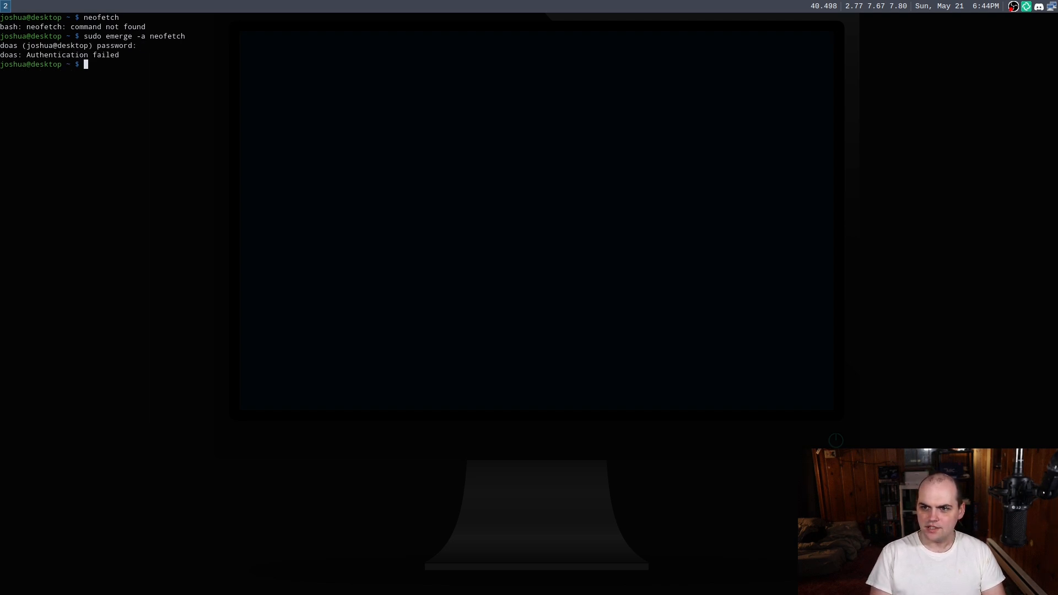
key("Return")
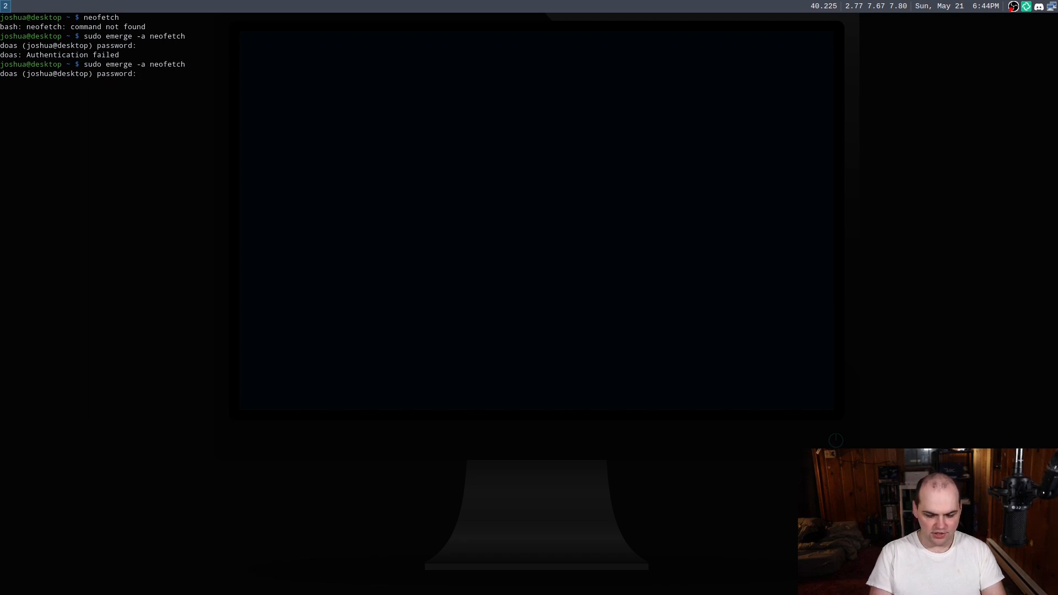
key("Return")
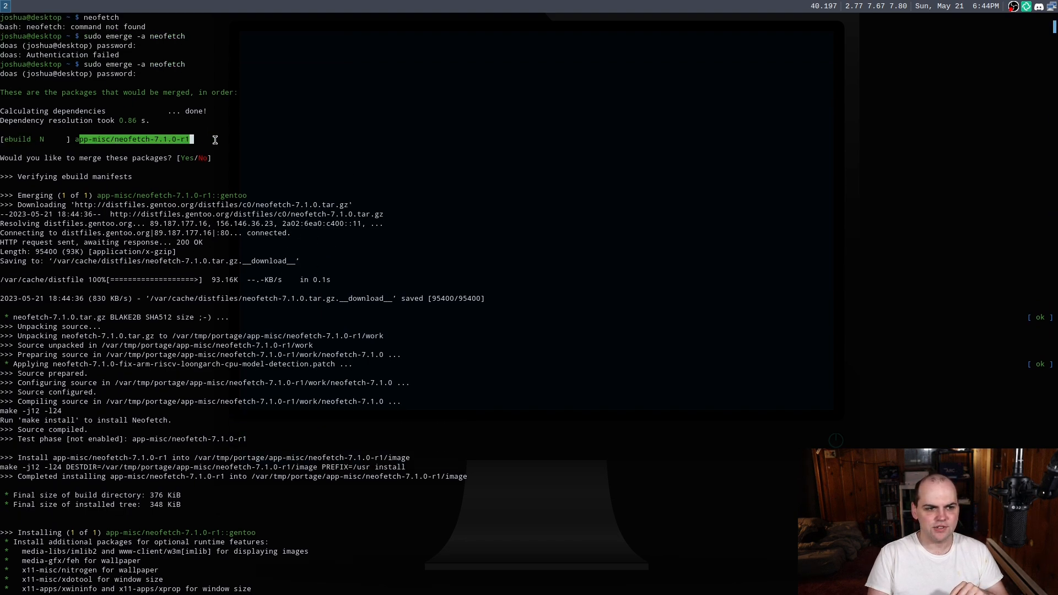
scroll("down", 3)
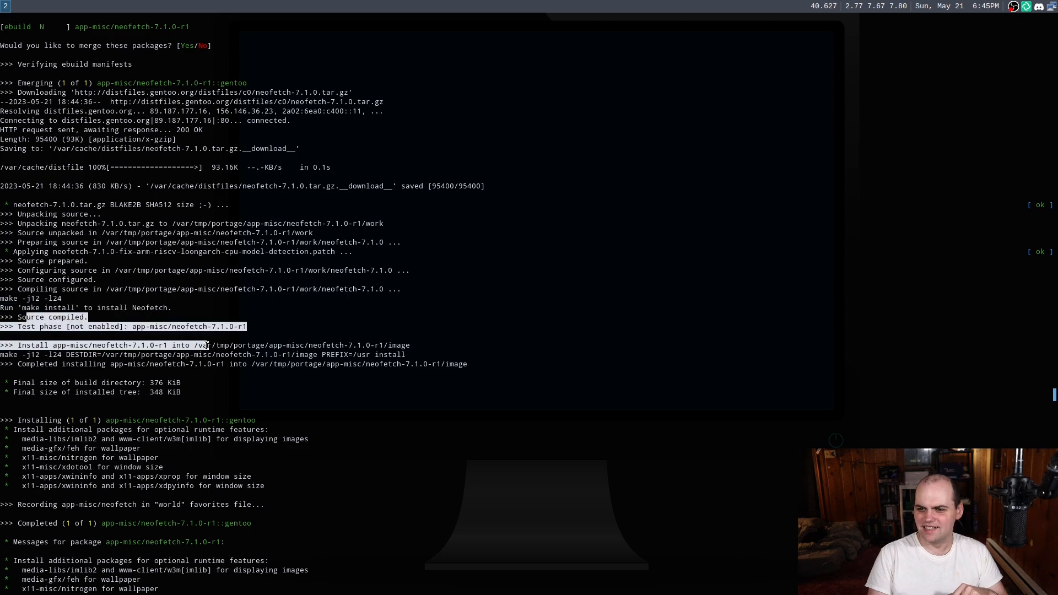
scroll("down", 3)
type("tree")
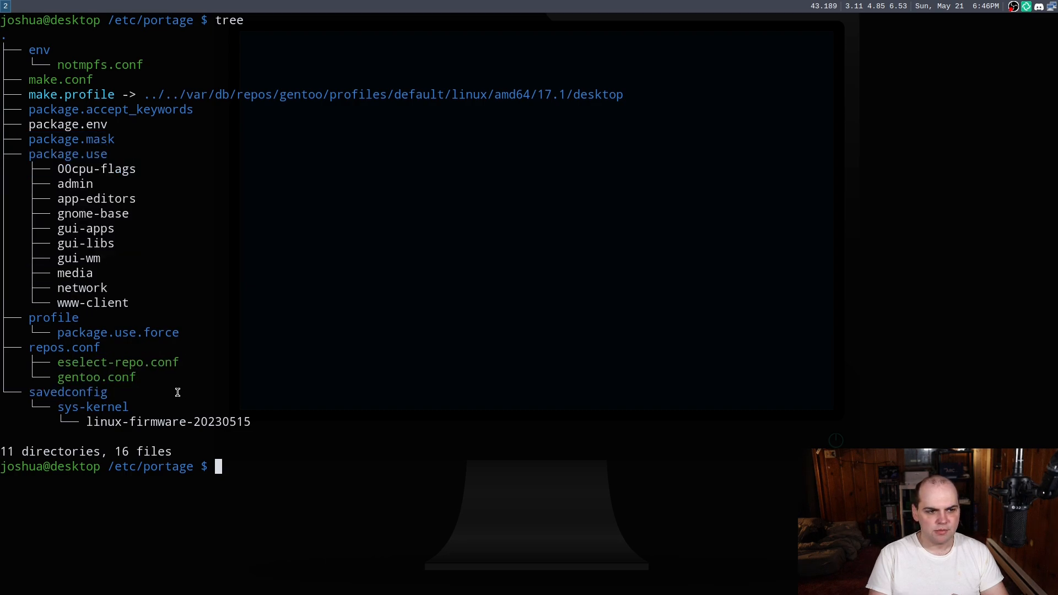
Highlight the sys-kernel saved config entry in the /etc/portage tree listing.
double_click(93, 406)
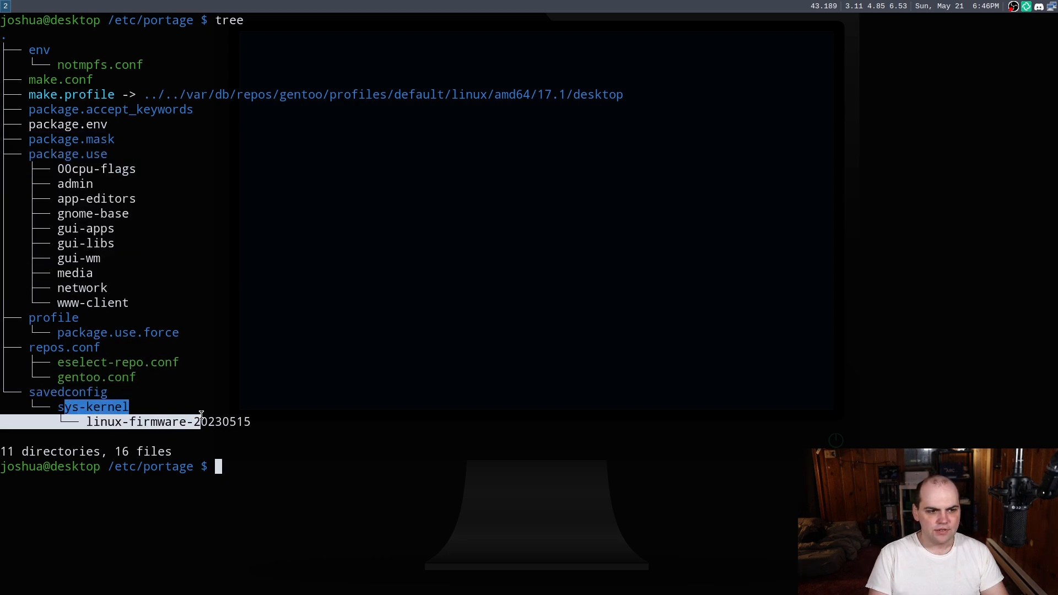
mouse_move(286, 291)
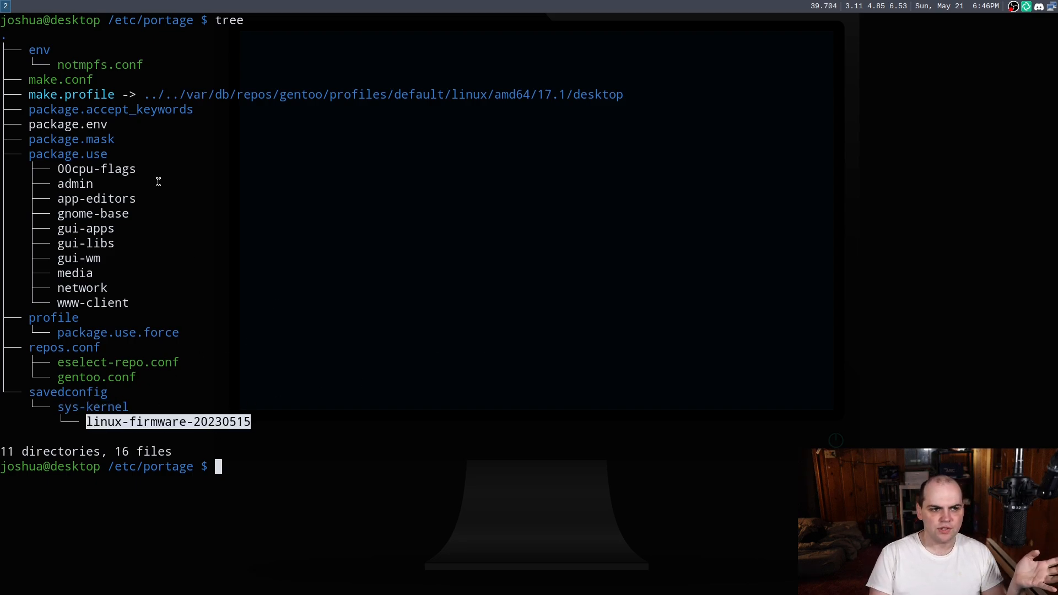
mouse_move(82, 114)
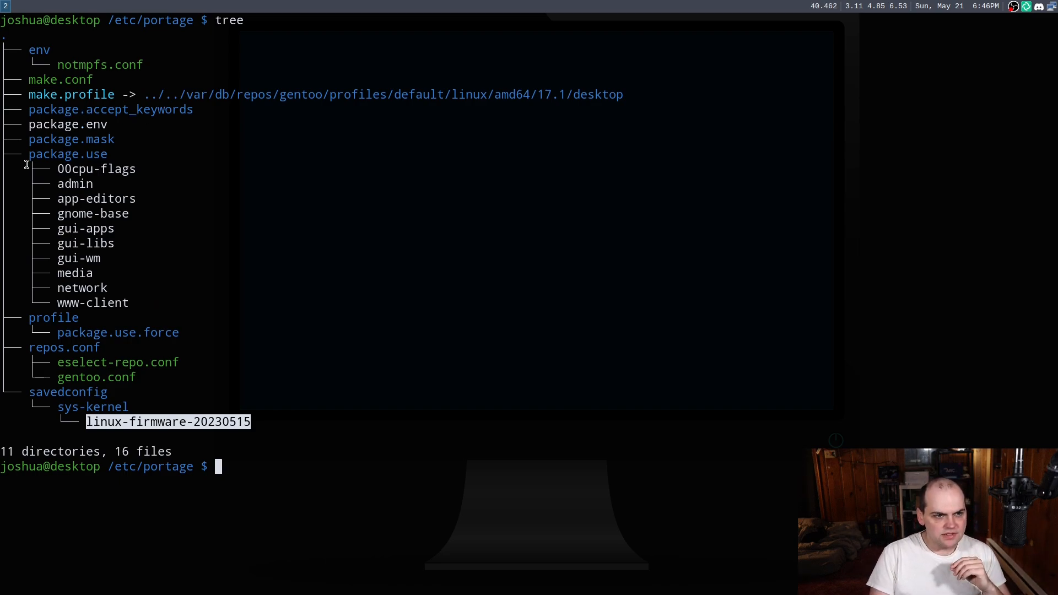
mouse_move(157, 252)
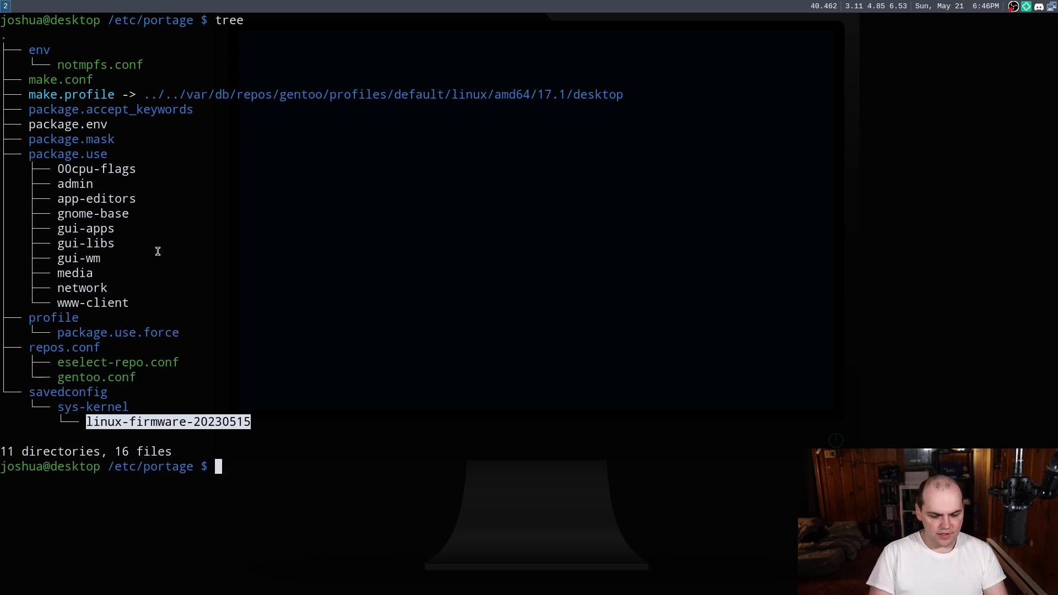
Print package.use/www-client and highlight its firefox hwaccel lto line.
type("cat p")
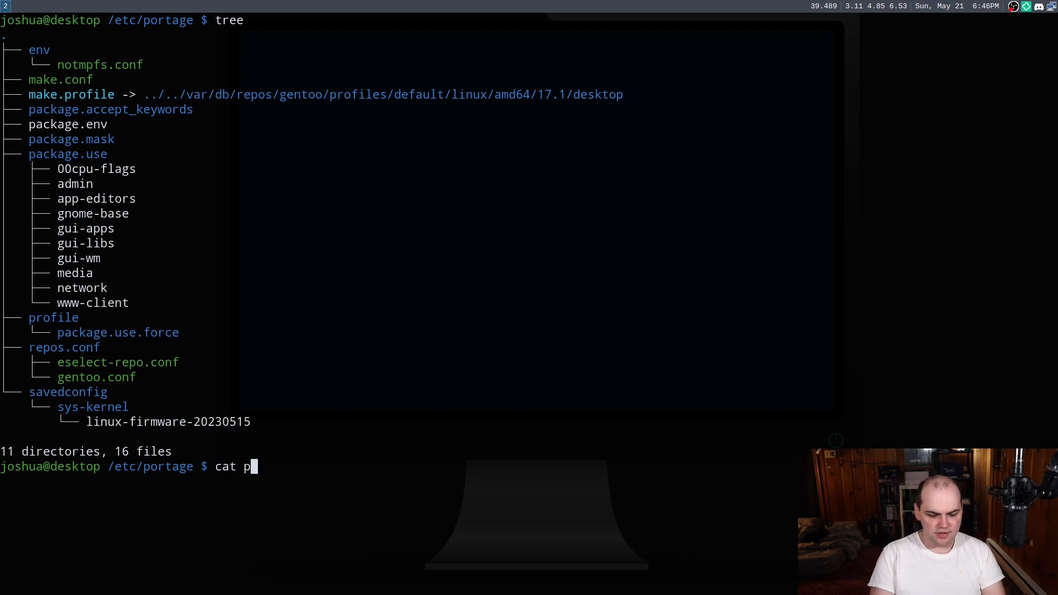
type("ackage.use/")
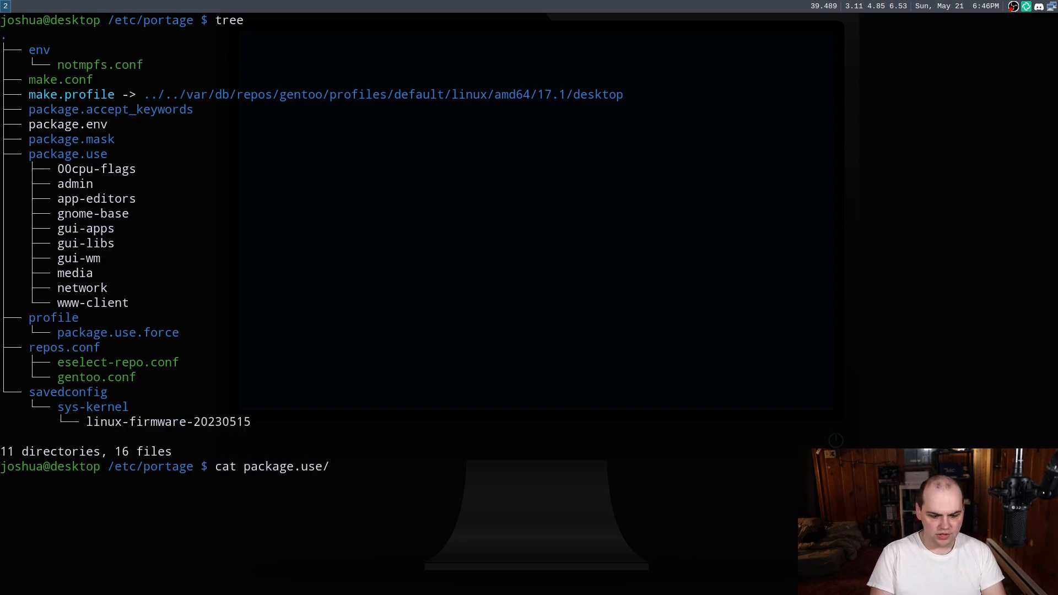
type("www-client")
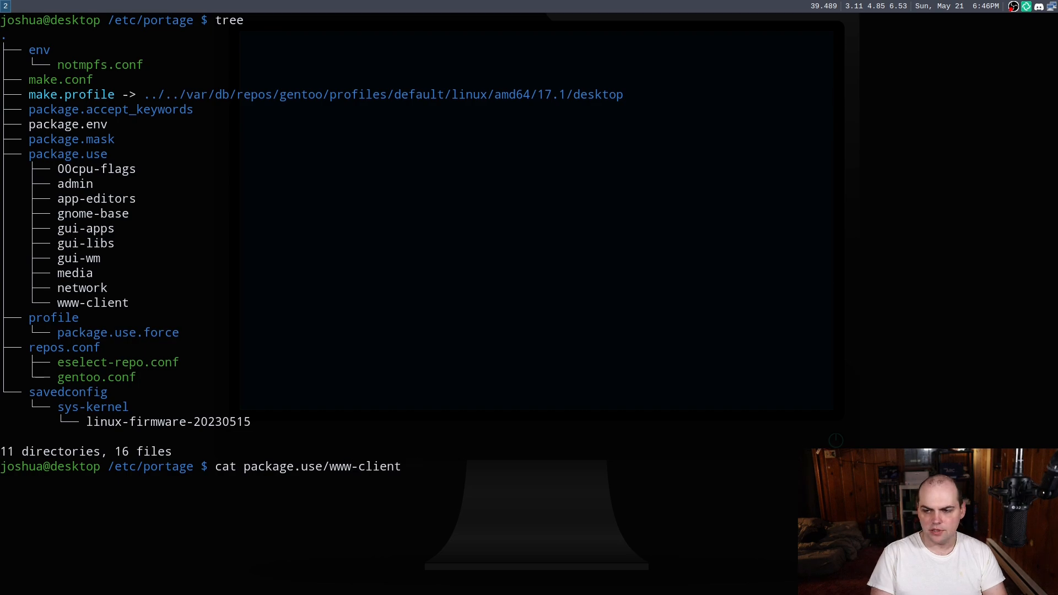
key("Return")
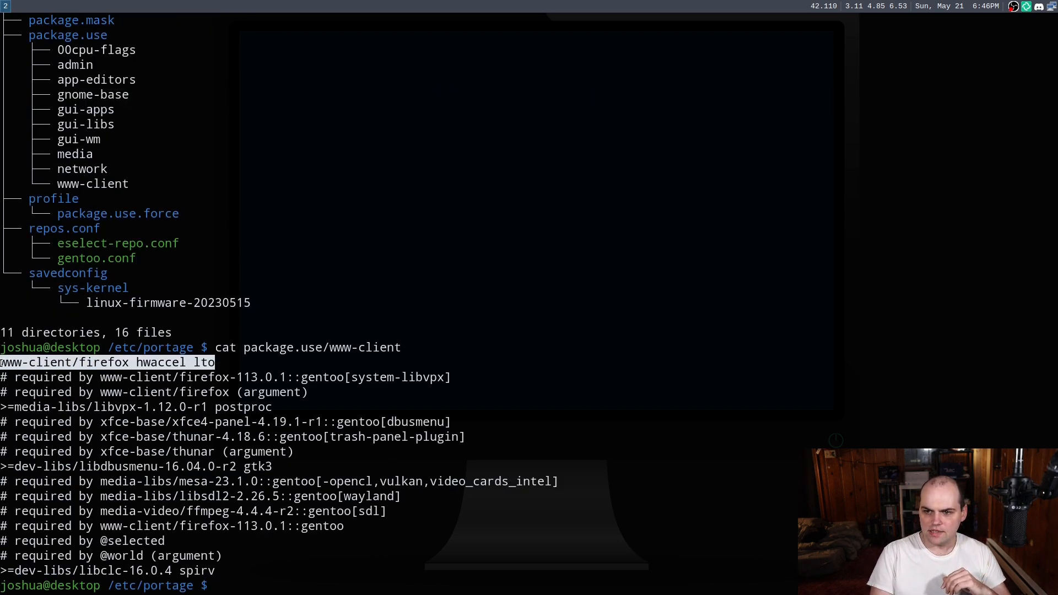
double_click(160, 363)
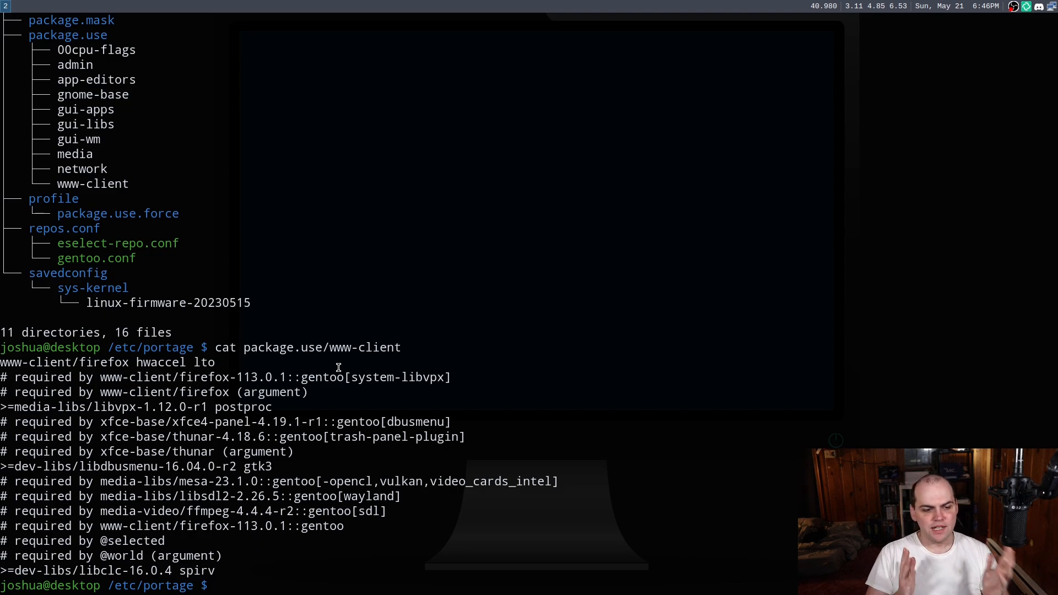
type("equery")
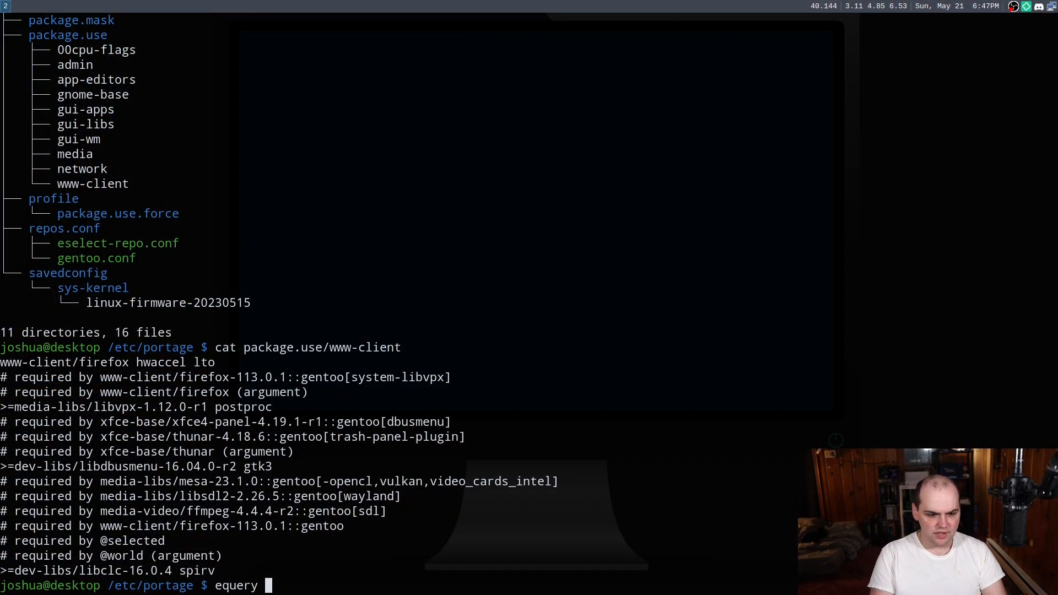
Run equery uses www-client/firefox and scroll through Firefox 113.0.1's USE flag list.
type("us")
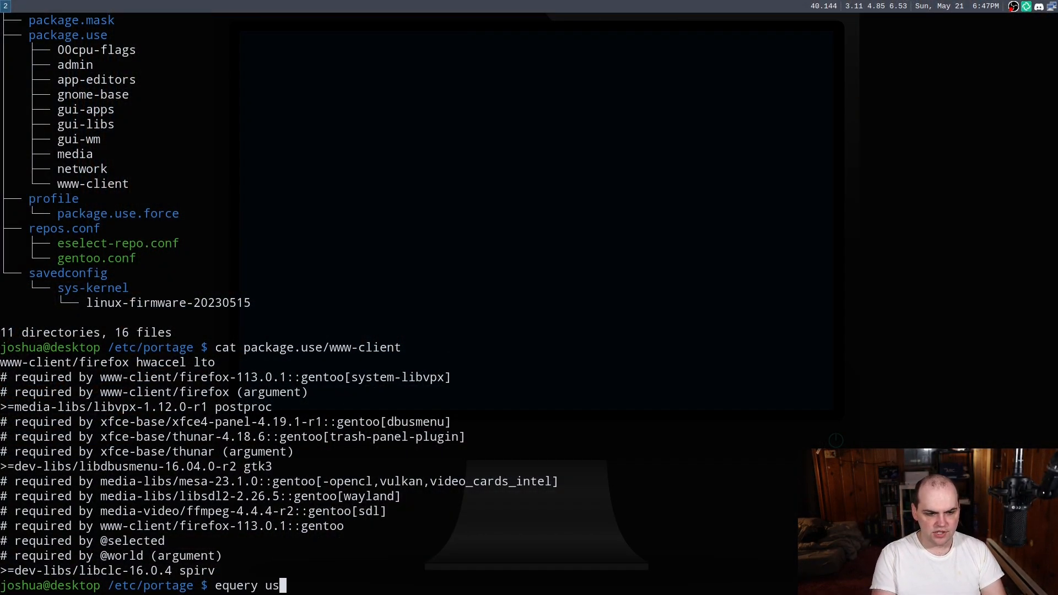
type("es www")
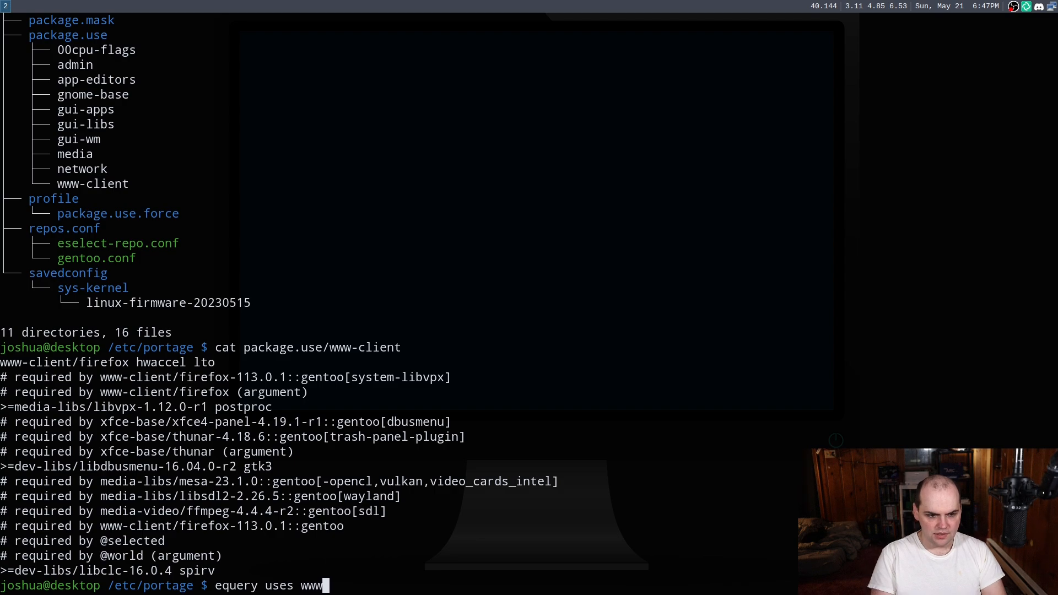
type("-client/fi")
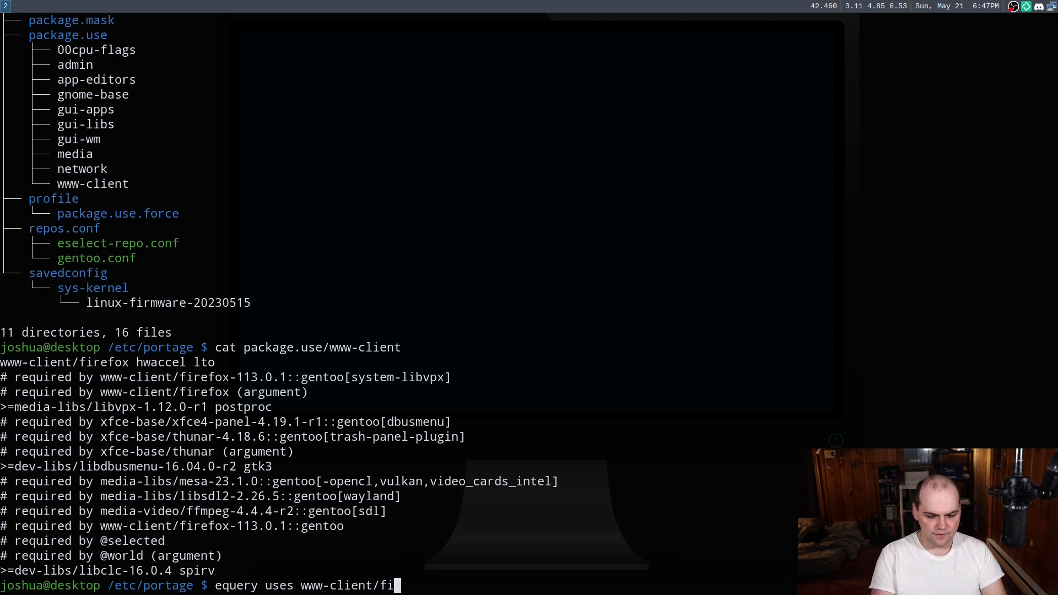
key("Return")
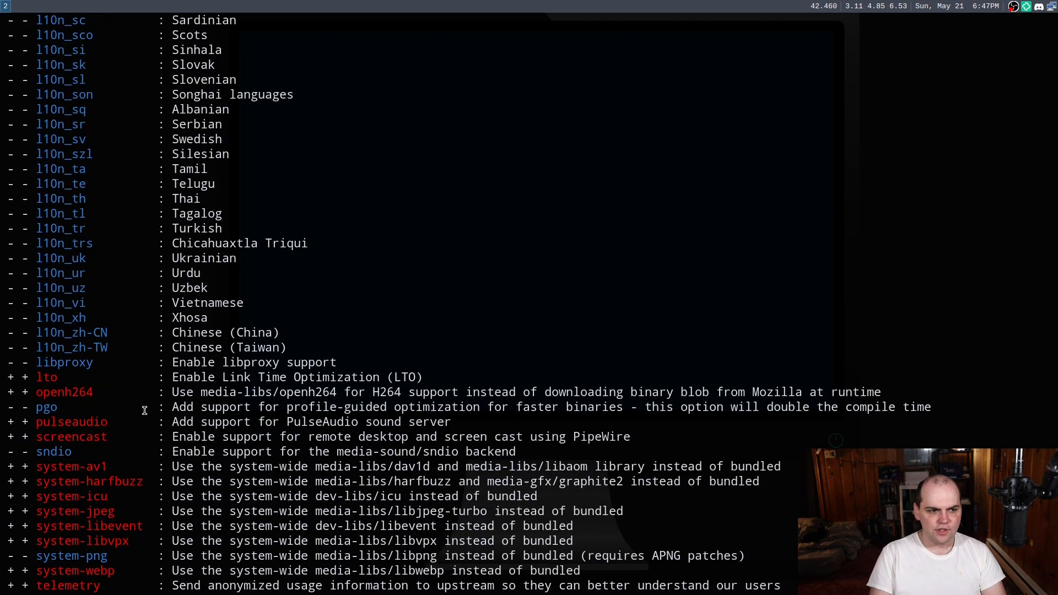
scroll("up", 3)
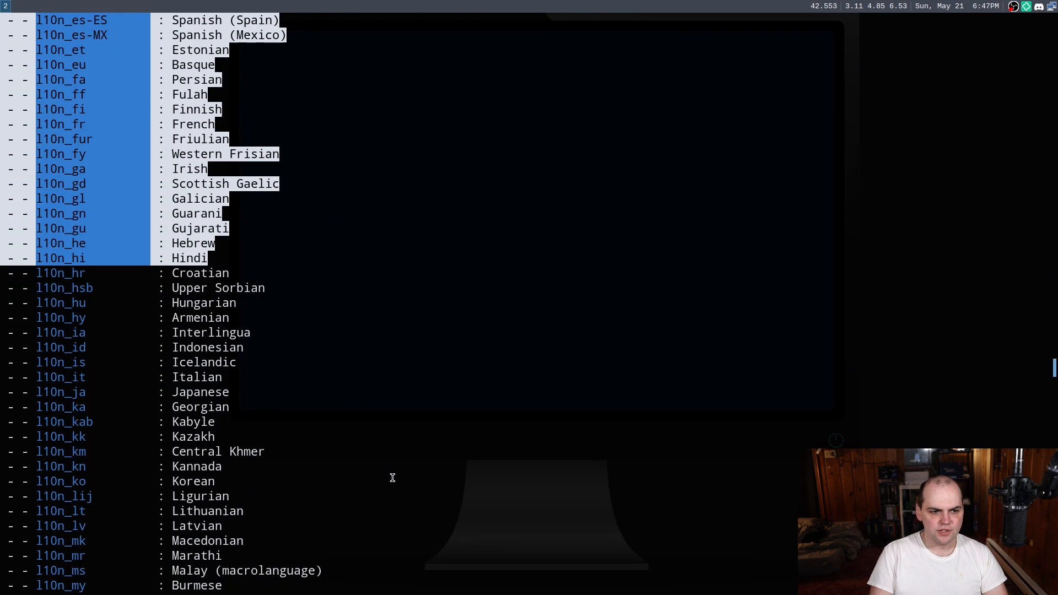
scroll("down", 3)
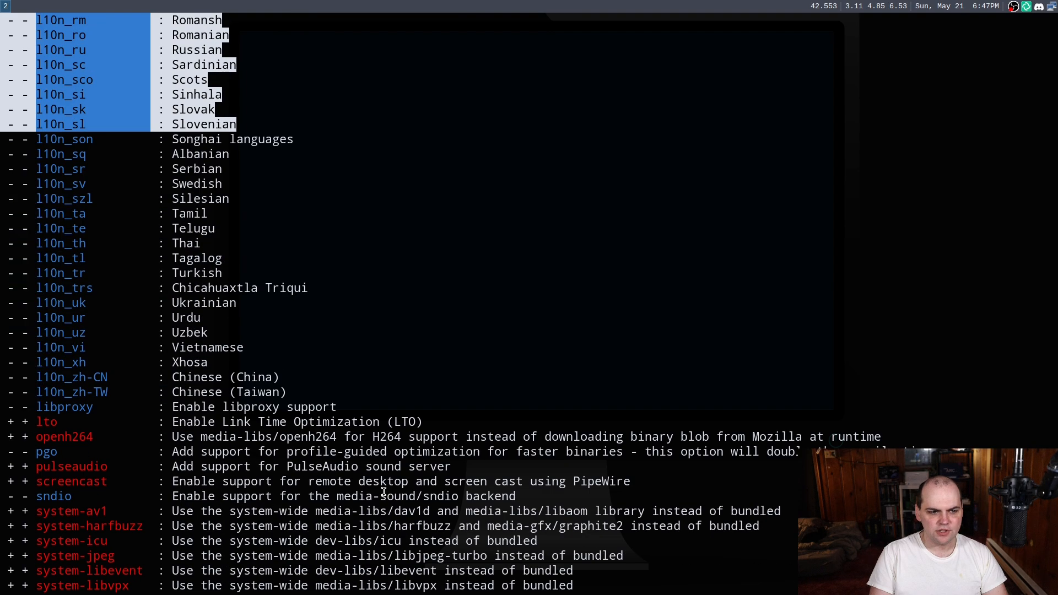
scroll("up", 3)
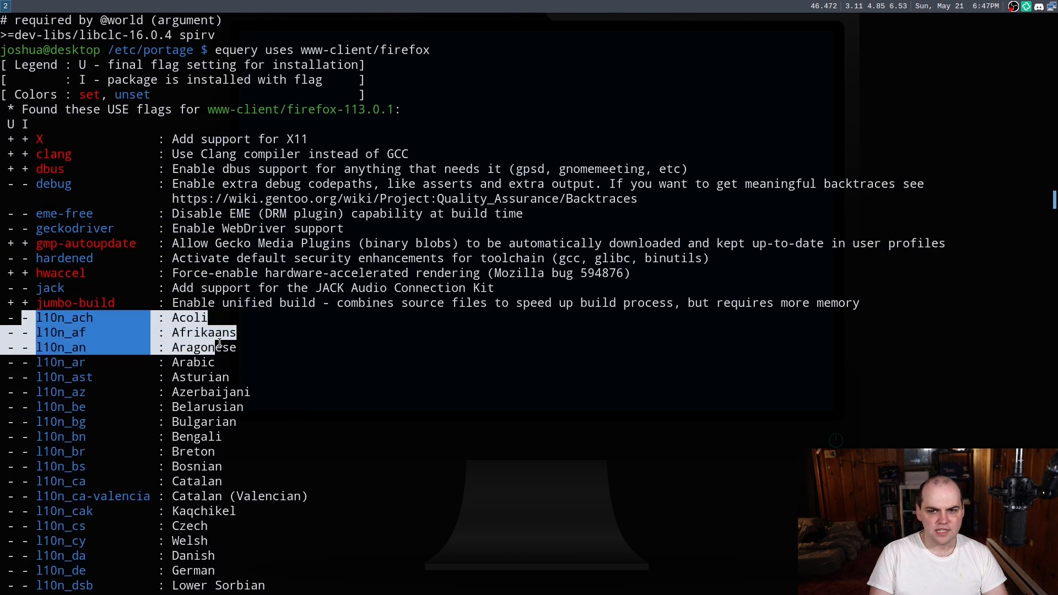
mouse_move(106, 294)
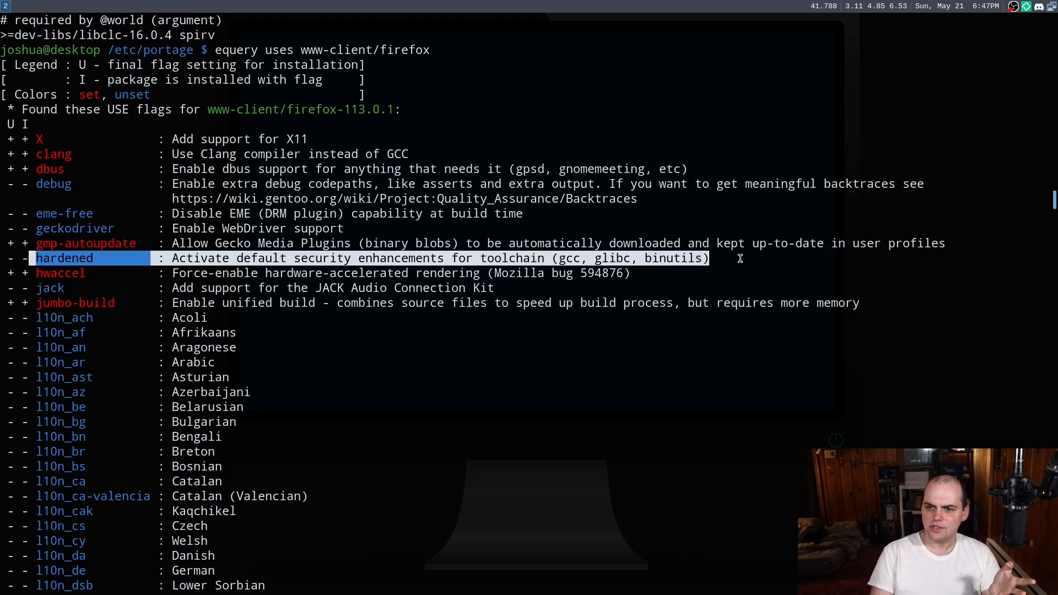
mouse_move(661, 299)
type("equery uses media-video/obs-studio")
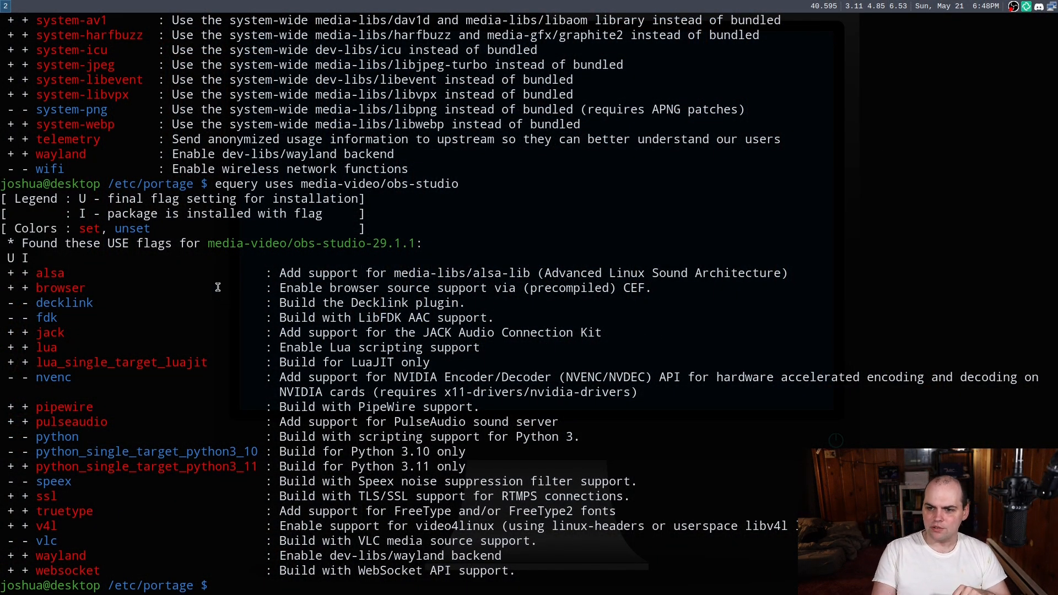
double_click(312, 243)
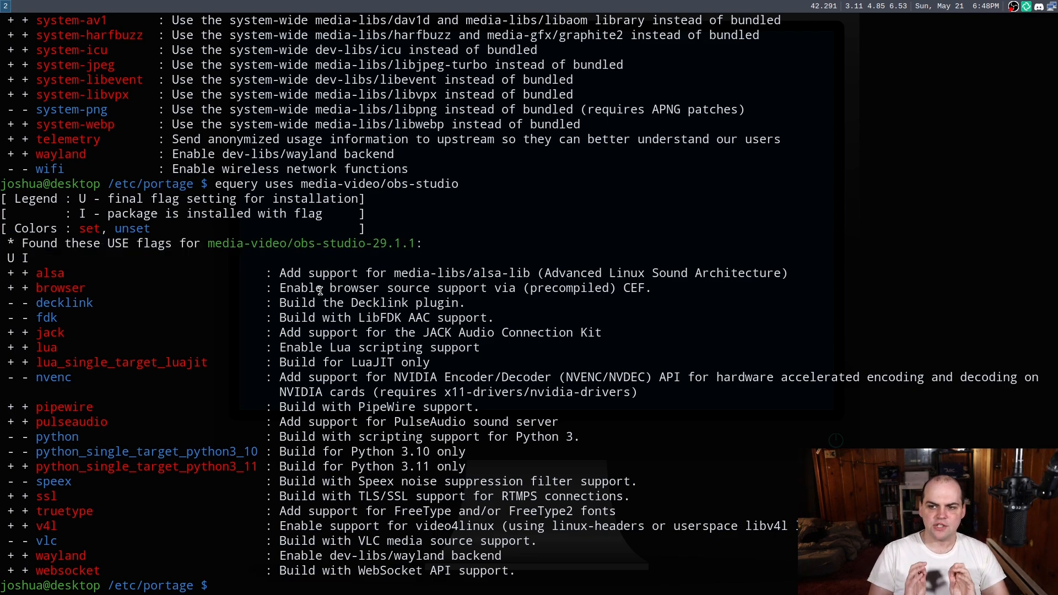
double_click(64, 302)
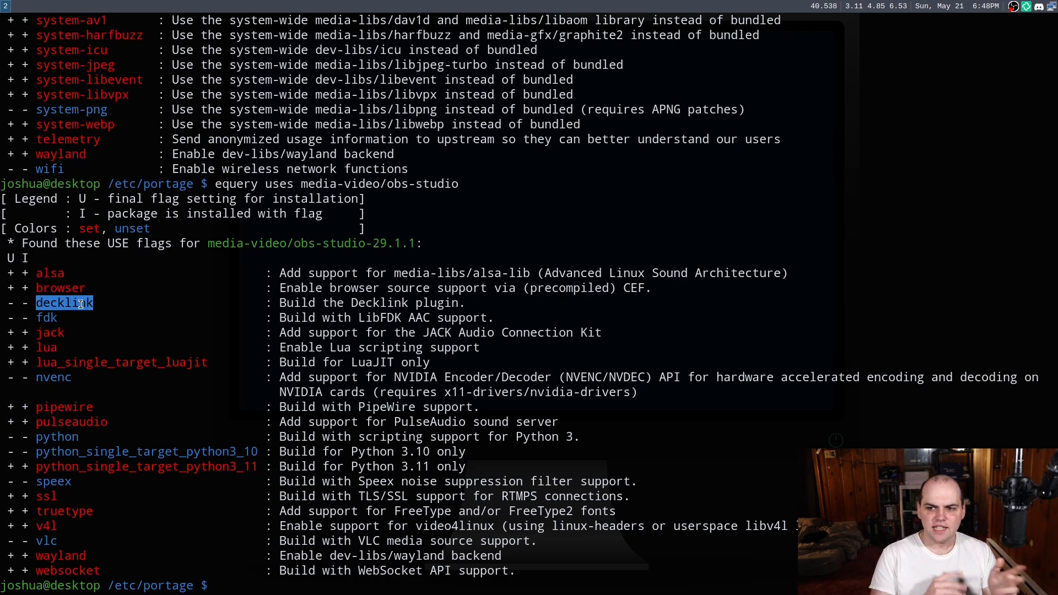
mouse_move(53, 508)
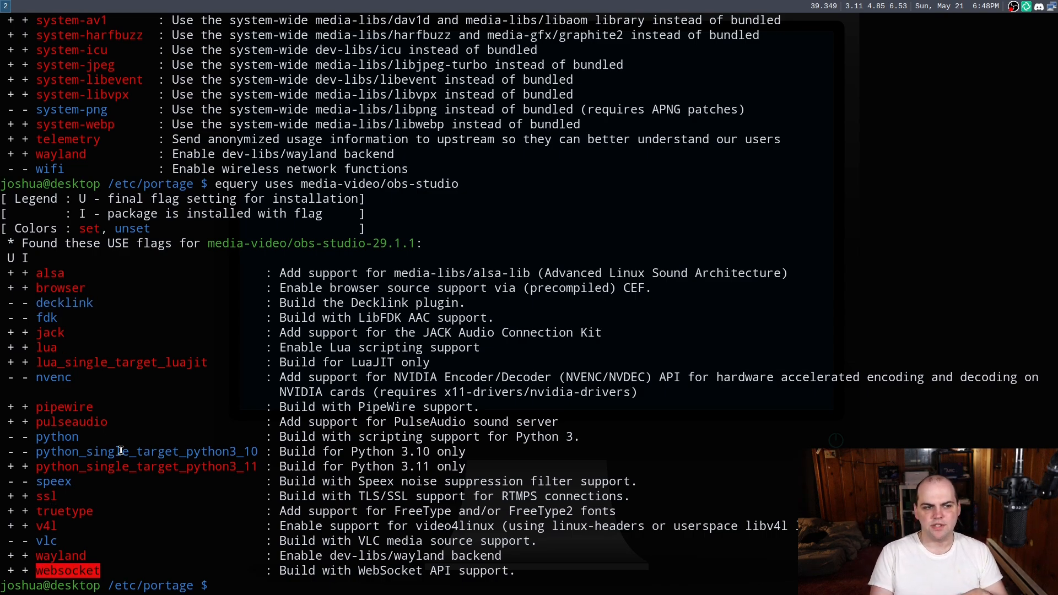
mouse_move(59, 310)
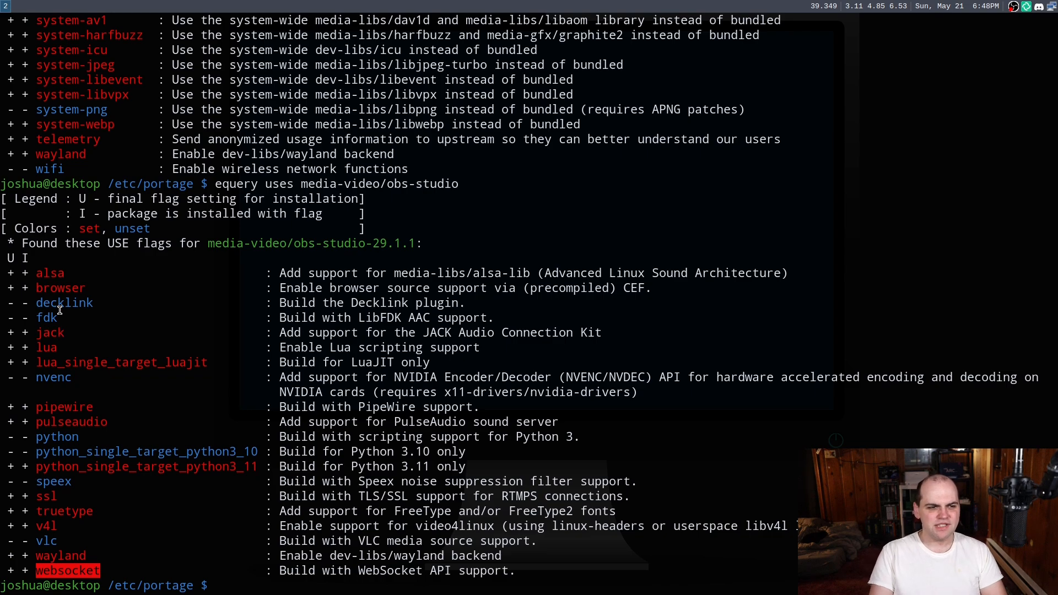
double_click(64, 303)
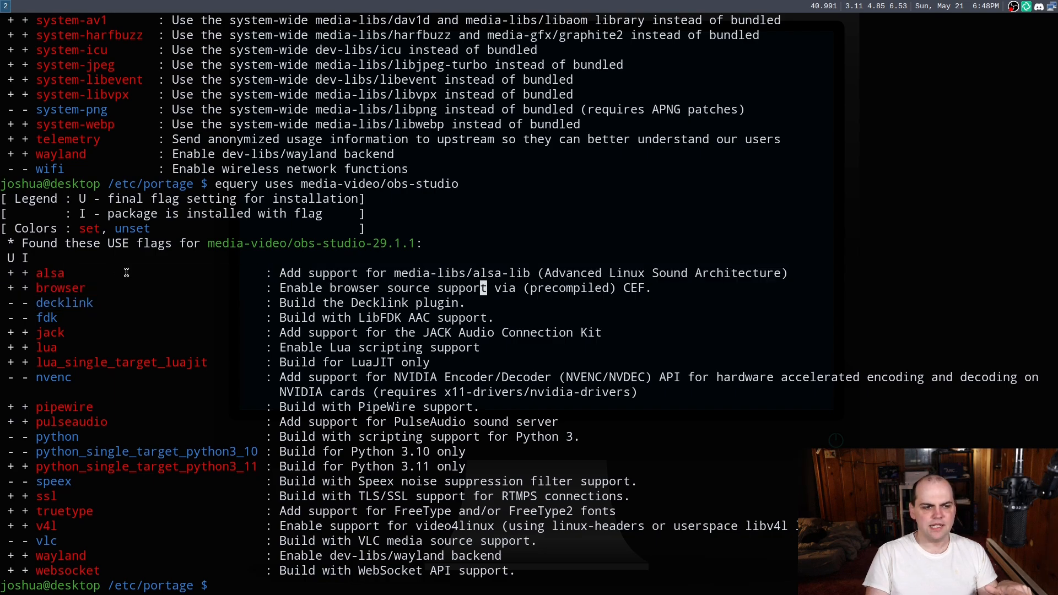
mouse_move(15, 287)
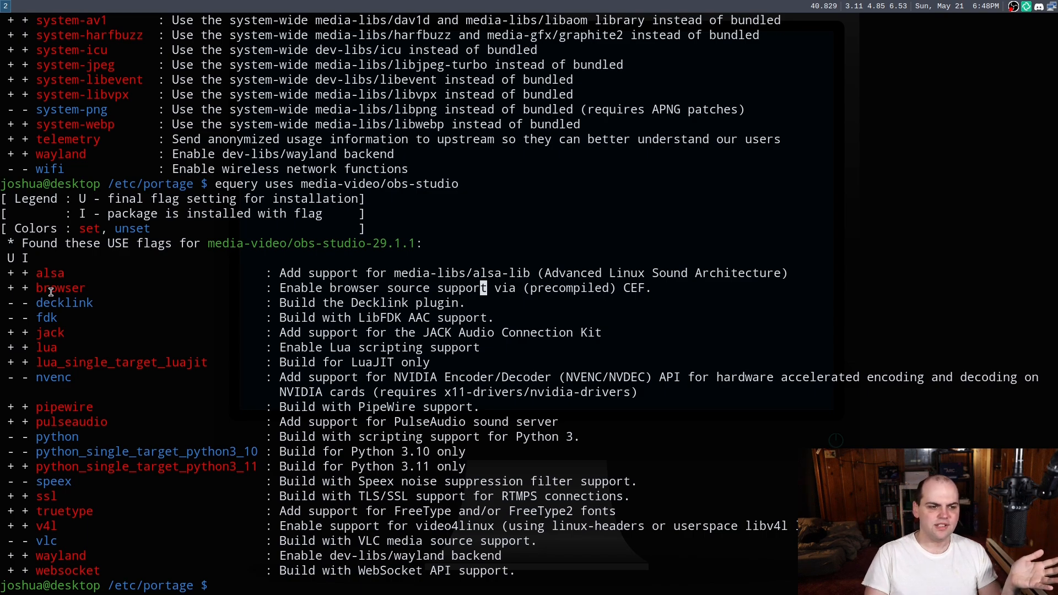
mouse_move(67, 358)
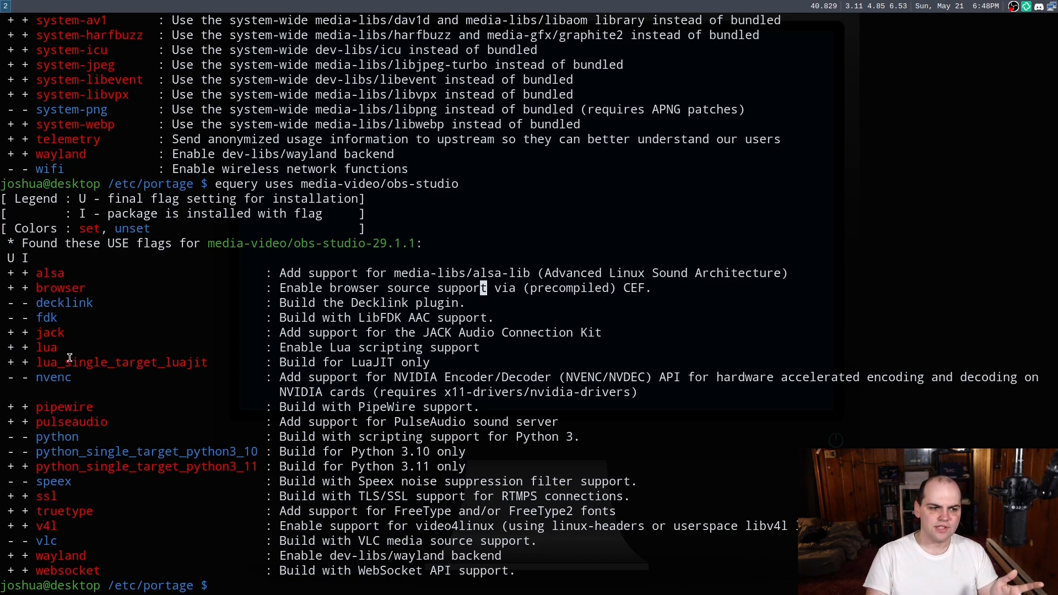
Highlight the pulseaudio and python_single_target_python3_10 flags, then start a cat command.
double_click(71, 422)
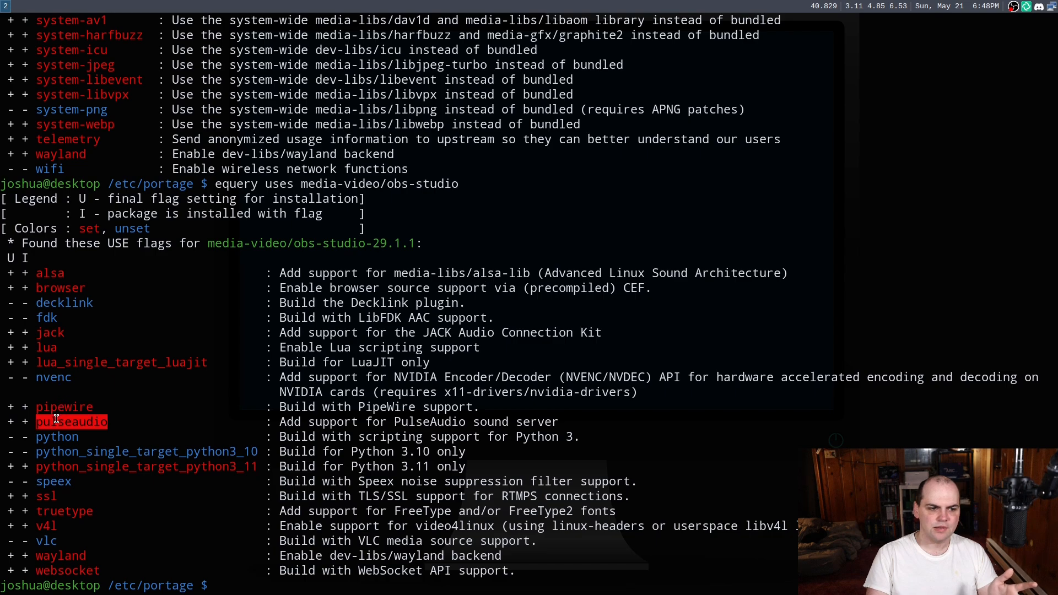
mouse_move(141, 327)
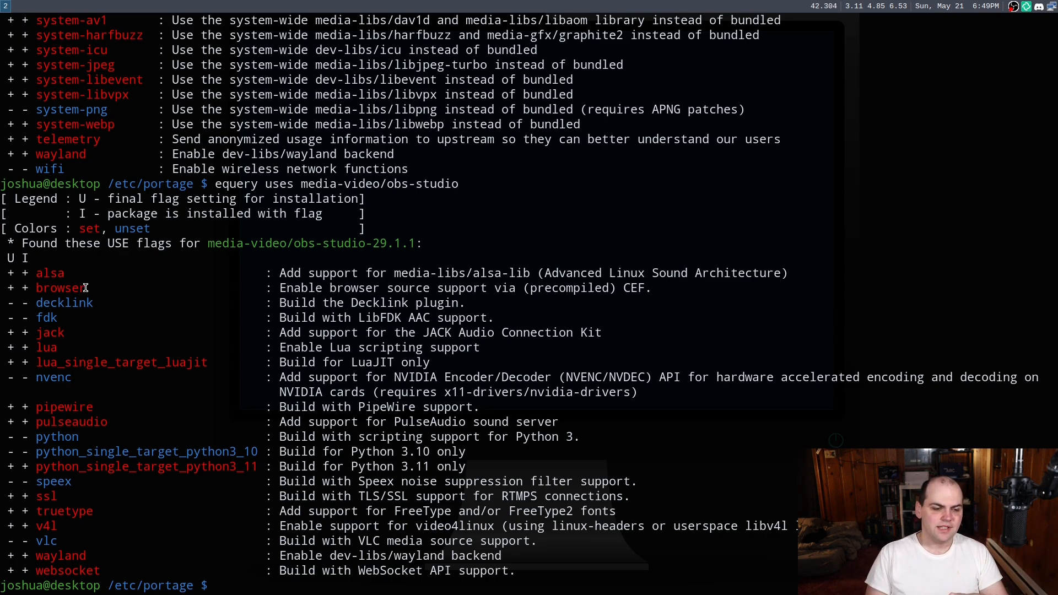
mouse_move(63, 406)
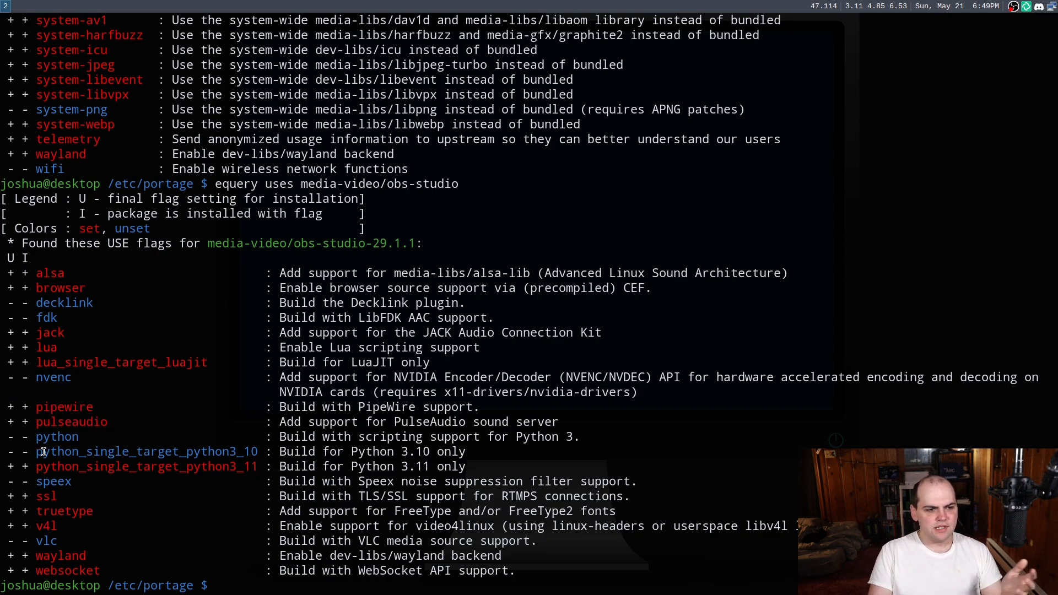
double_click(146, 452)
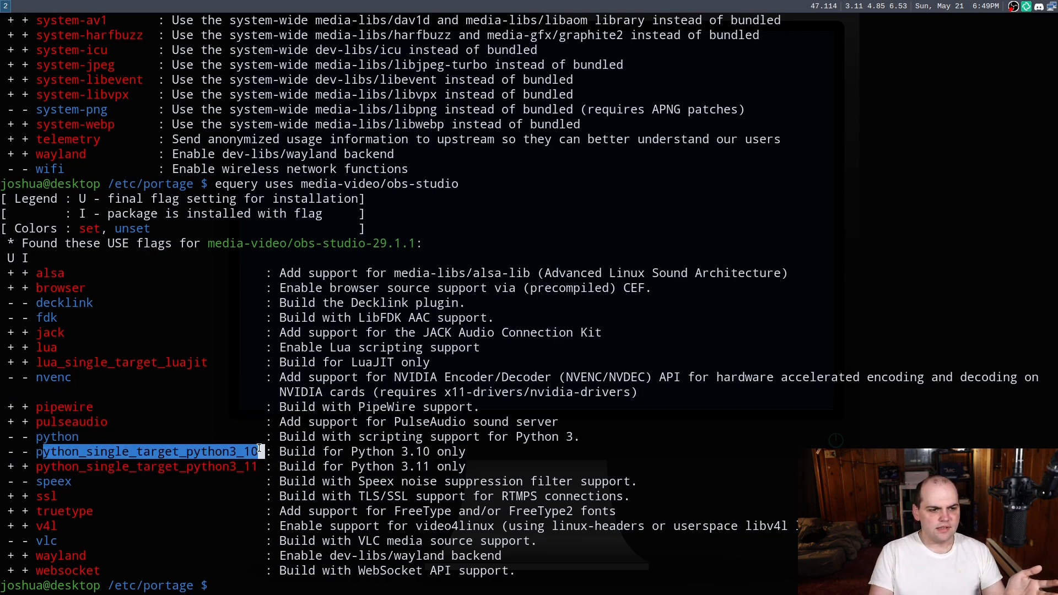
double_click(57, 437)
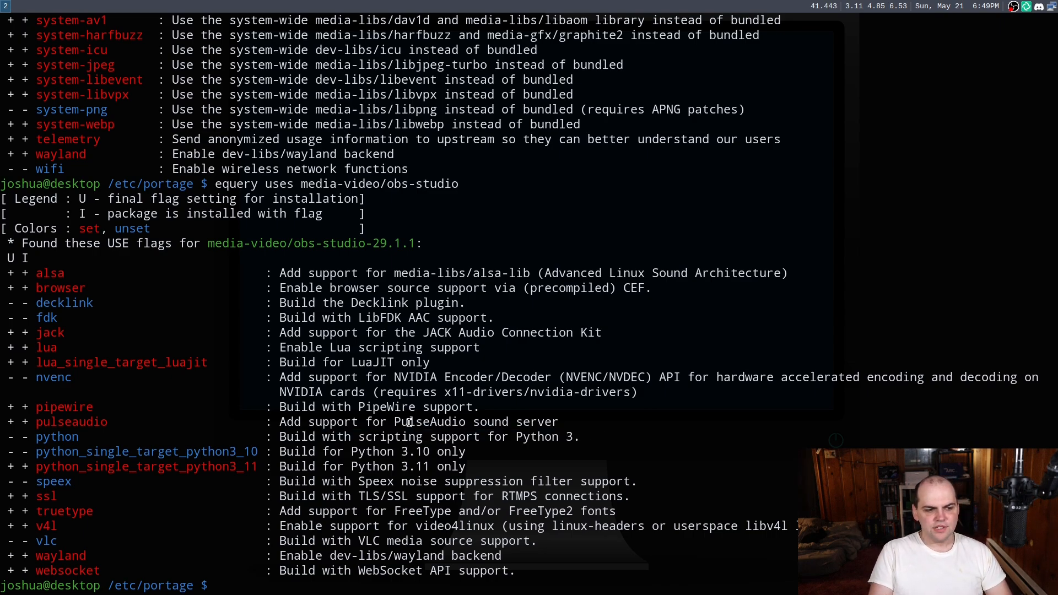
type("cat")
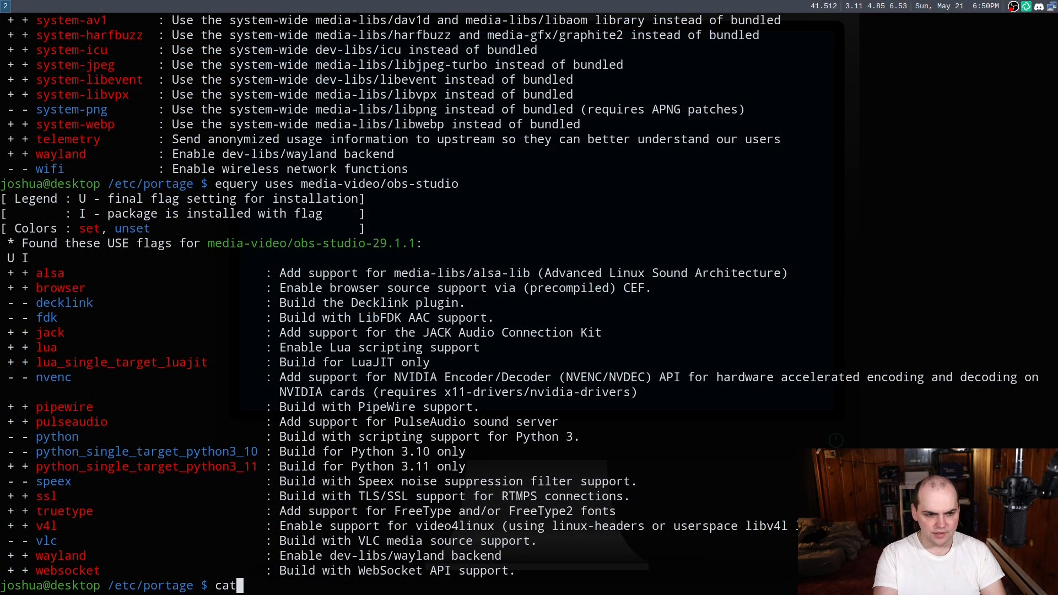
Print make.conf and scroll through its compiler flags, MAKEOPTS, USE flags and directories.
type("make.conf")
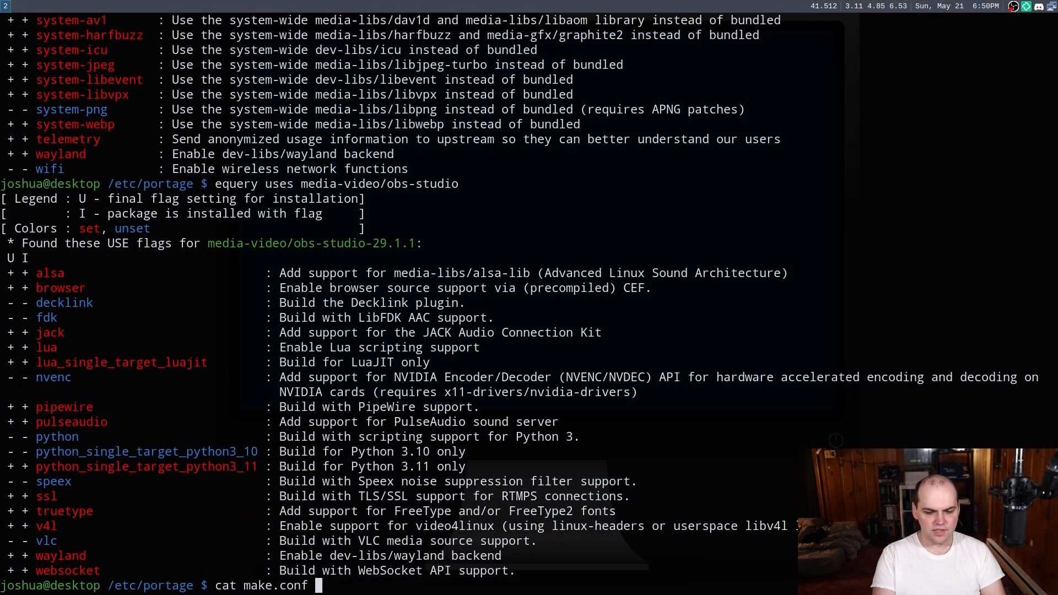
key("Return")
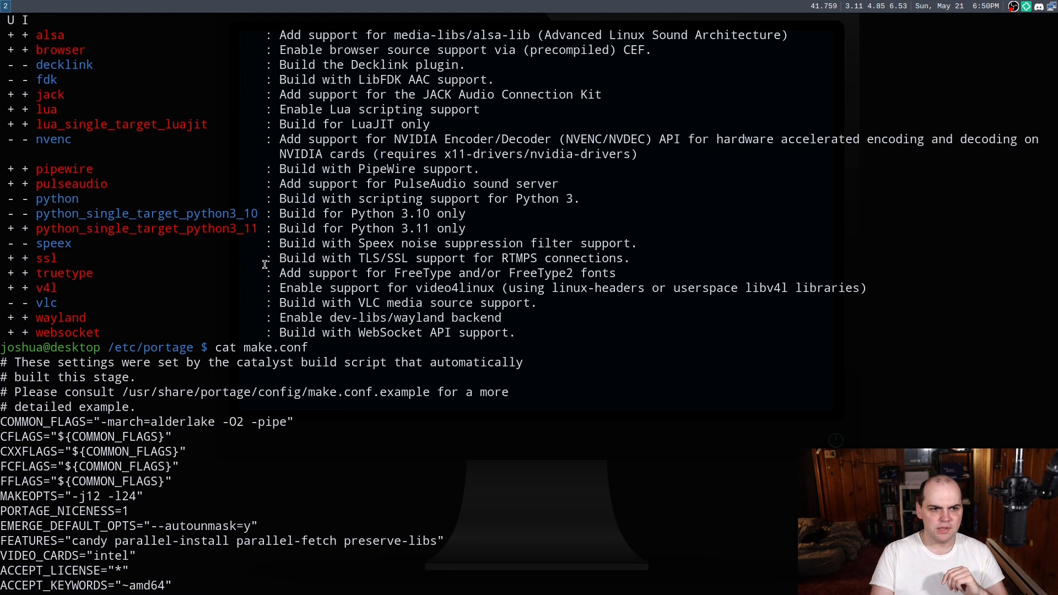
scroll("down", 3)
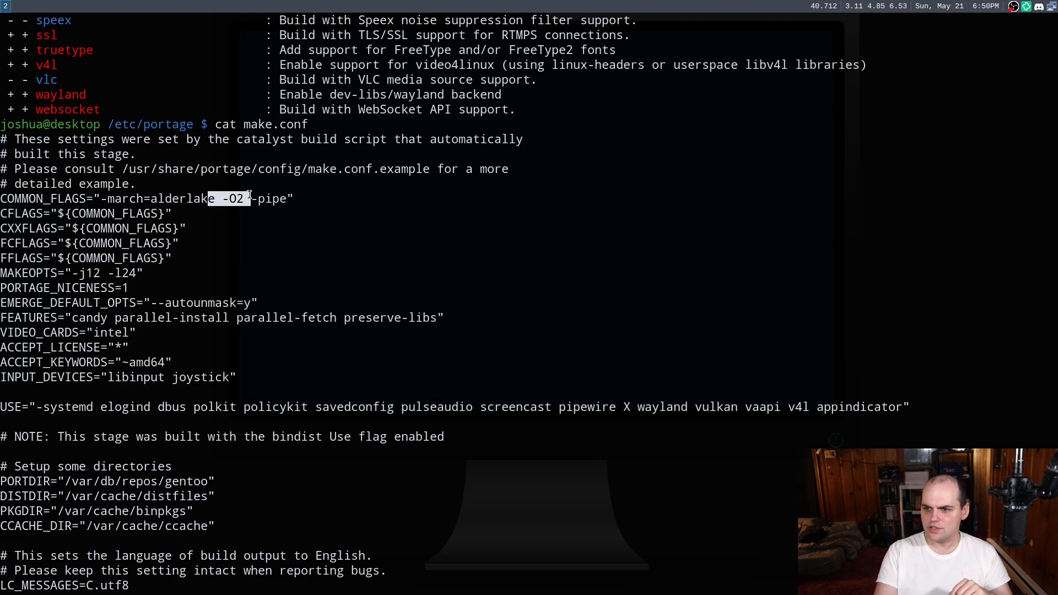
scroll("down", 3)
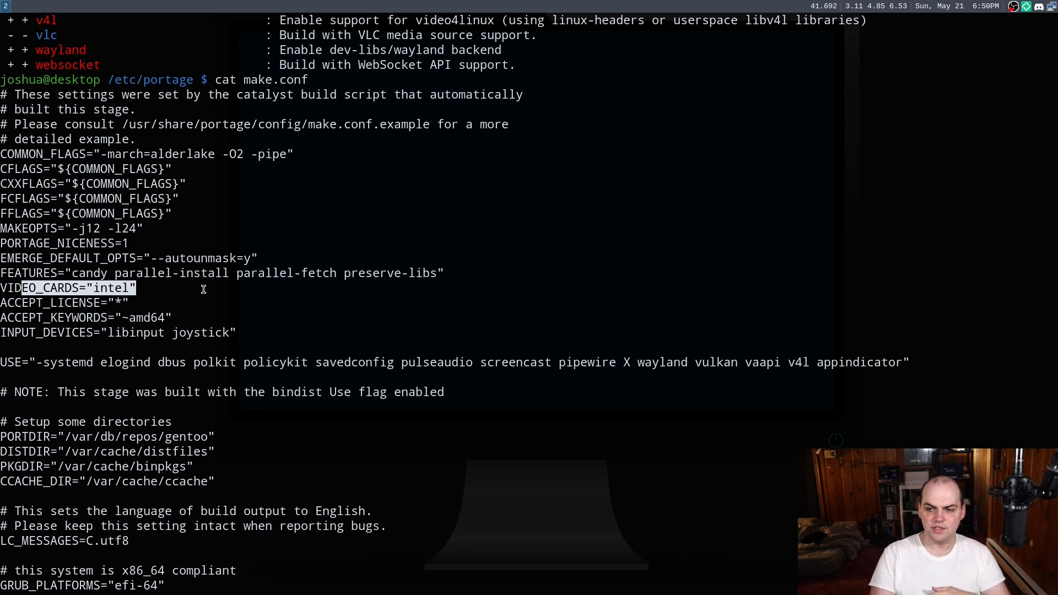
scroll("down", 3)
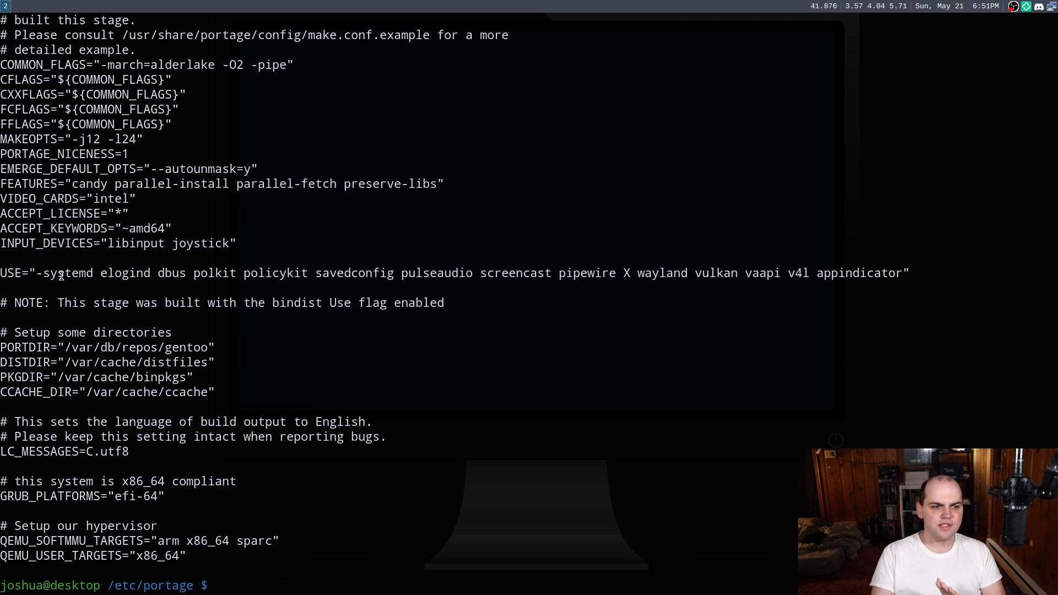
double_click(64, 273)
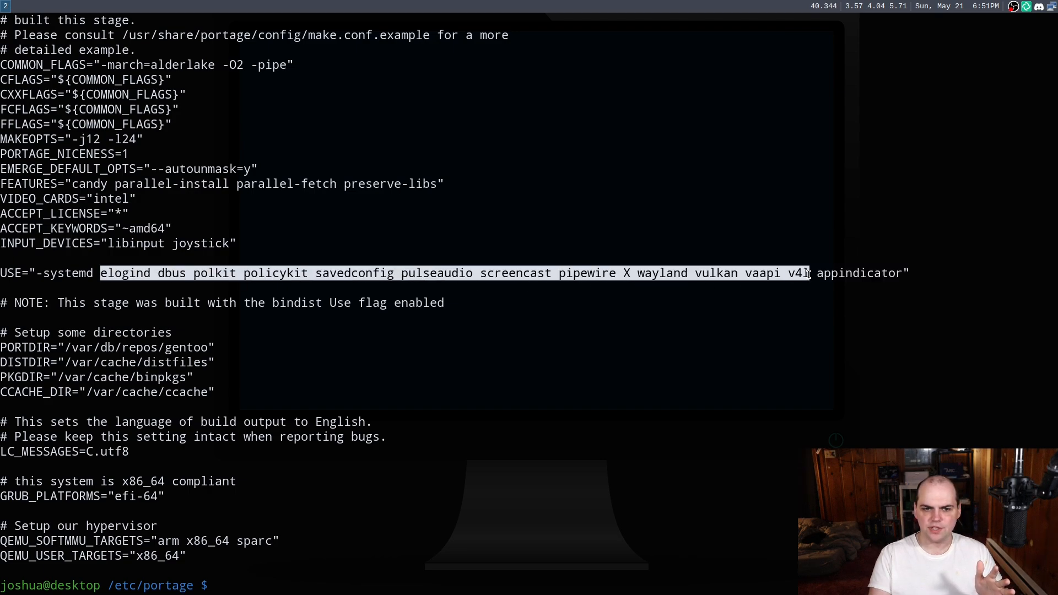
double_click(437, 274)
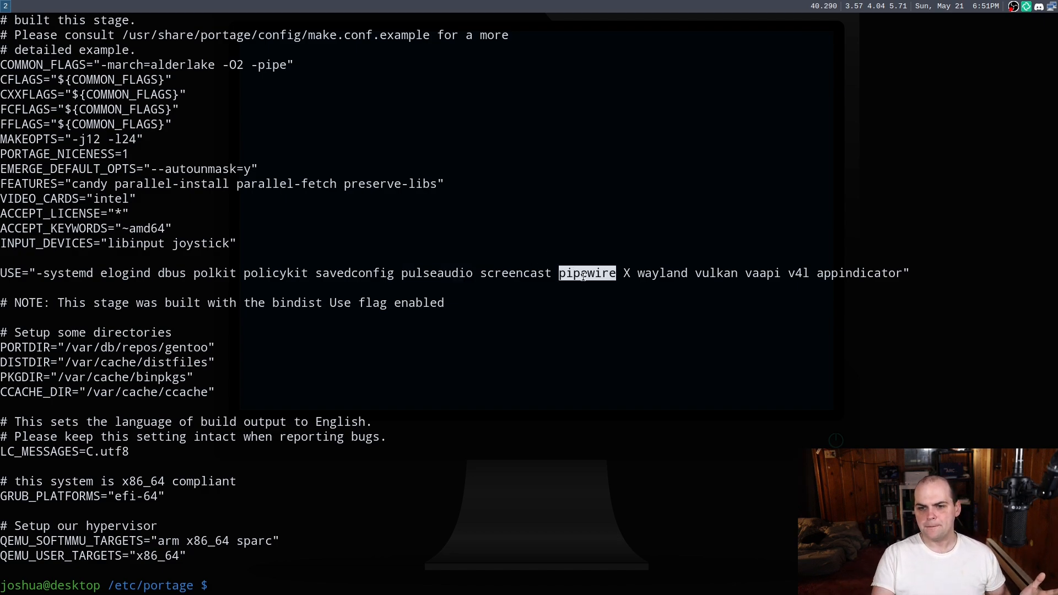
double_click(514, 273)
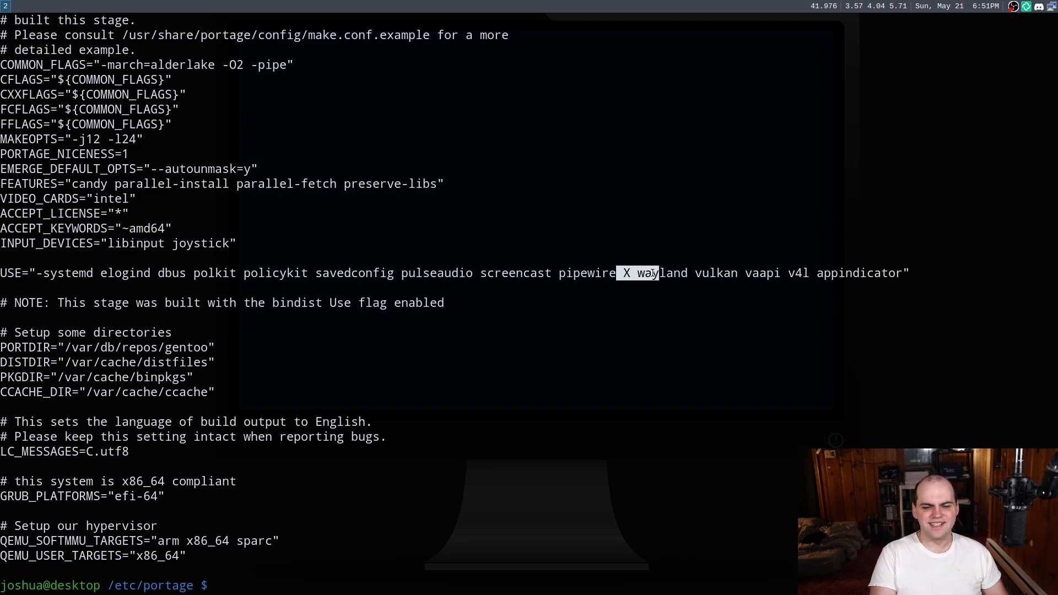
mouse_move(699, 286)
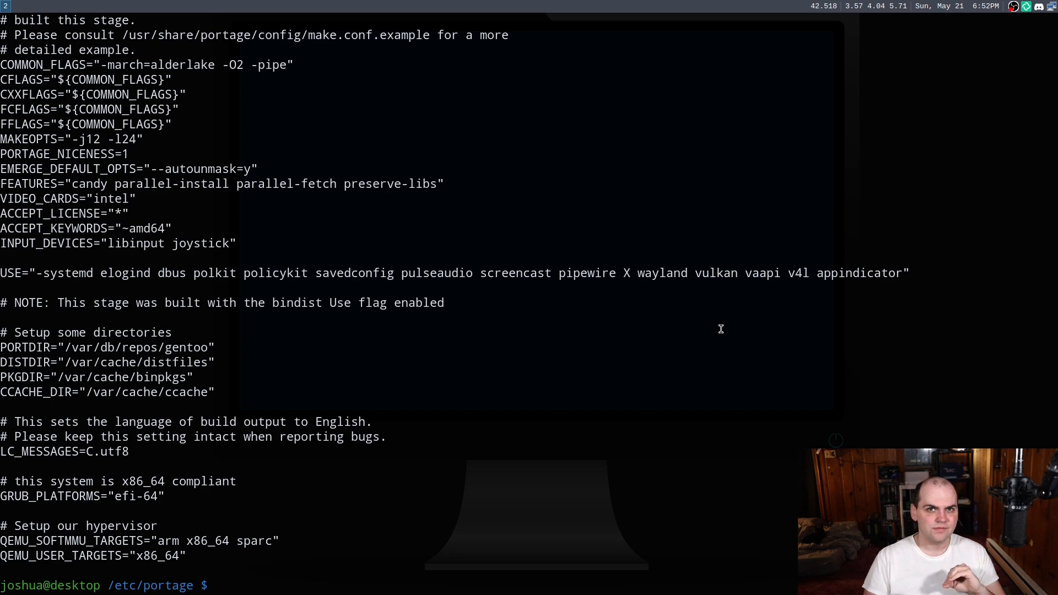
mouse_move(733, 232)
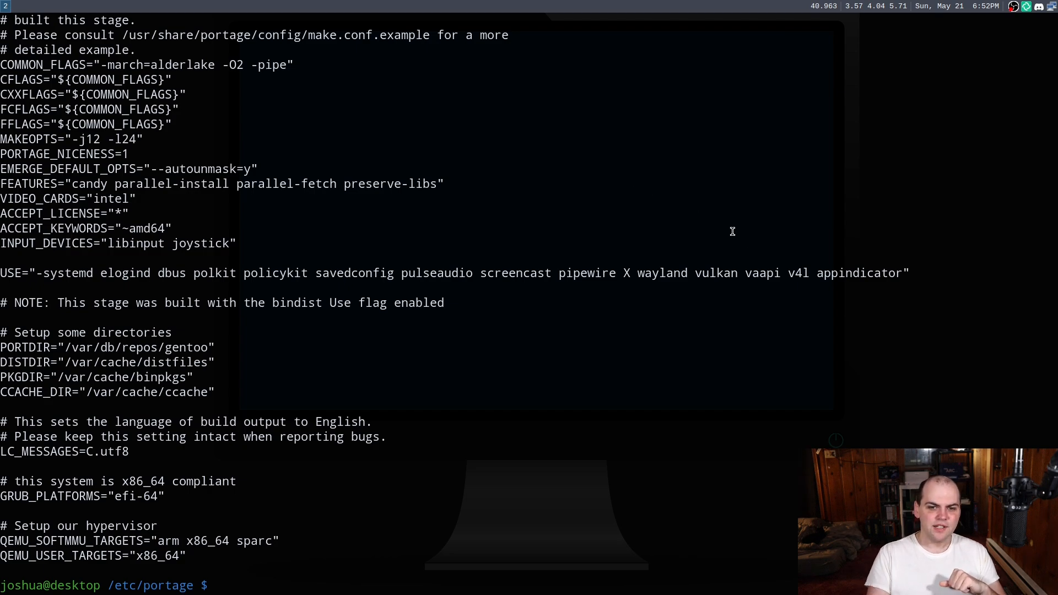
double_click(761, 274)
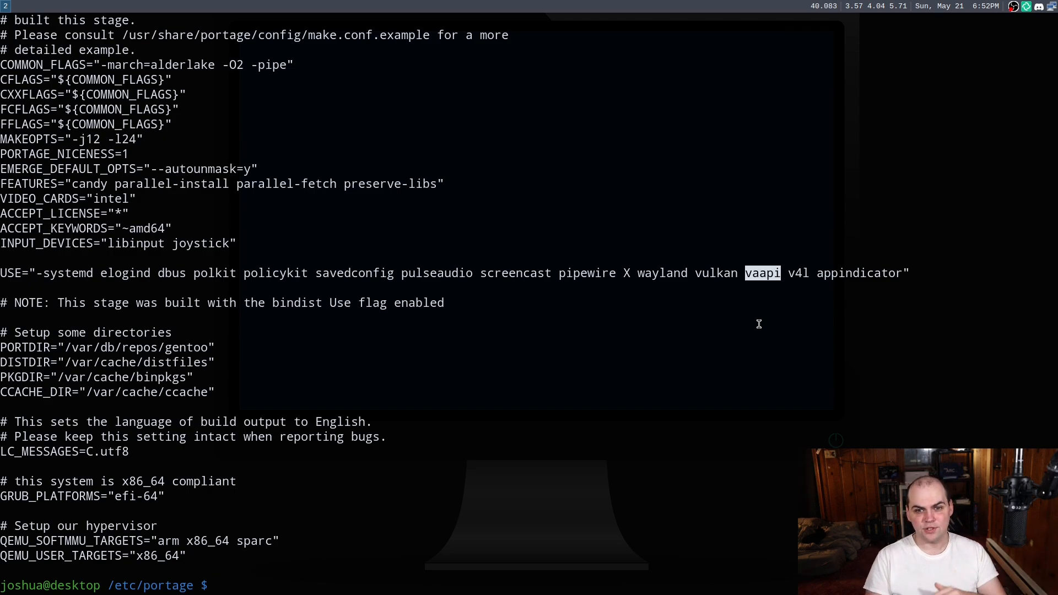
mouse_move(656, 298)
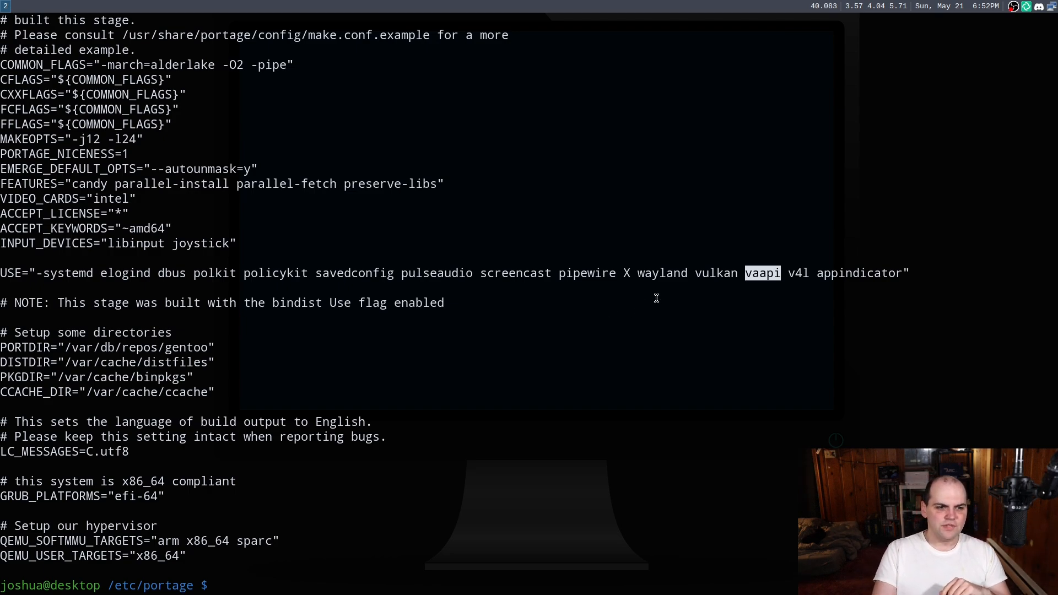
mouse_move(829, 273)
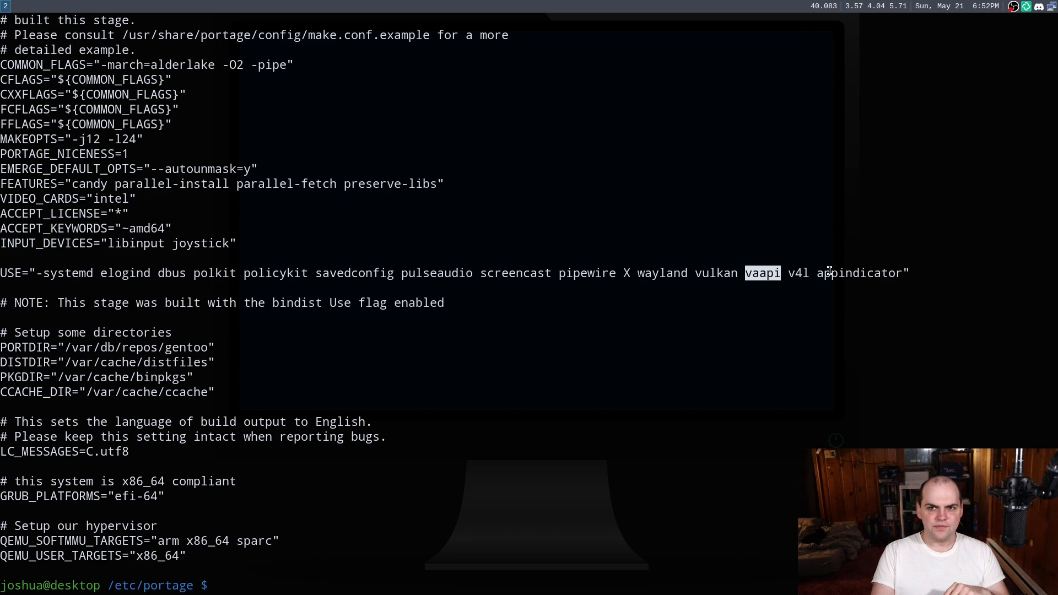
double_click(859, 273)
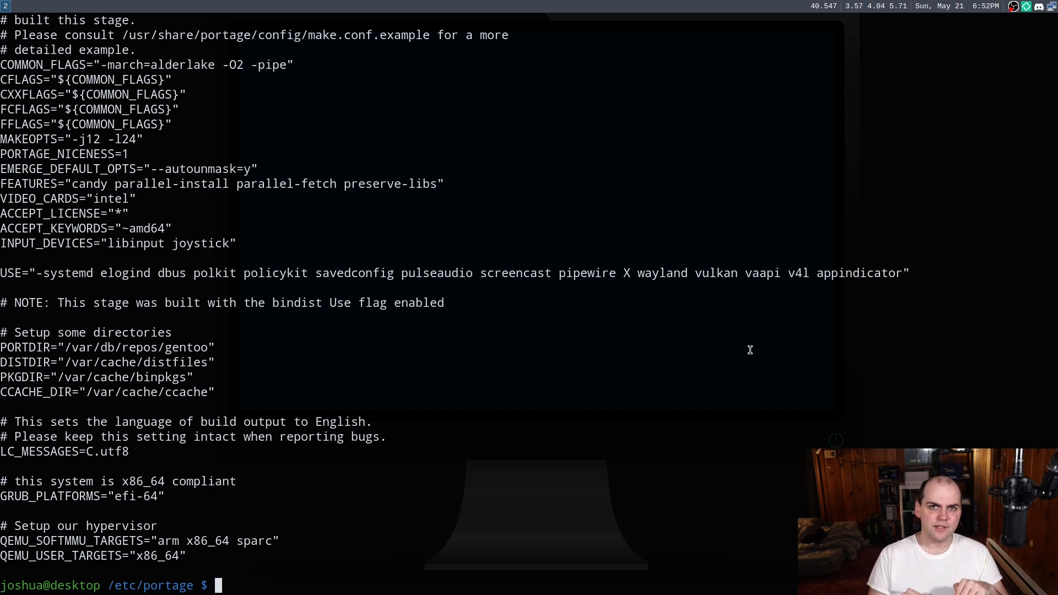
mouse_move(729, 369)
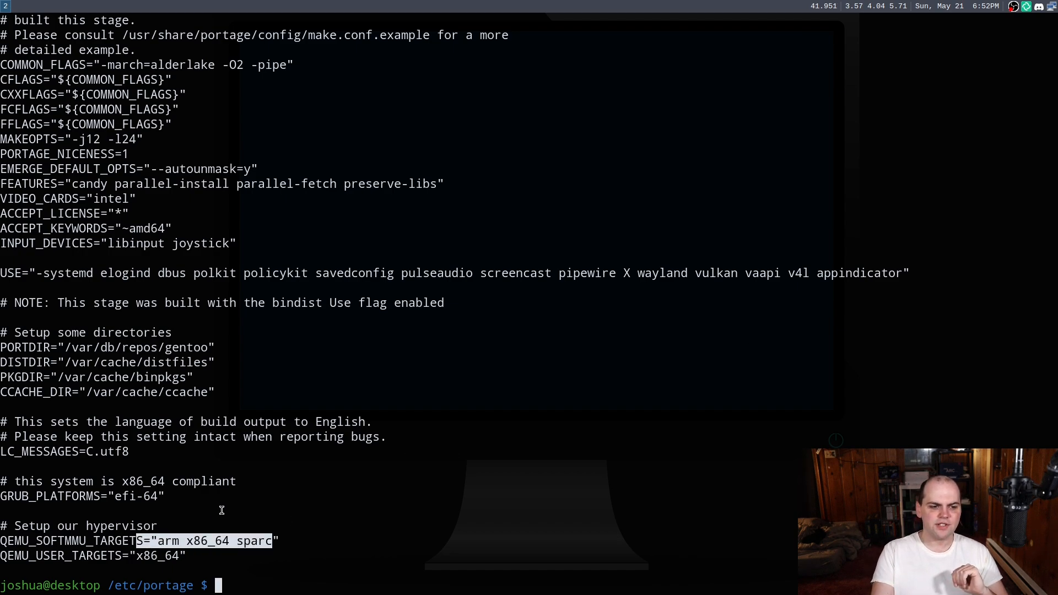
mouse_move(229, 482)
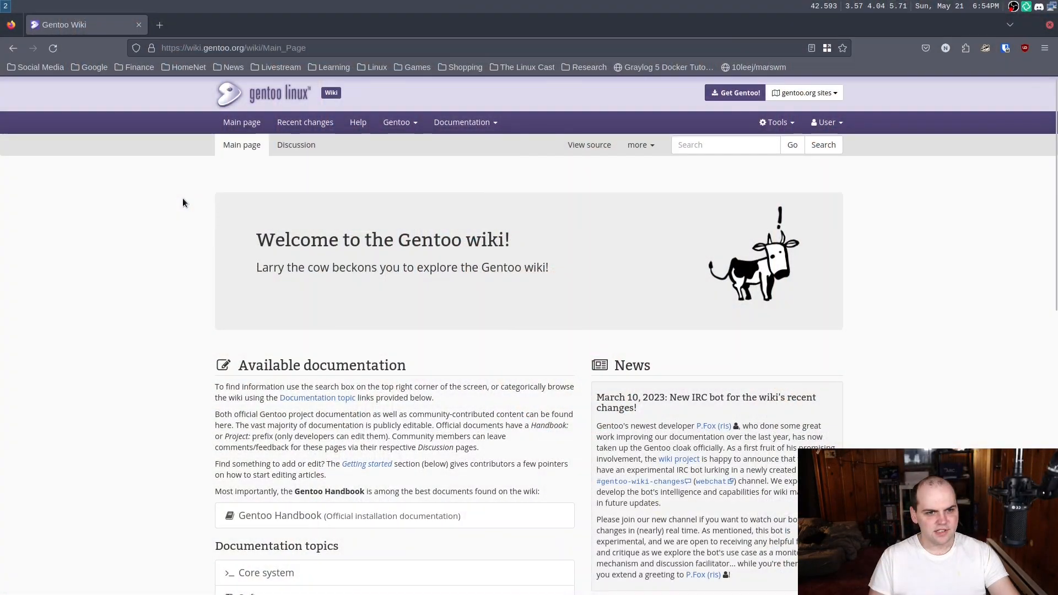
scroll("down", 3)
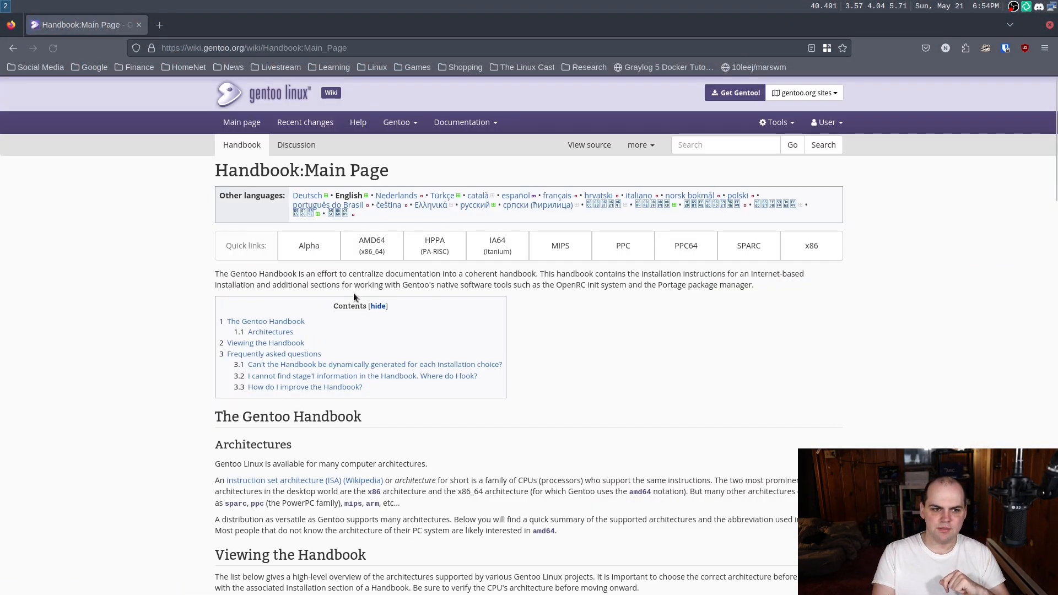
left_click(371, 244)
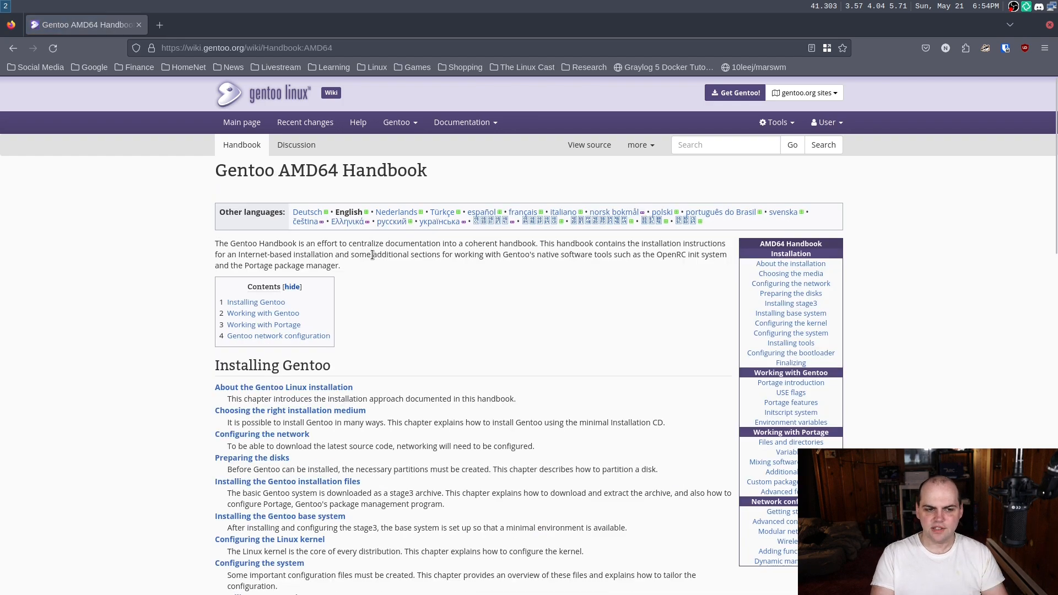
mouse_move(462, 323)
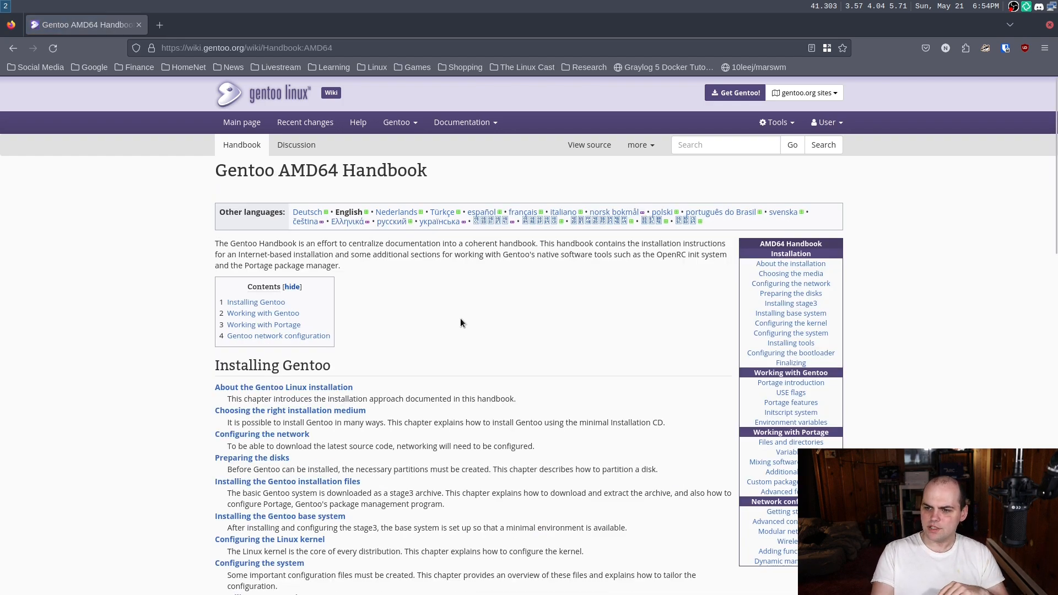
scroll("down", 3)
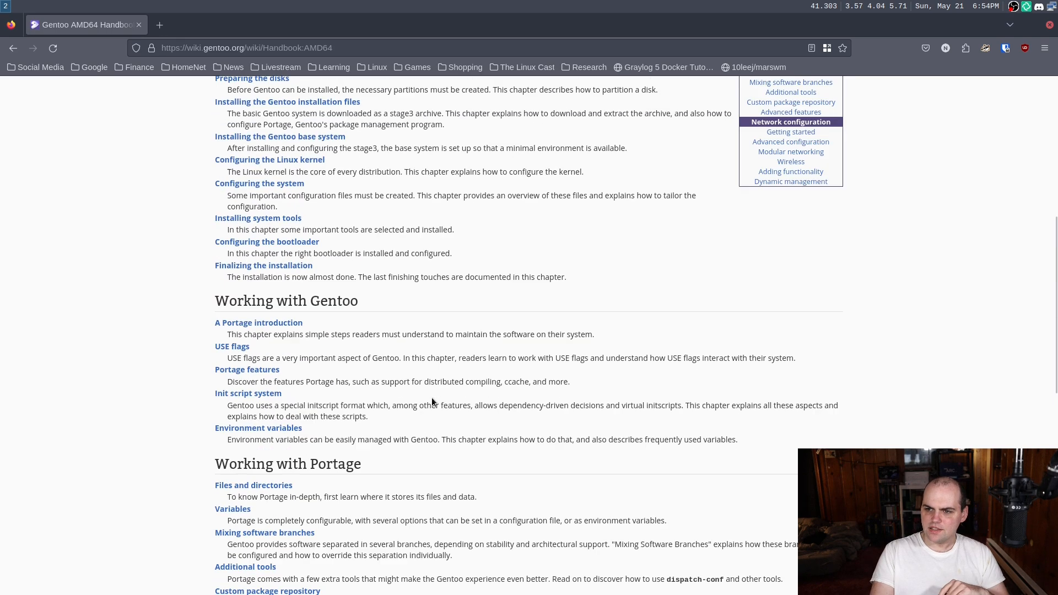
scroll("up", 3)
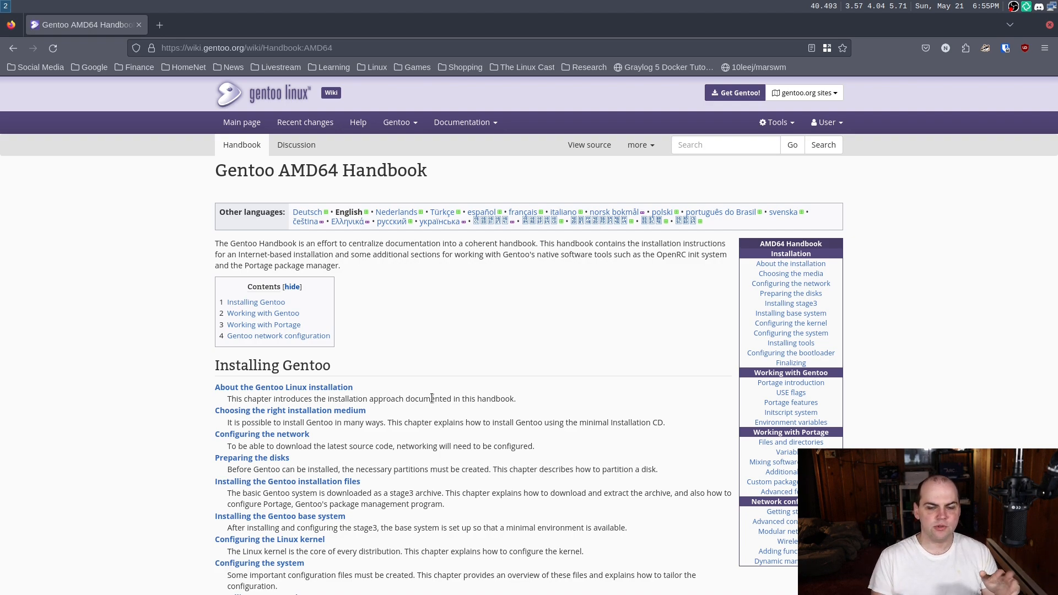
mouse_move(440, 385)
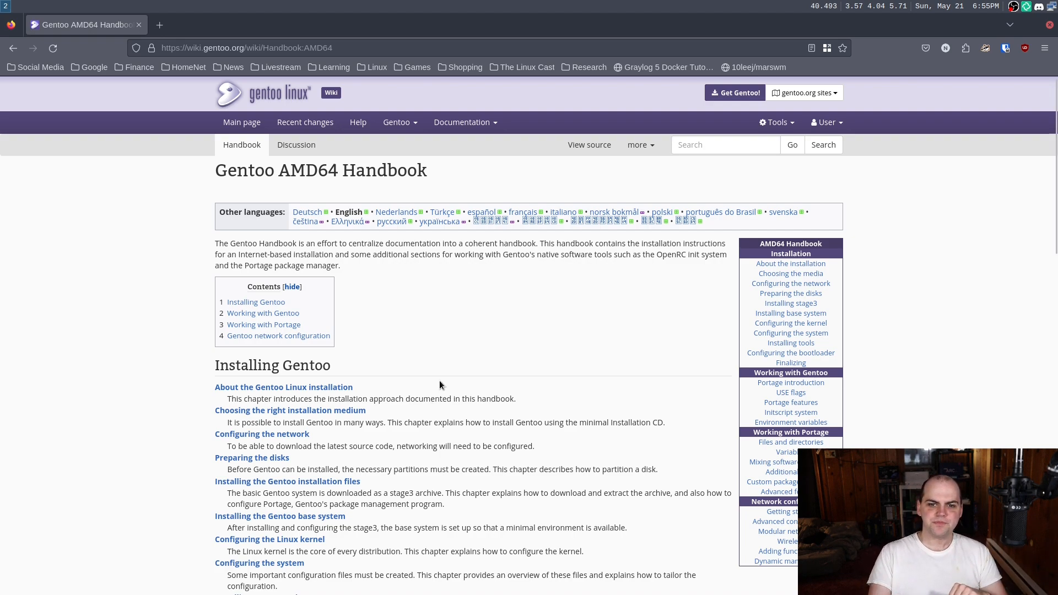
scroll("down", 3)
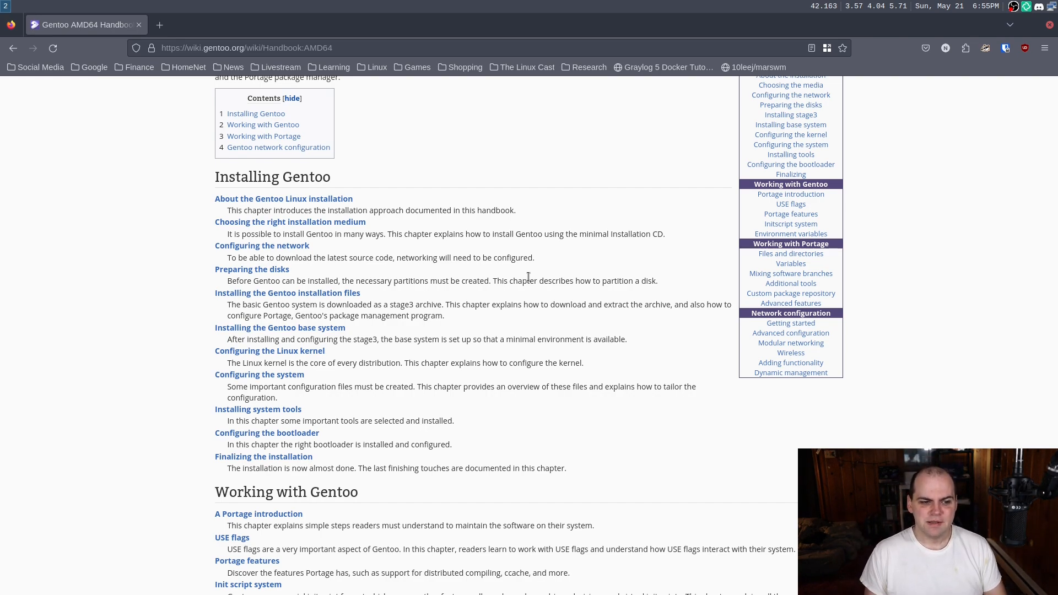
scroll("down", 3)
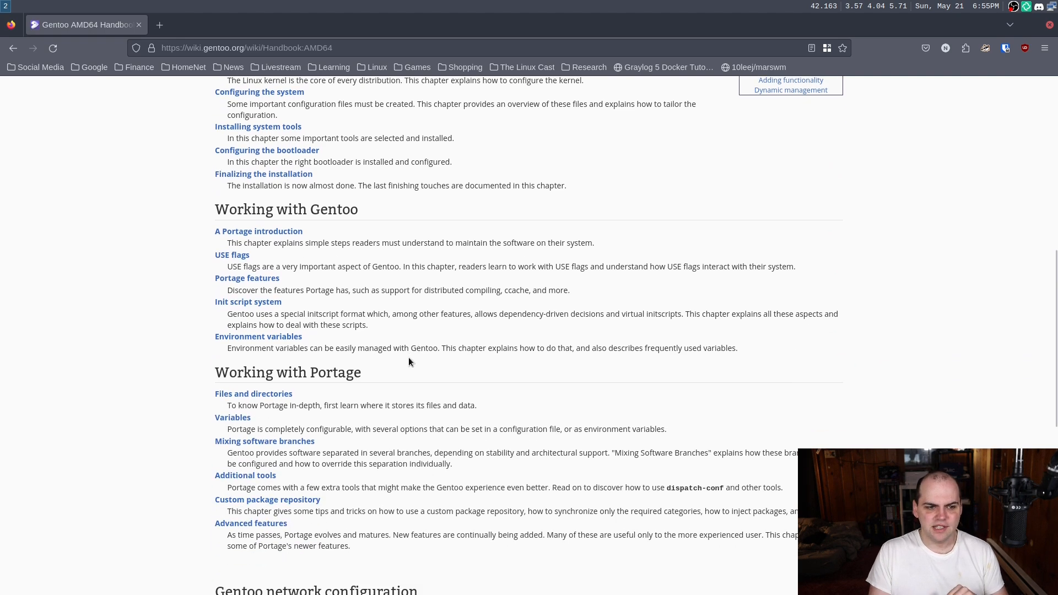
mouse_move(354, 330)
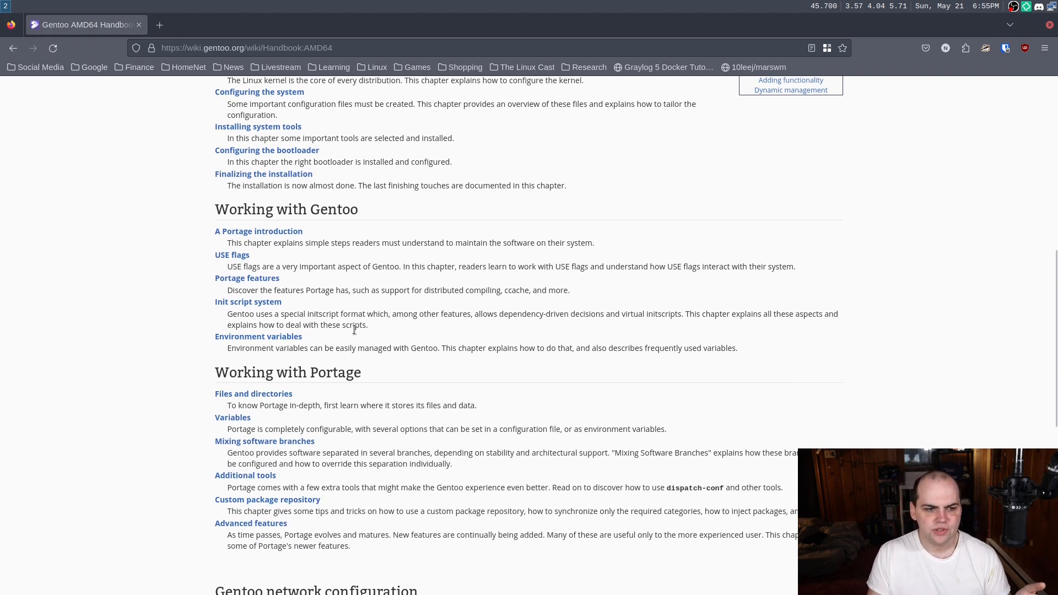
scroll("up", 3)
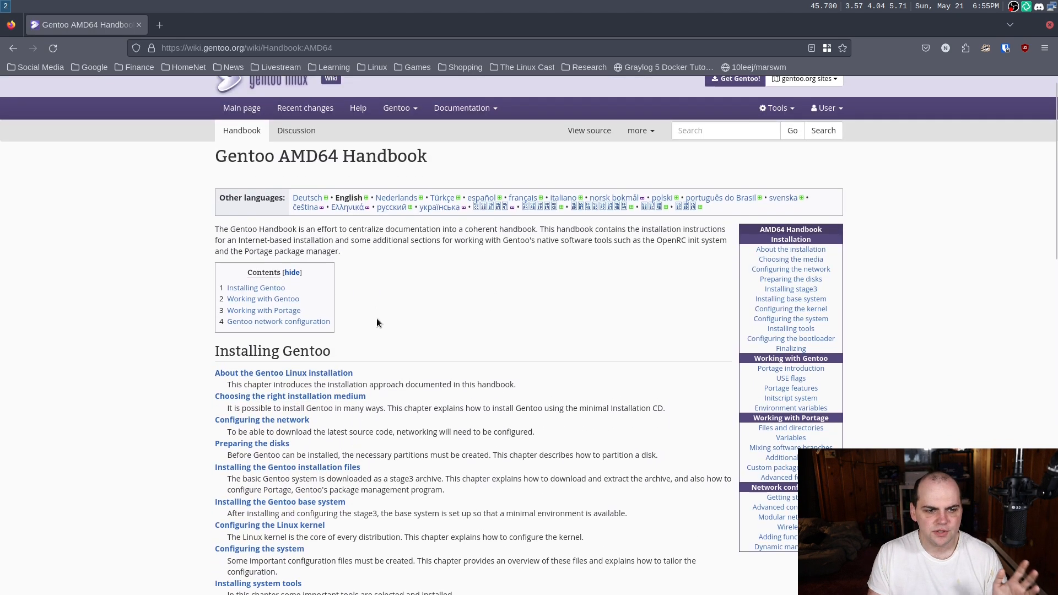
Open the Handbook's 'Configuring the network' chapter from the sidebar and scroll through it.
left_click(262, 419)
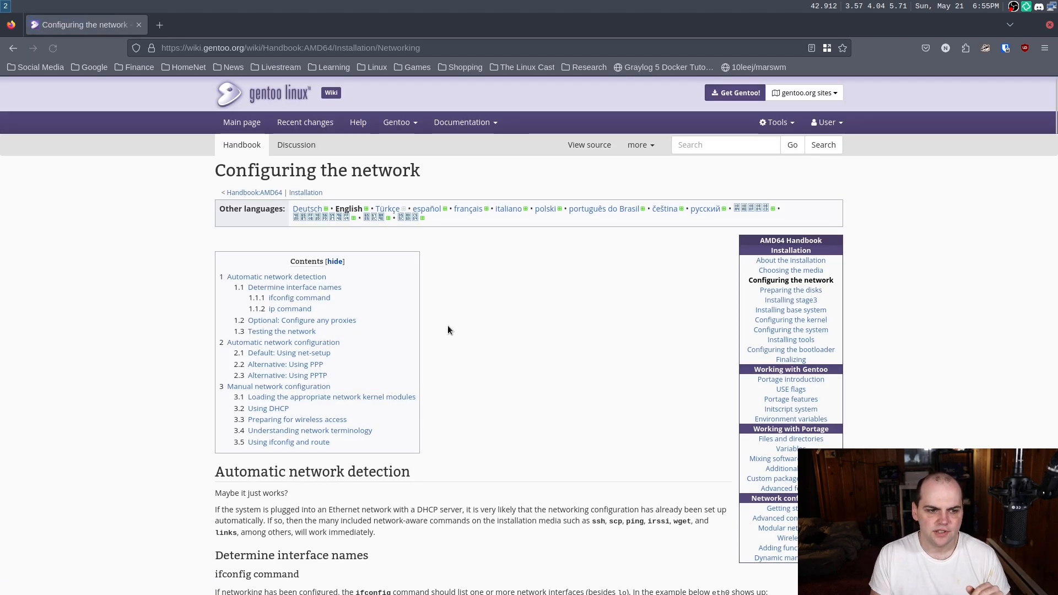
scroll("down", 3)
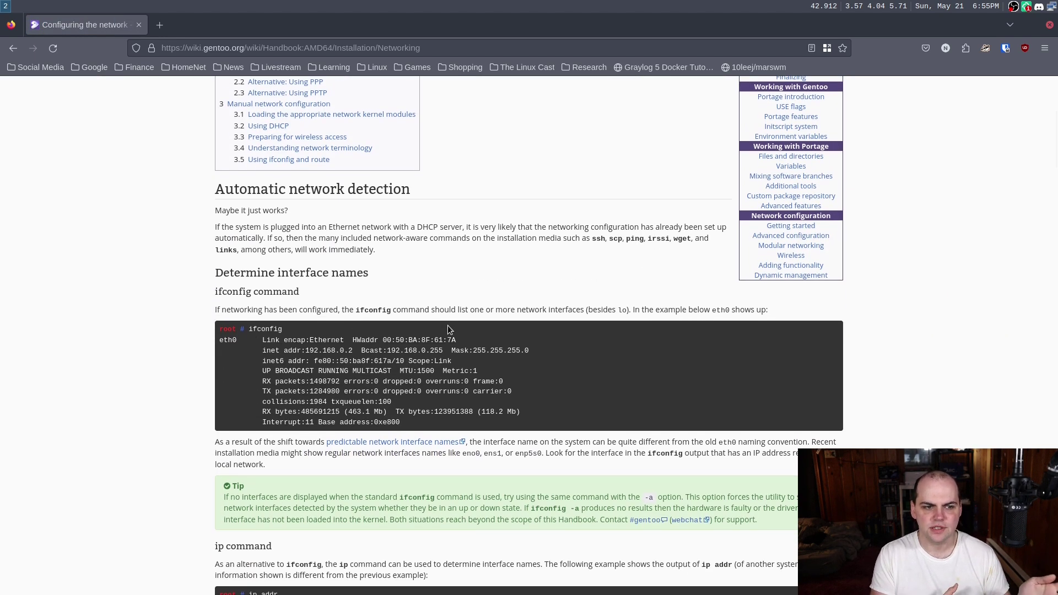
scroll("down", 3)
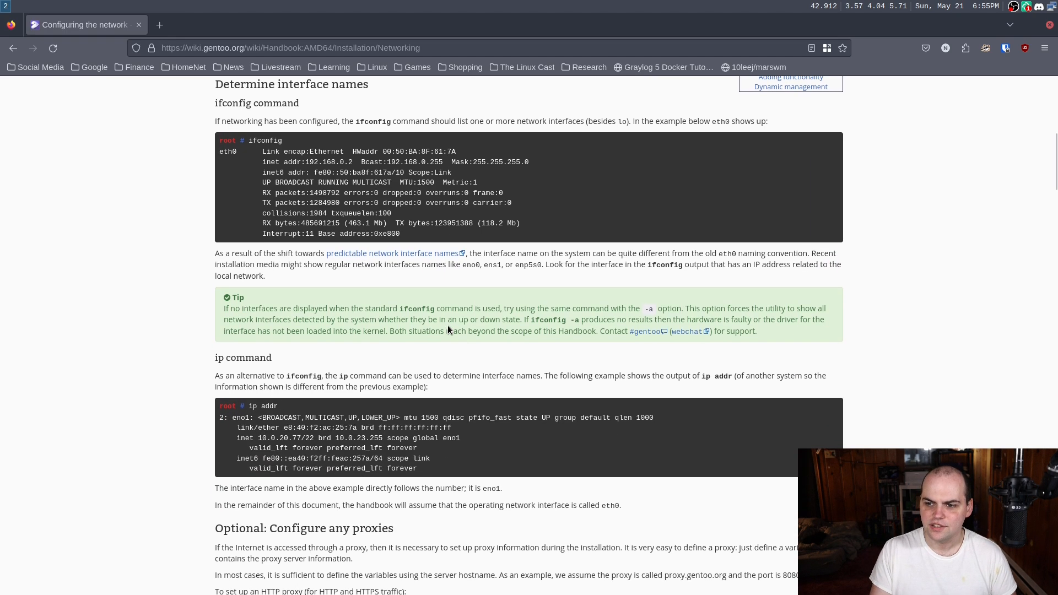
scroll("down", 3)
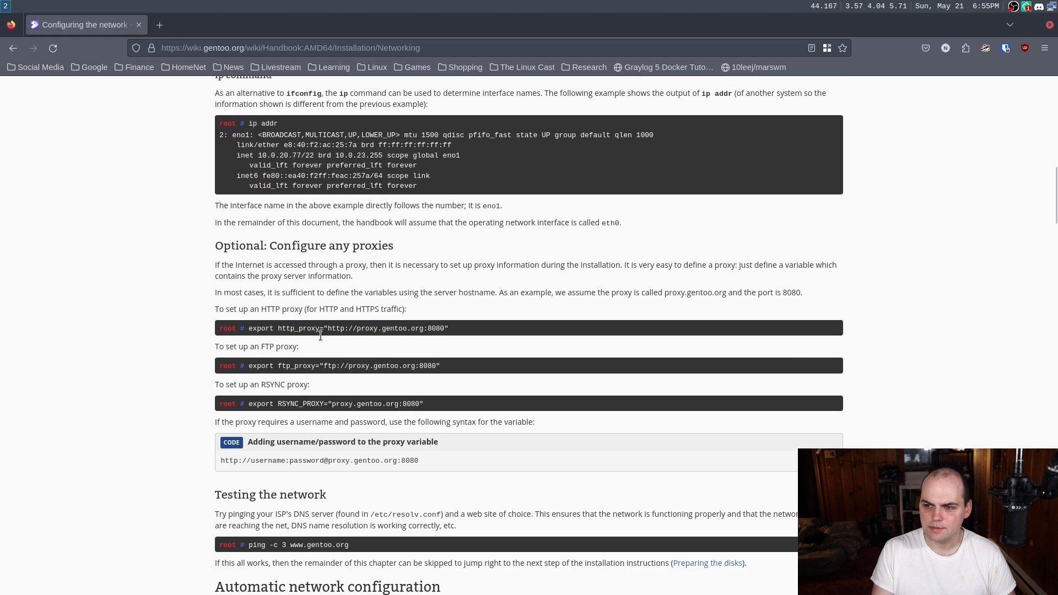
scroll("down", 3)
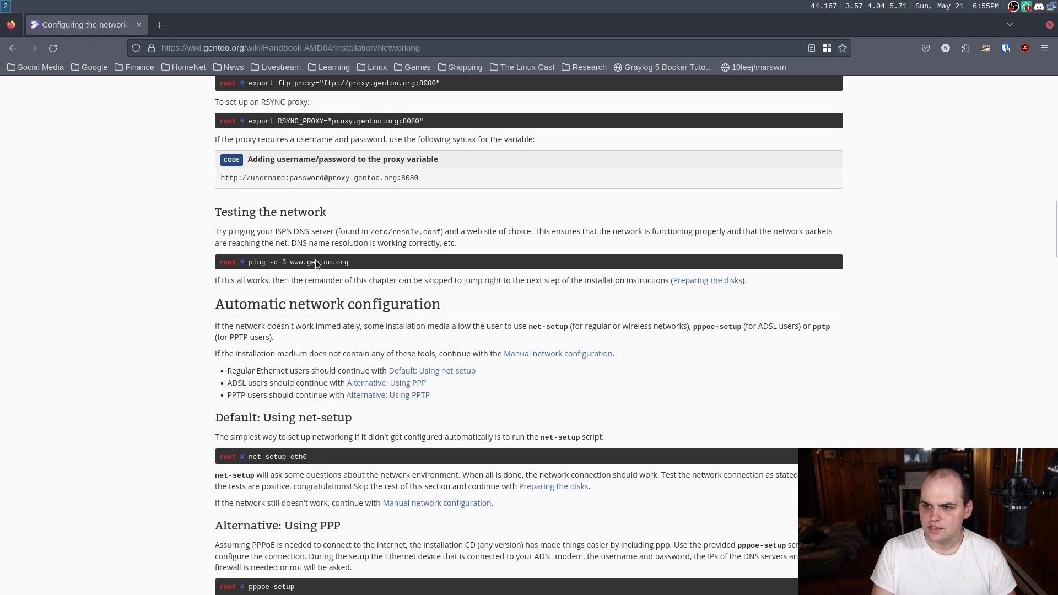
scroll("down", 3)
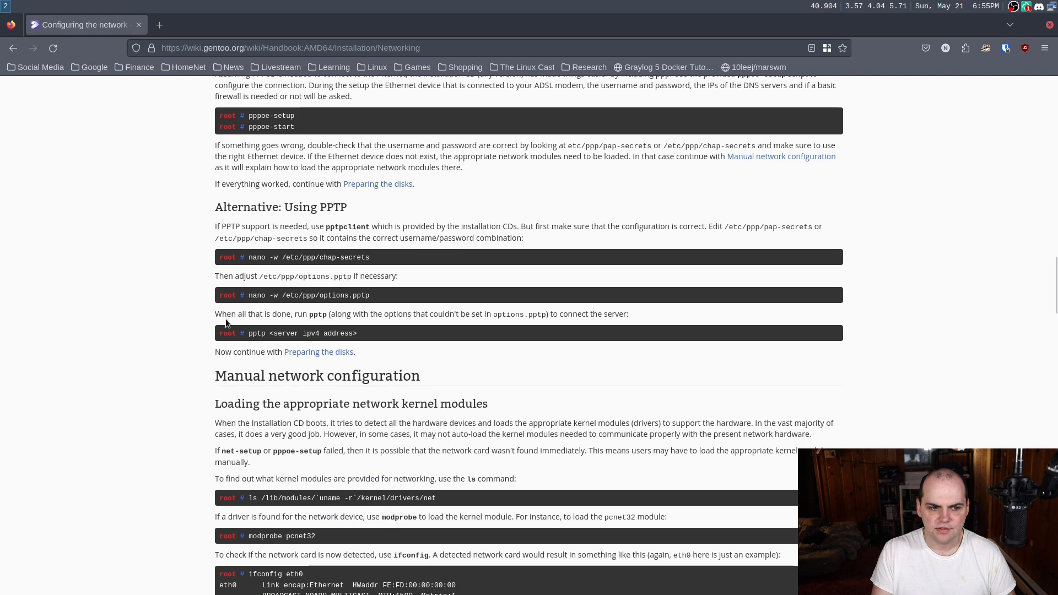
scroll("up", 3)
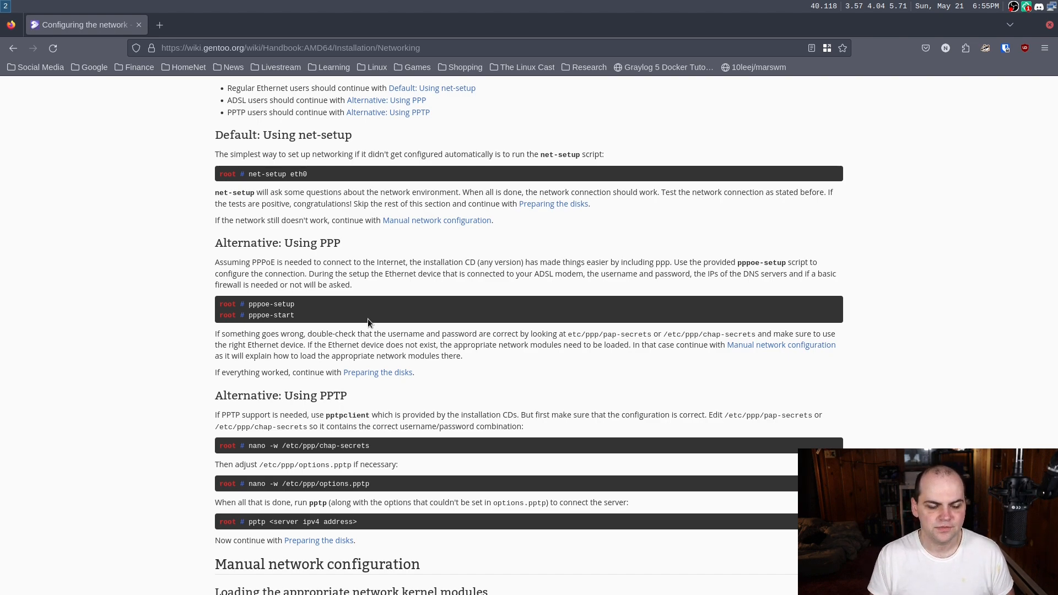
mouse_move(375, 337)
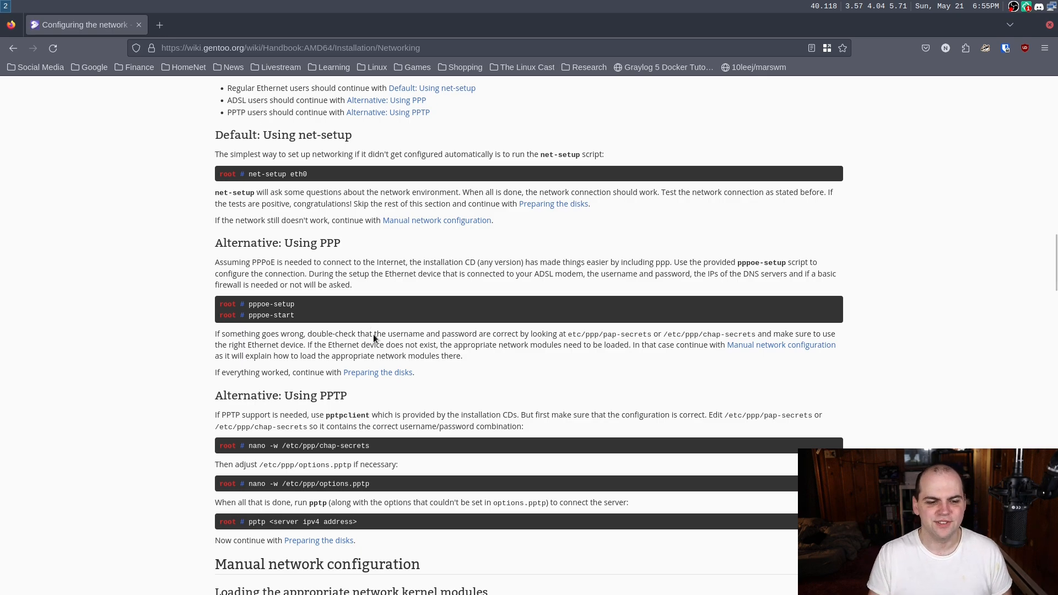
scroll("down", 3)
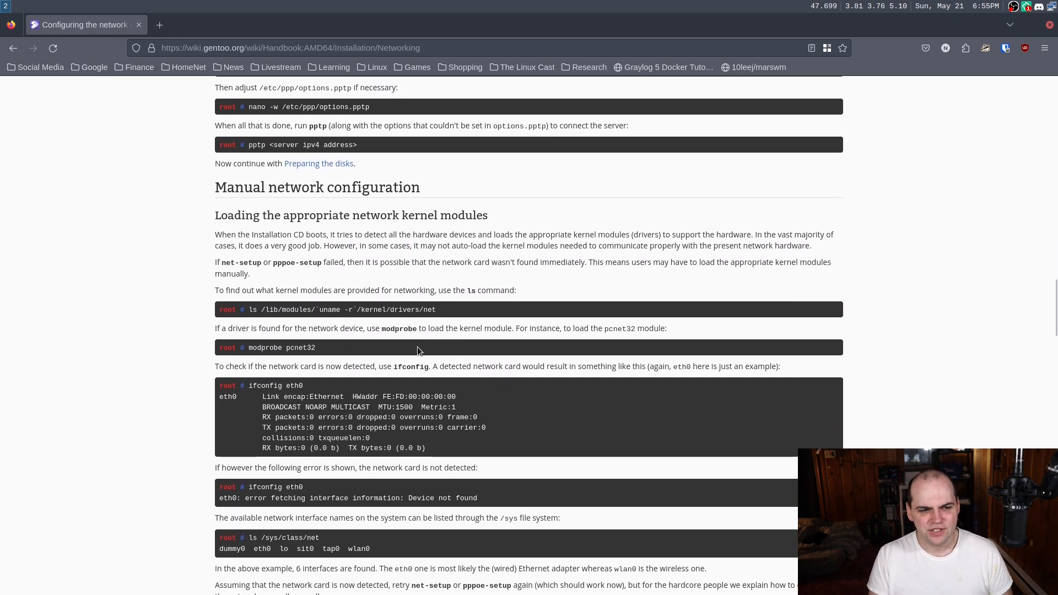
scroll("down", 3)
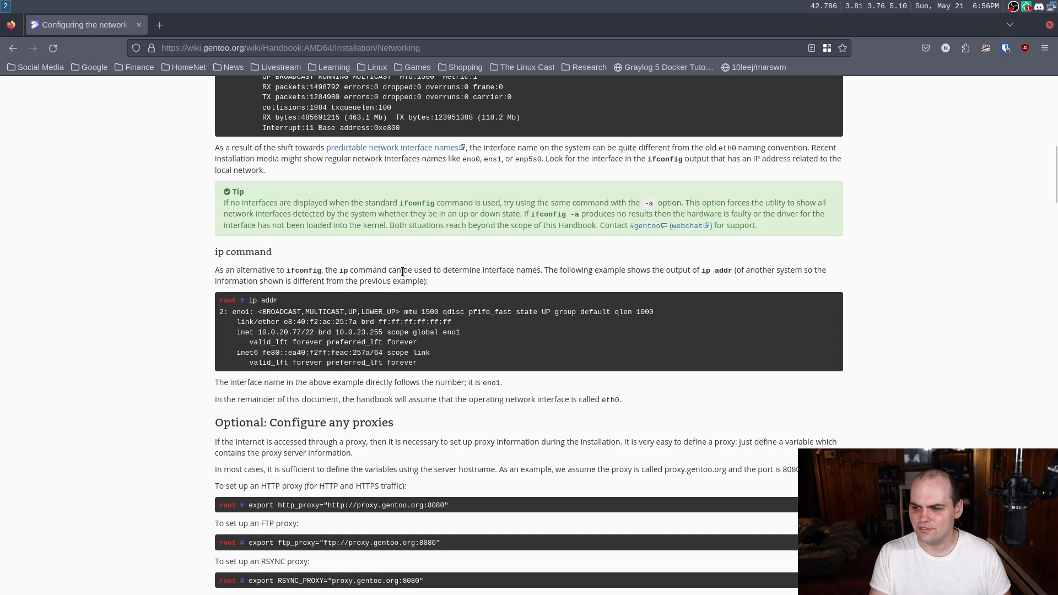
scroll("up", 3)
type("ar")
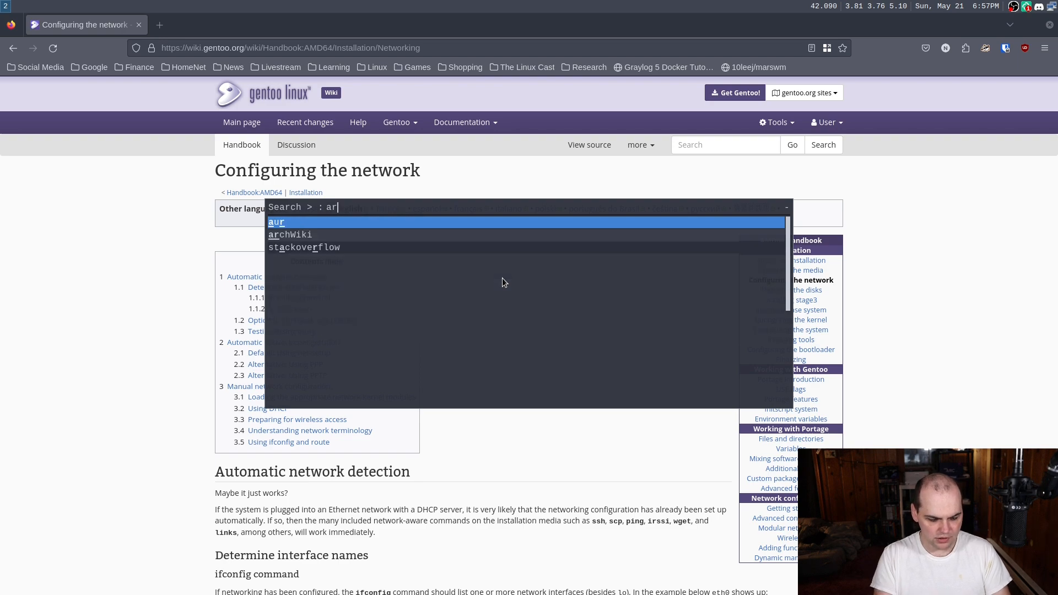
Search ArchWiki for 'installation guide'.
type("insta")
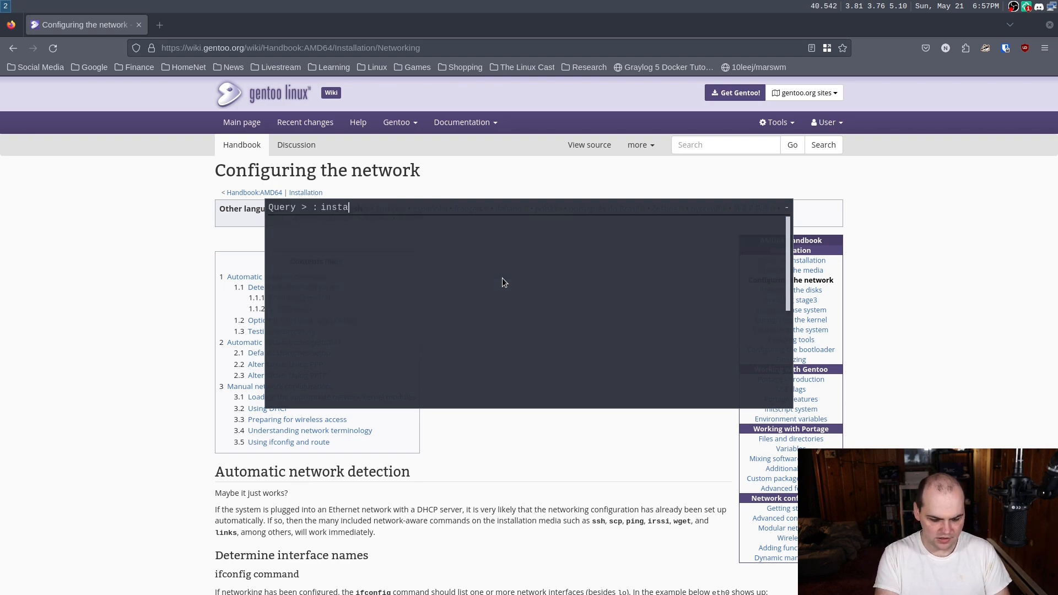
type("lation guid")
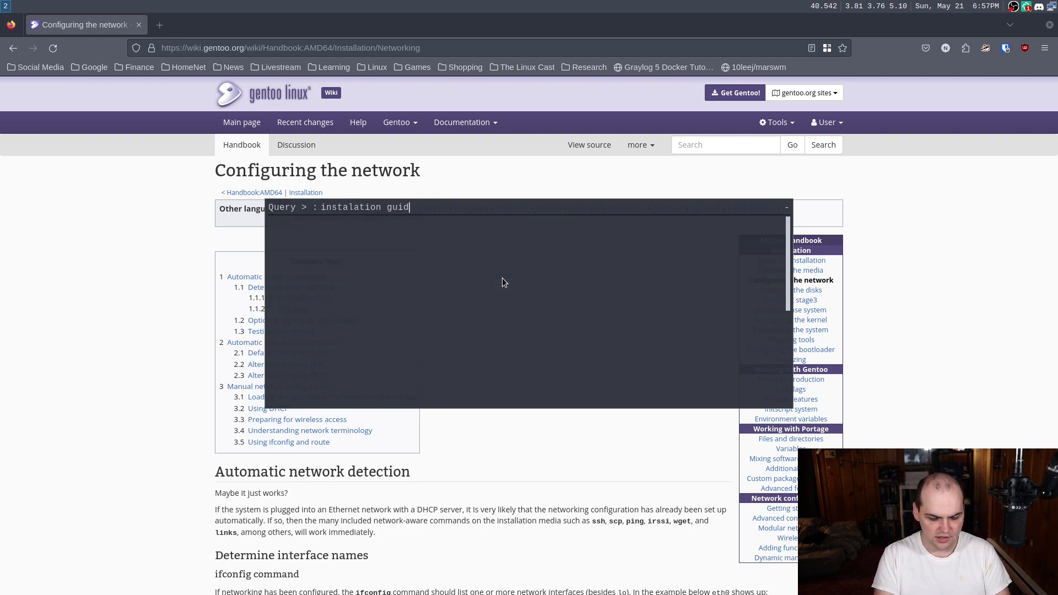
key("Return")
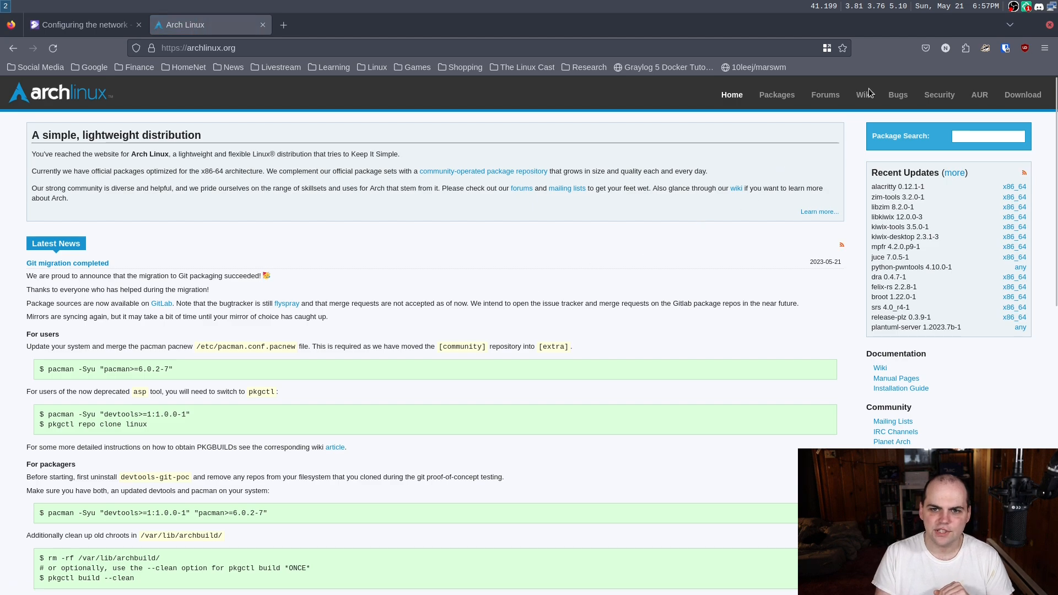
Open the ArchWiki Installation guide and scroll to the disk partitioning section.
left_click(864, 94)
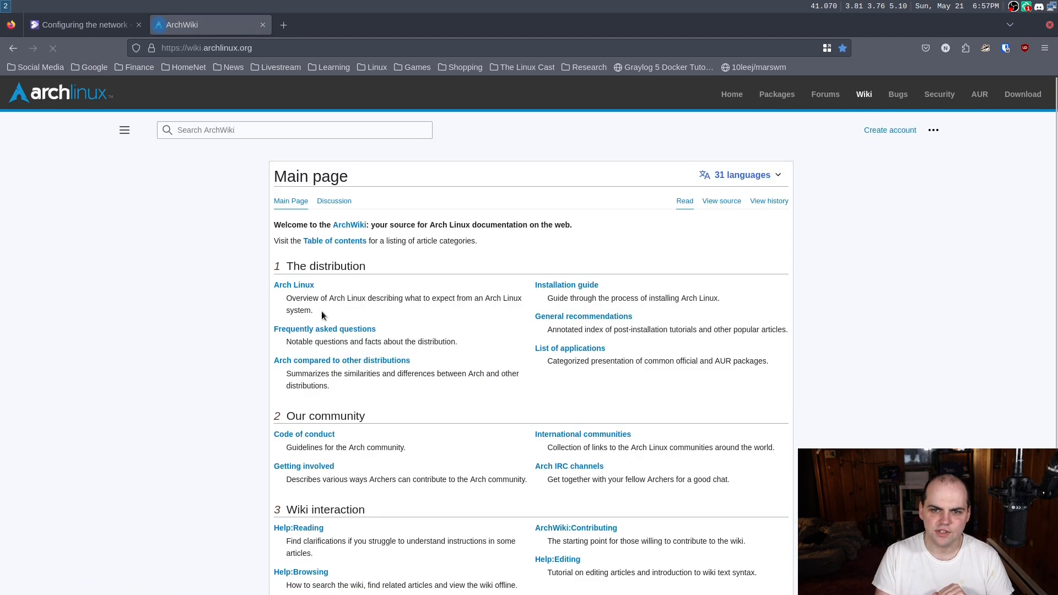
left_click(566, 285)
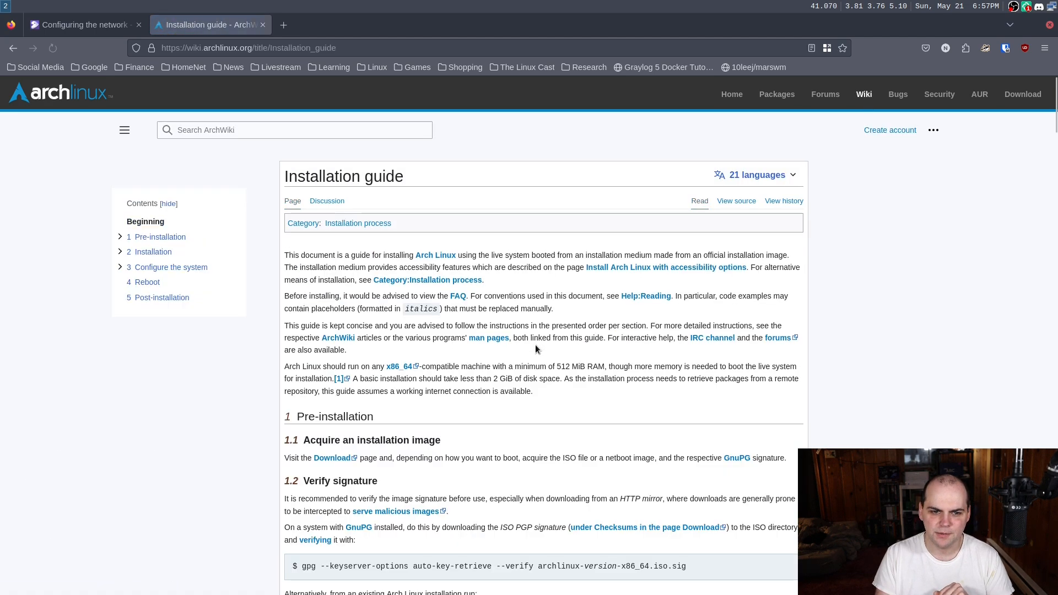
scroll("down", 3)
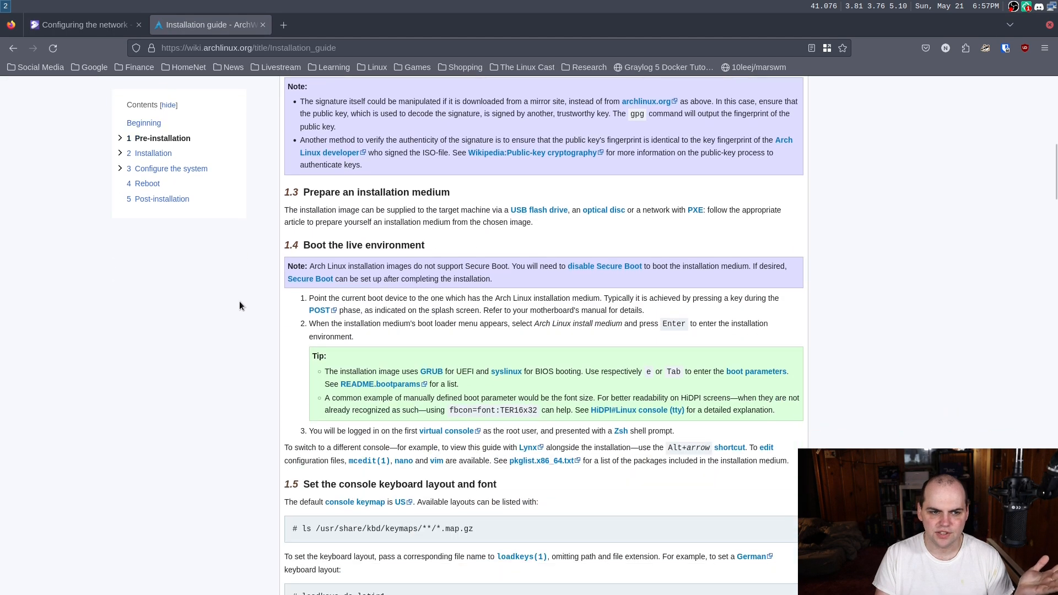
scroll("up", 3)
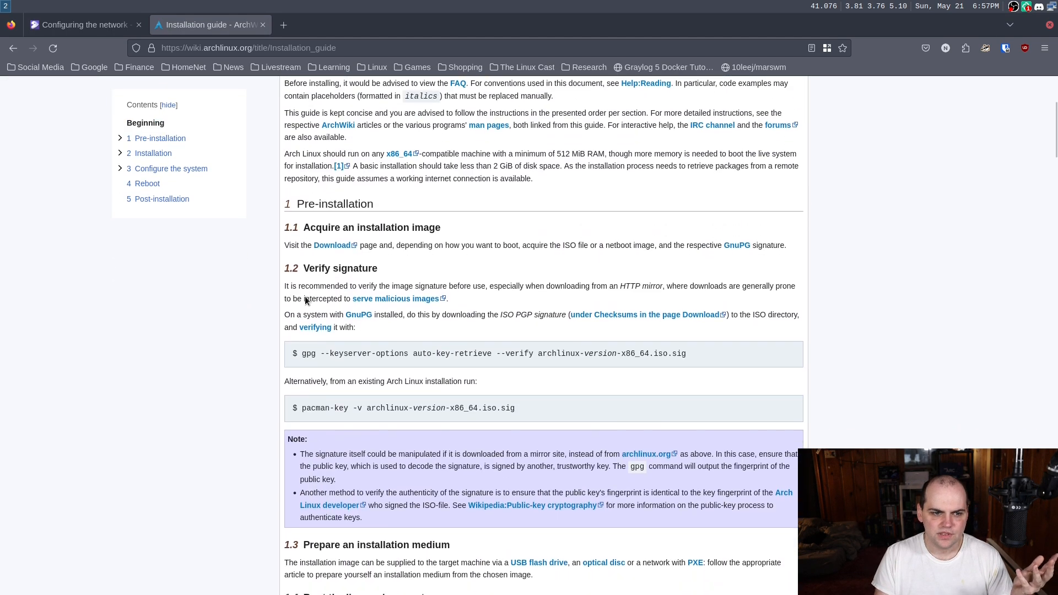
scroll("down", 3)
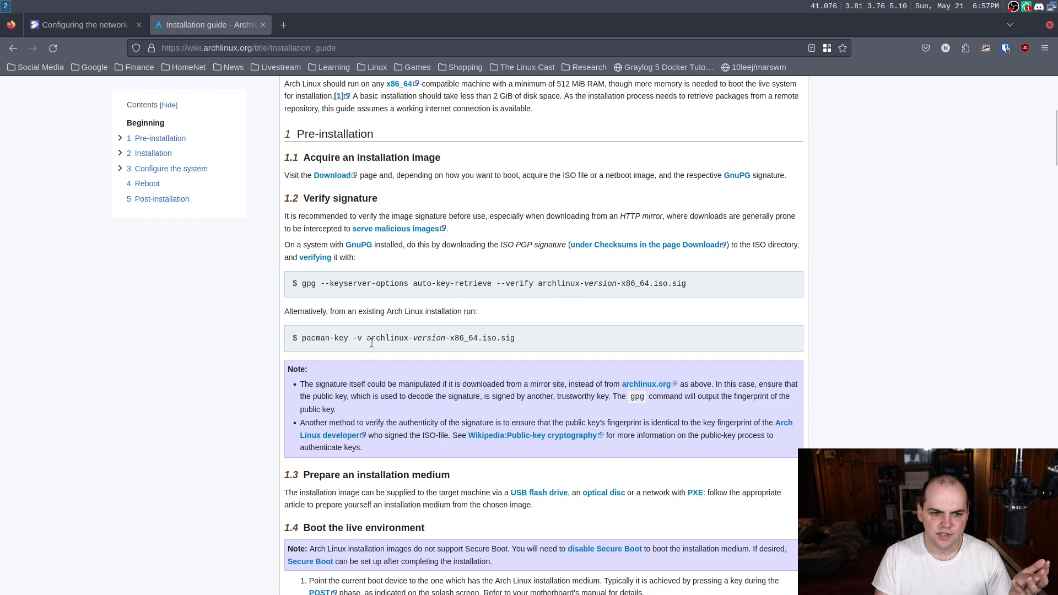
scroll("down", 3)
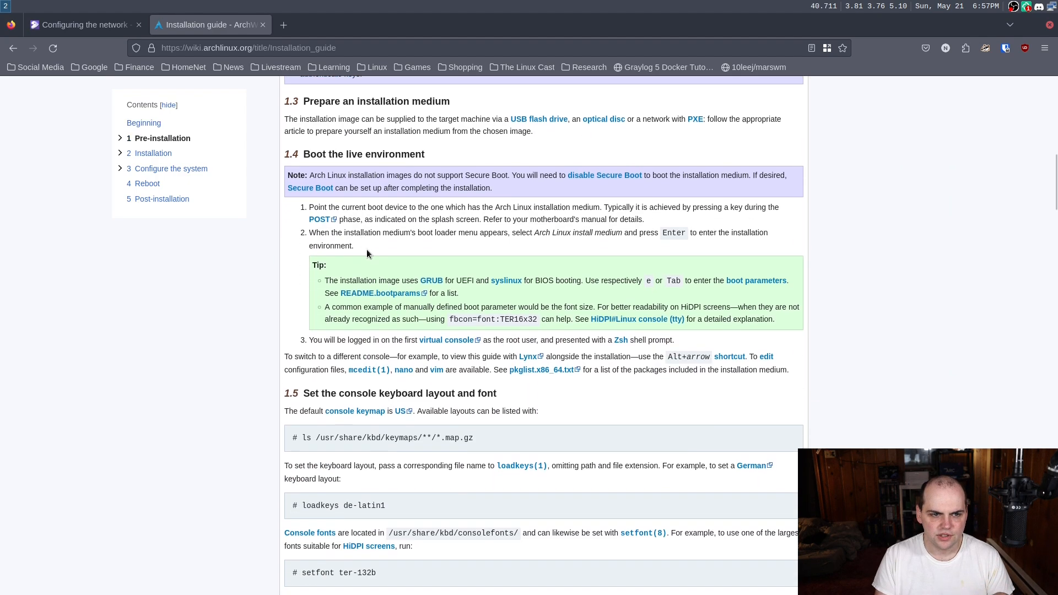
scroll("down", 3)
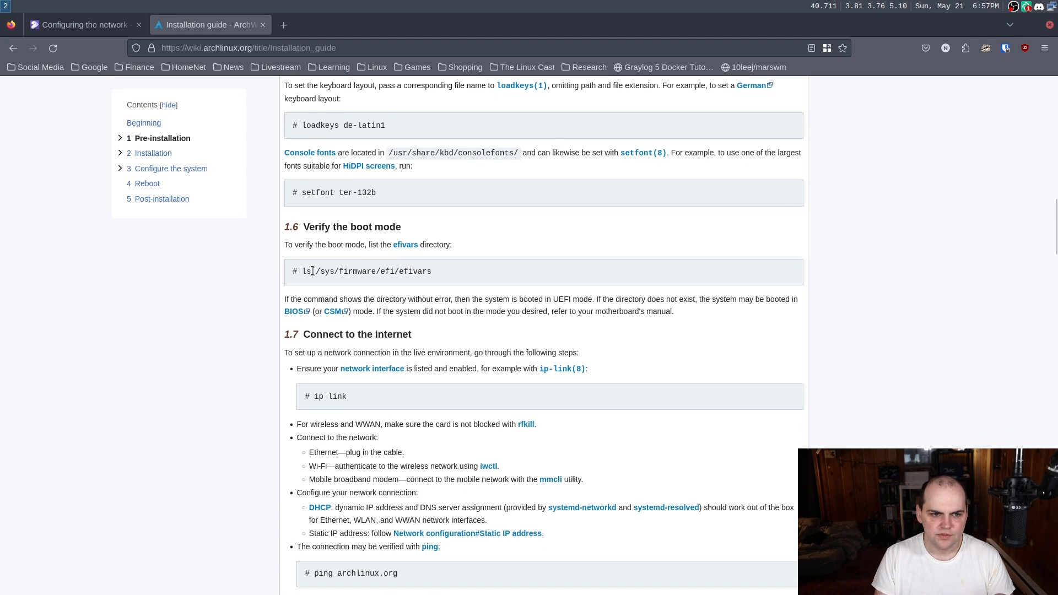
scroll("down", 3)
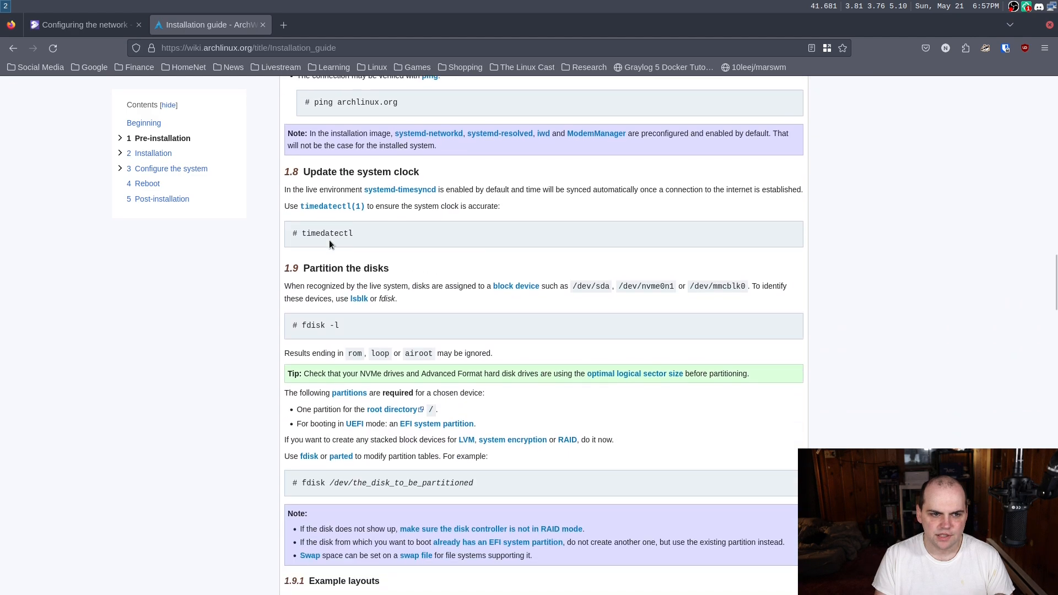
Scroll on to mounting the file systems, then back to the example layouts.
scroll("down", 3)
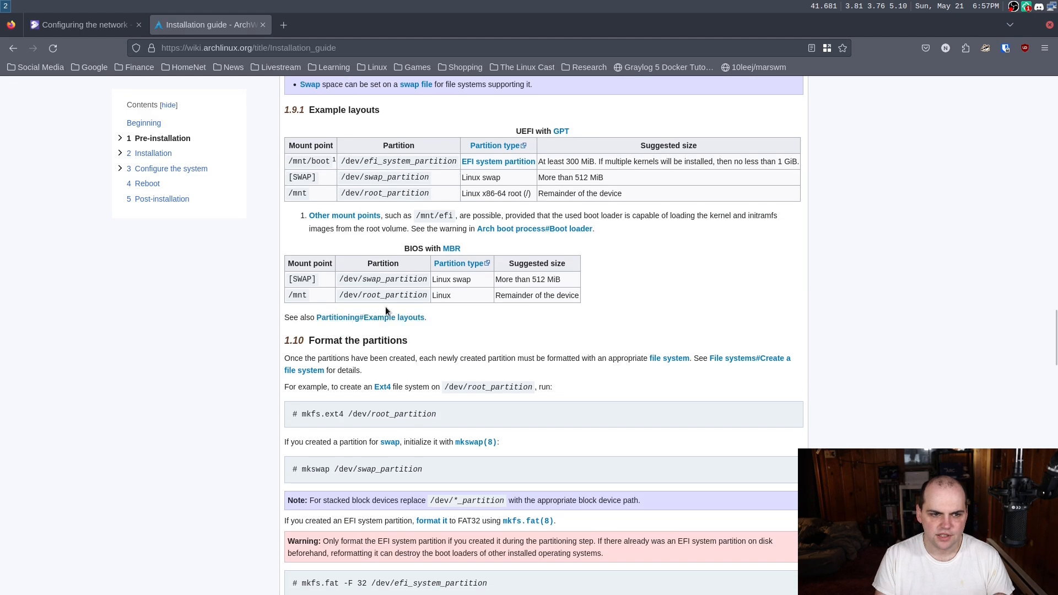
scroll("down", 3)
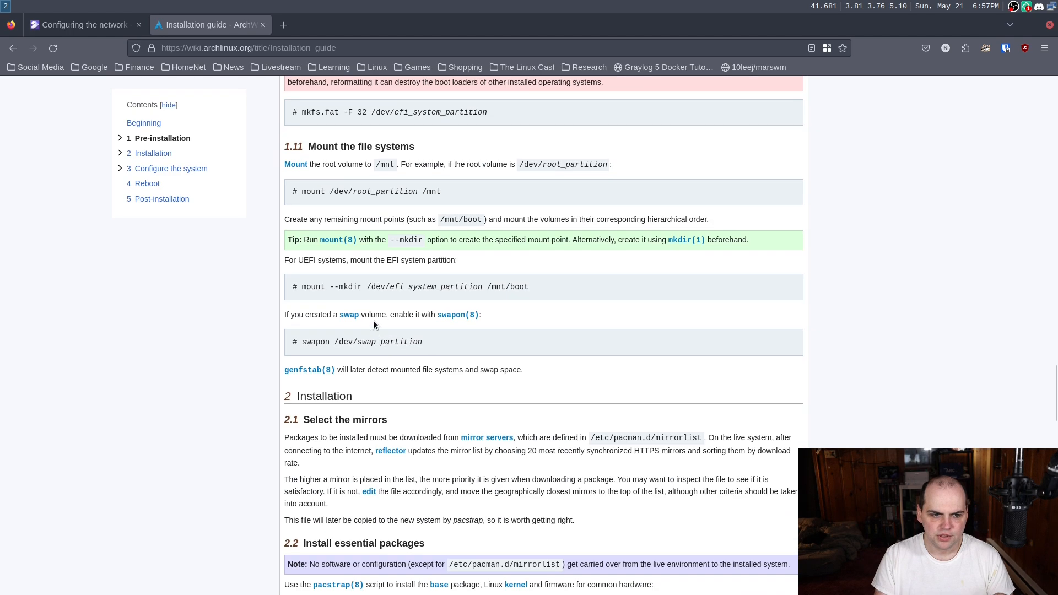
scroll("up", 3)
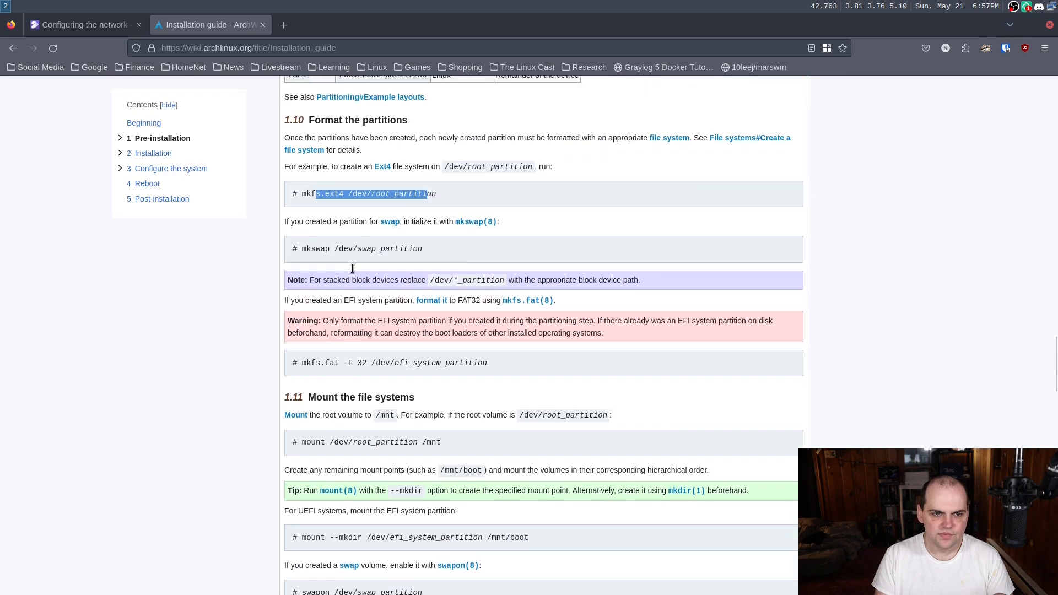
scroll("up", 3)
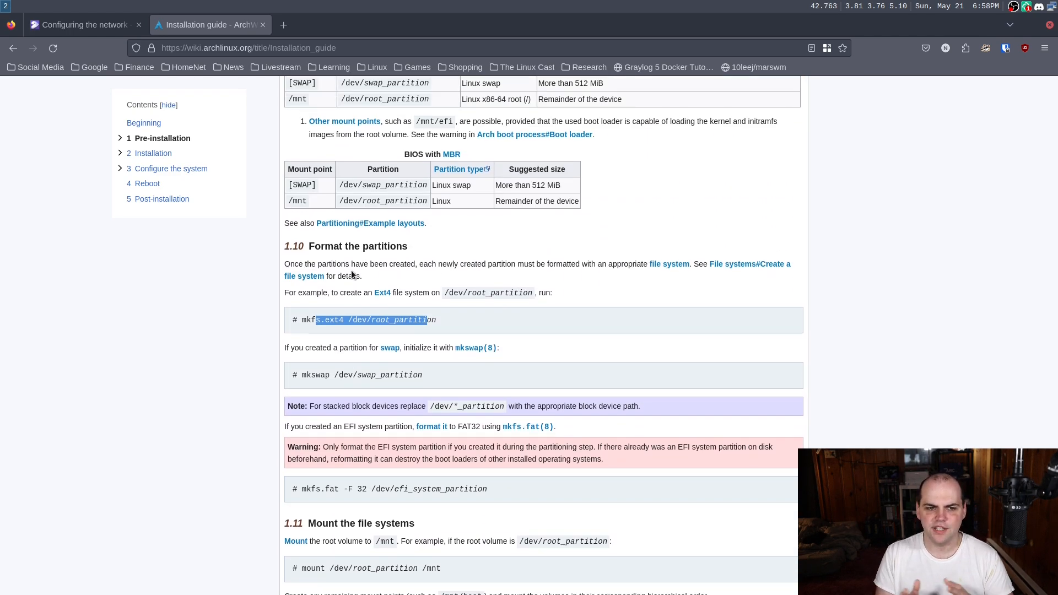
scroll("up", 3)
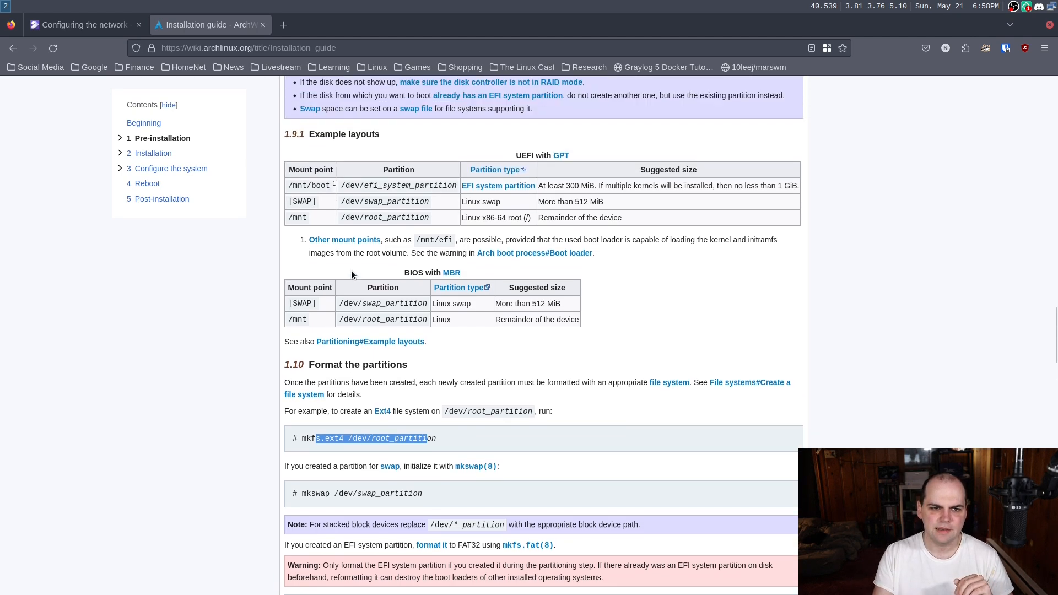
scroll("up", 3)
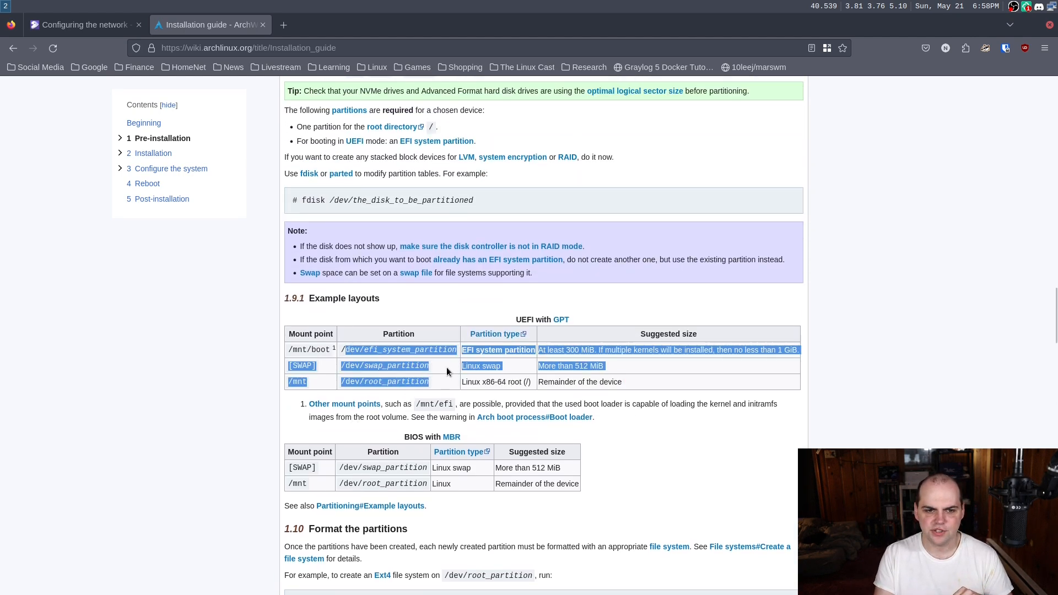
scroll("down", 3)
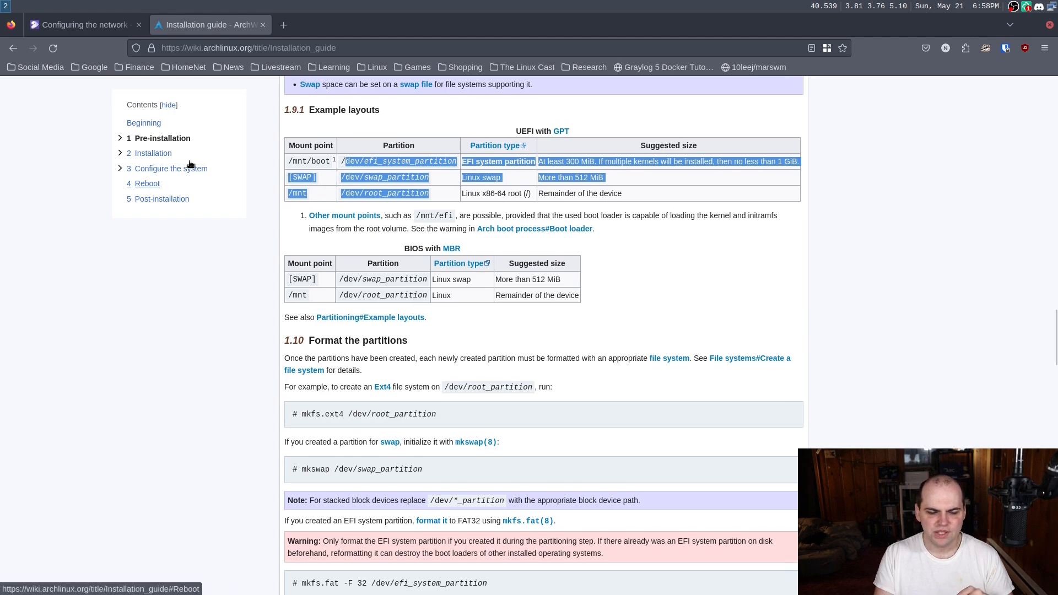
mouse_move(180, 155)
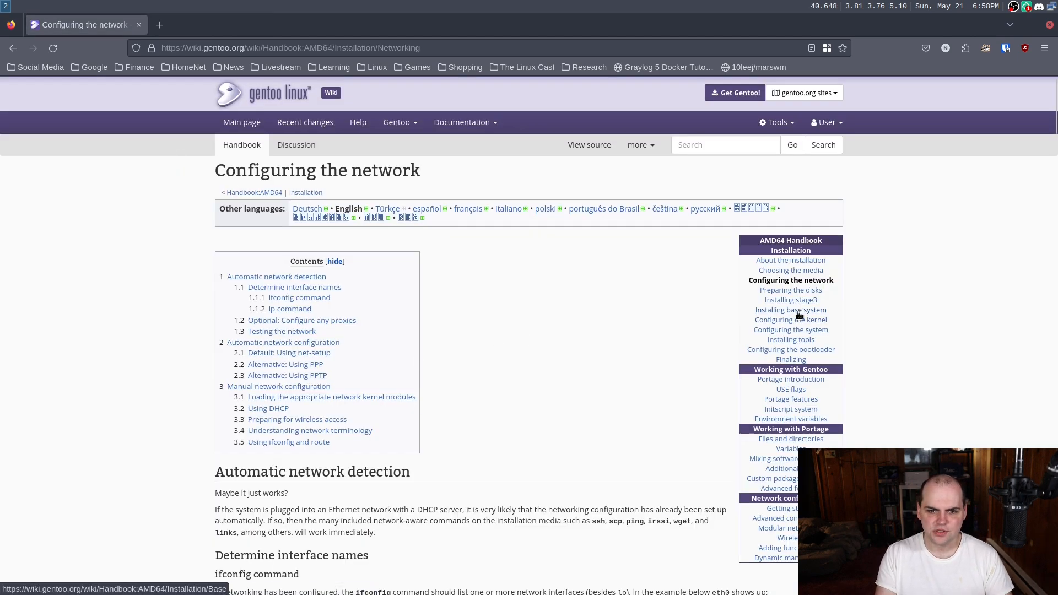
Open the Handbook's 'Preparing the disks' page and scroll to Introduction to block devices.
left_click(791, 289)
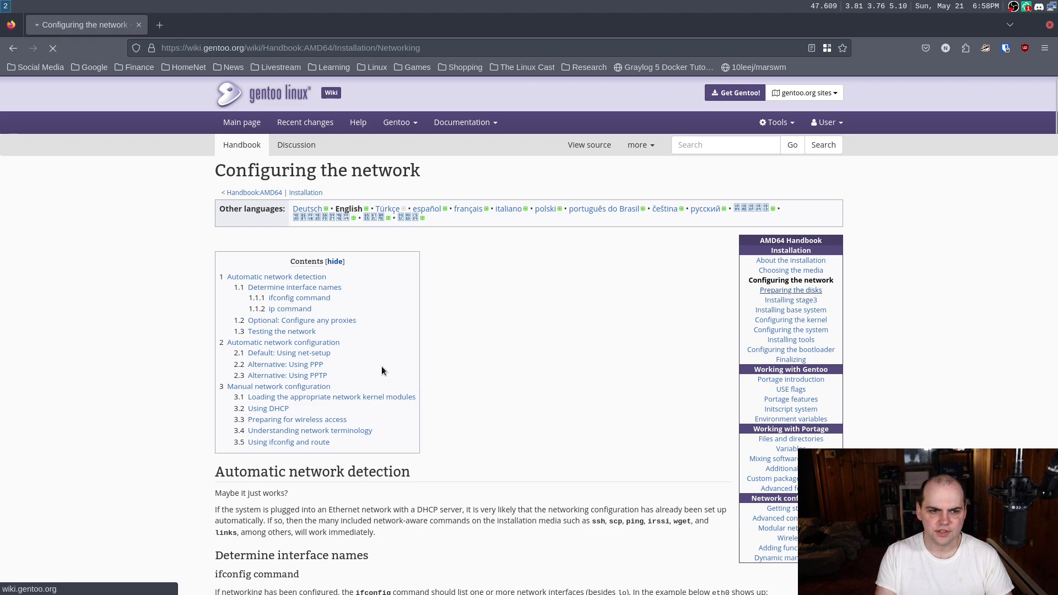
left_click(790, 290)
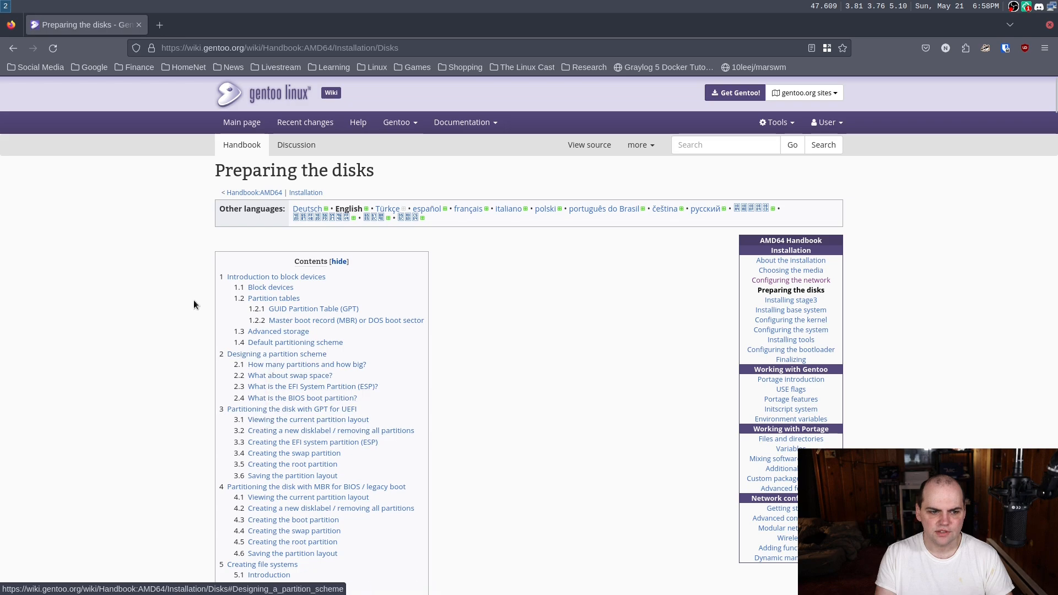
scroll("down", 3)
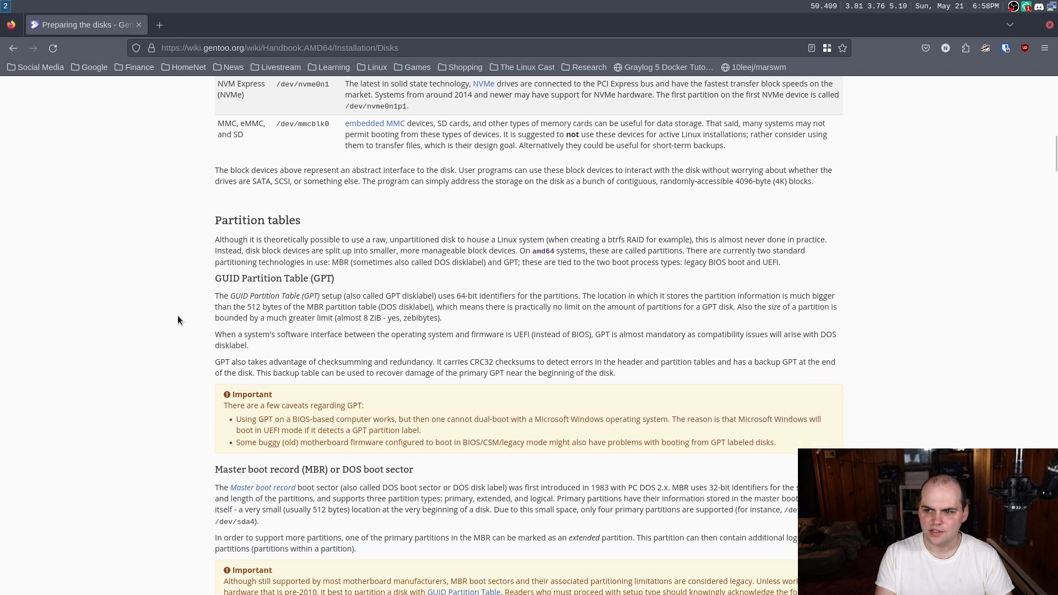
scroll("down", 3)
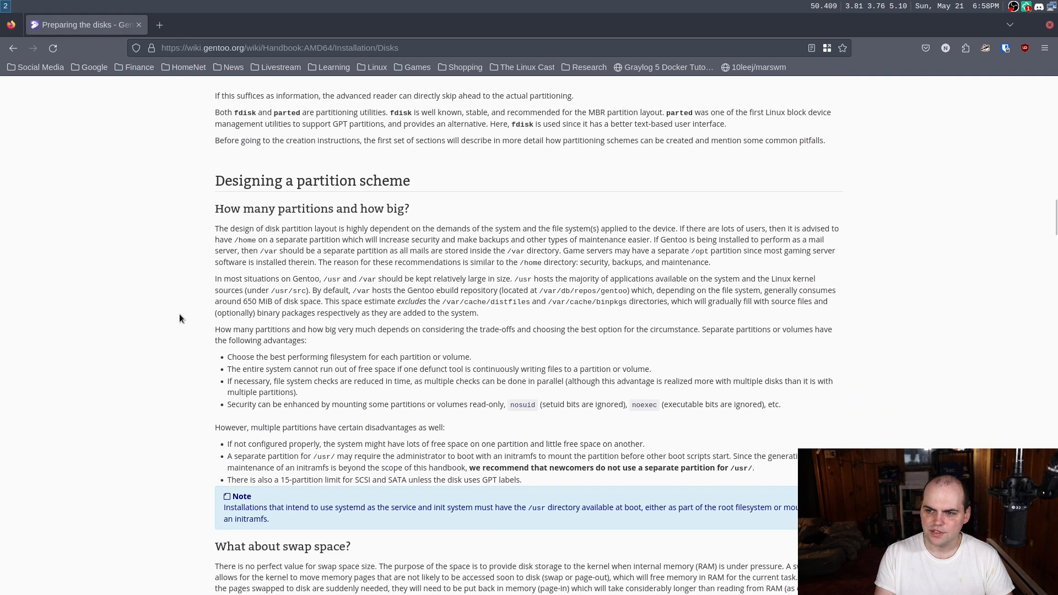
scroll("down", 3)
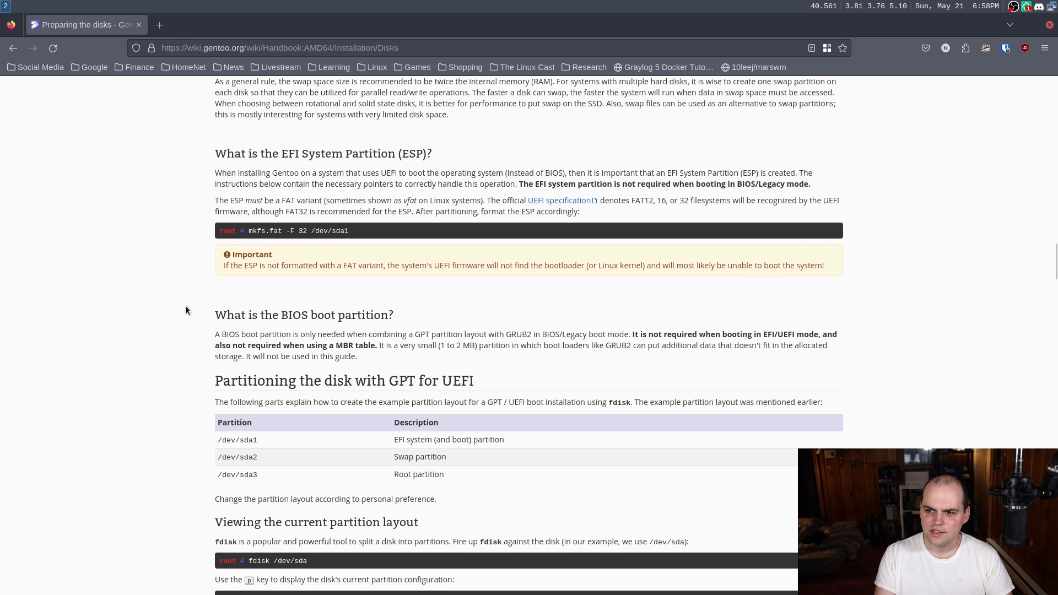
scroll("down", 3)
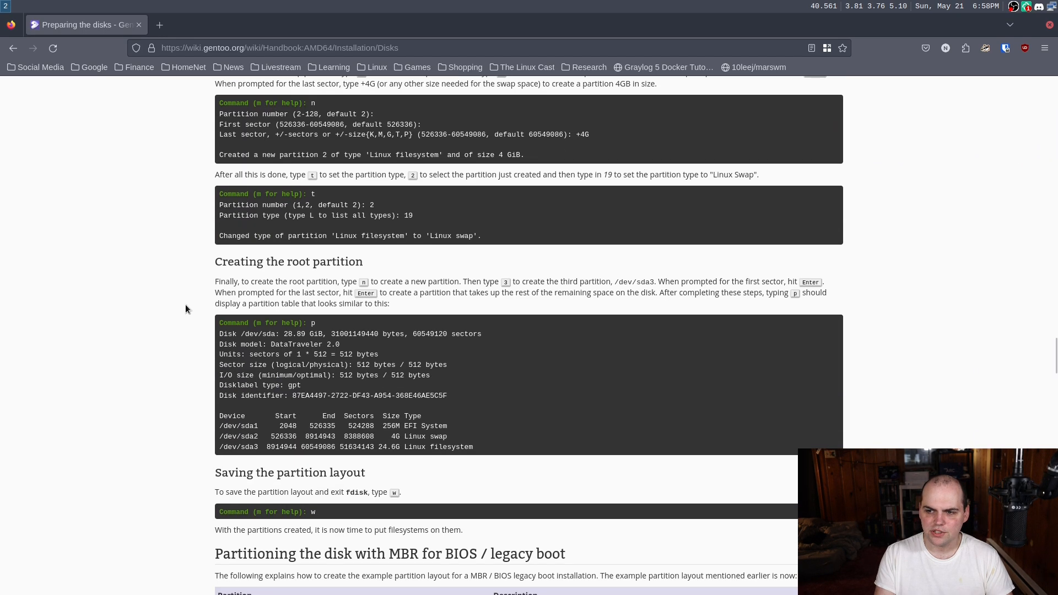
scroll("up", 3)
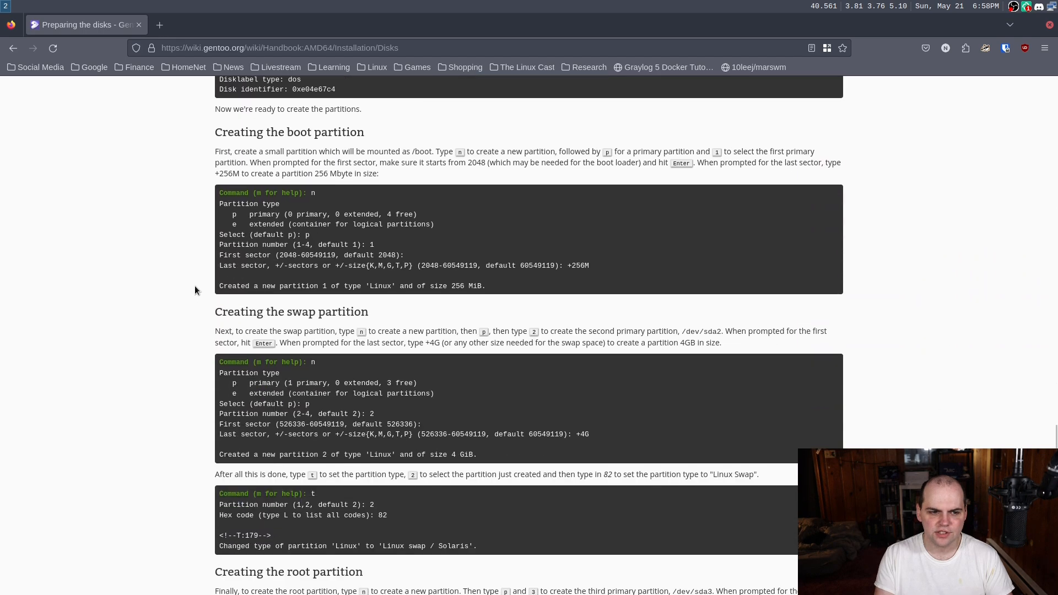
scroll("up", 3)
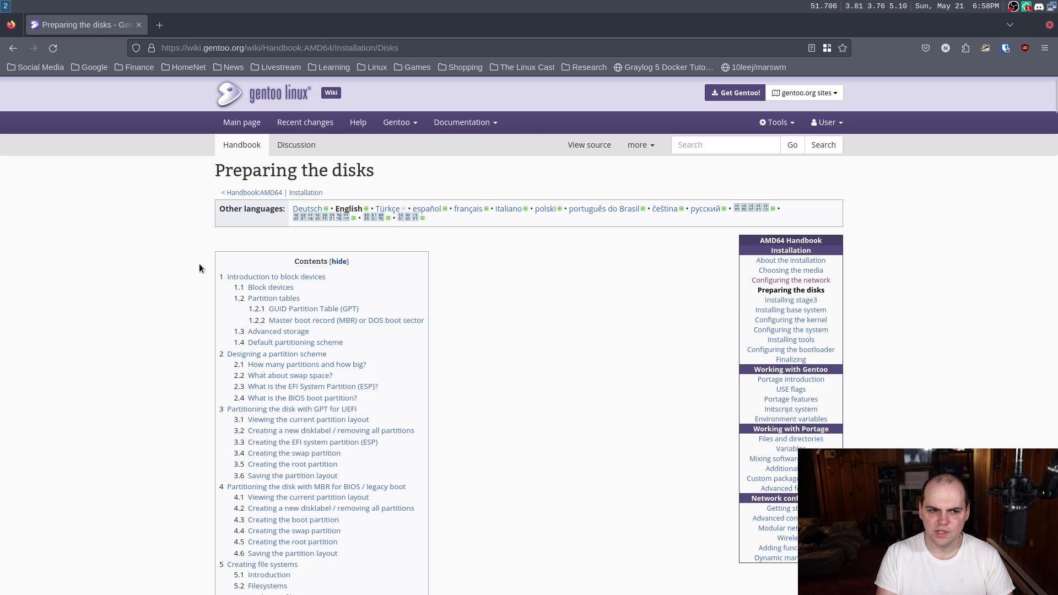
scroll("down", 3)
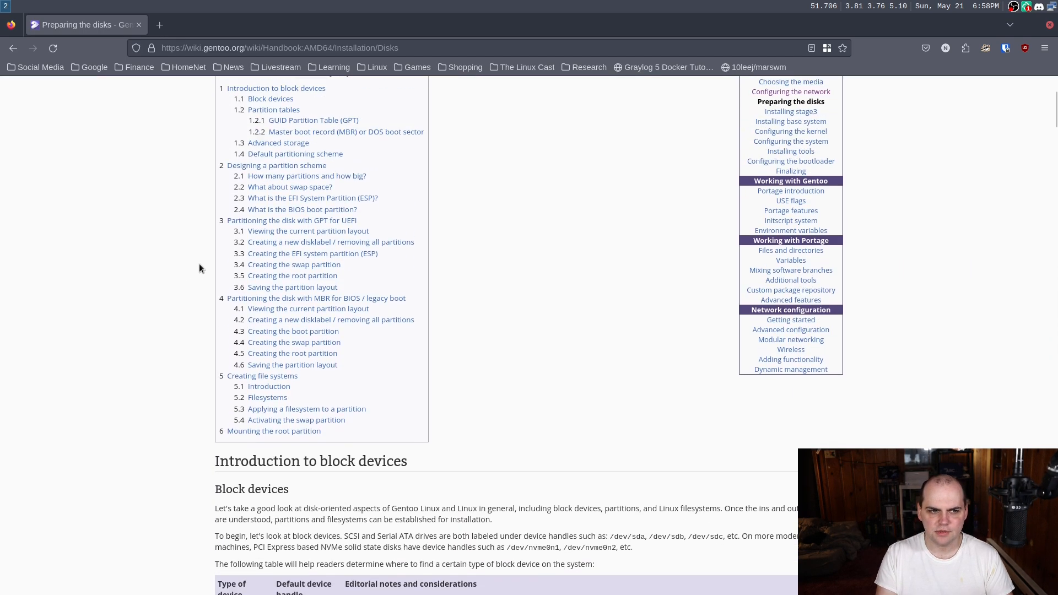
scroll("up", 3)
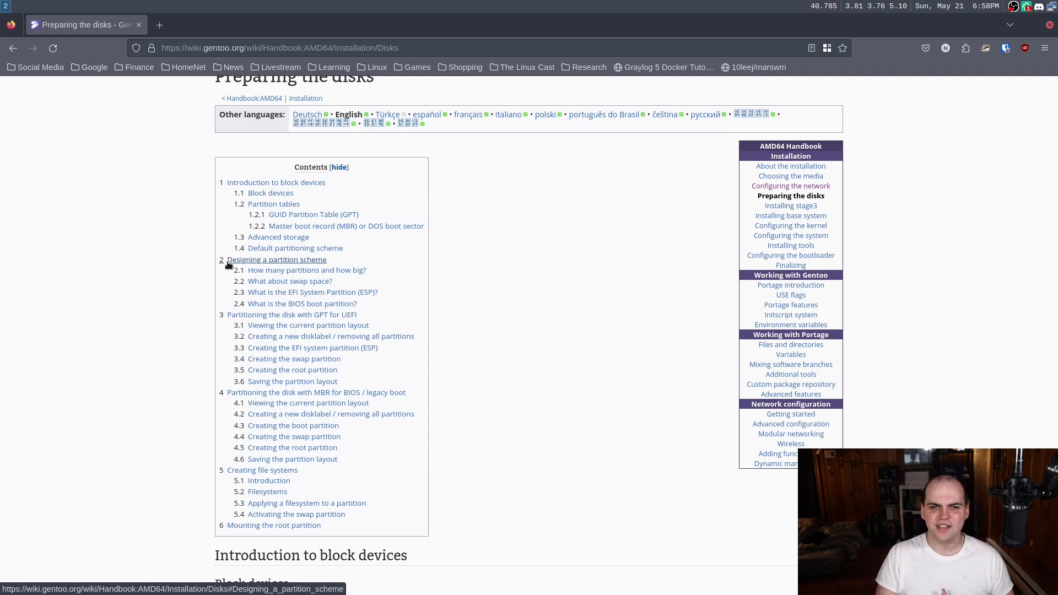
scroll("down", 3)
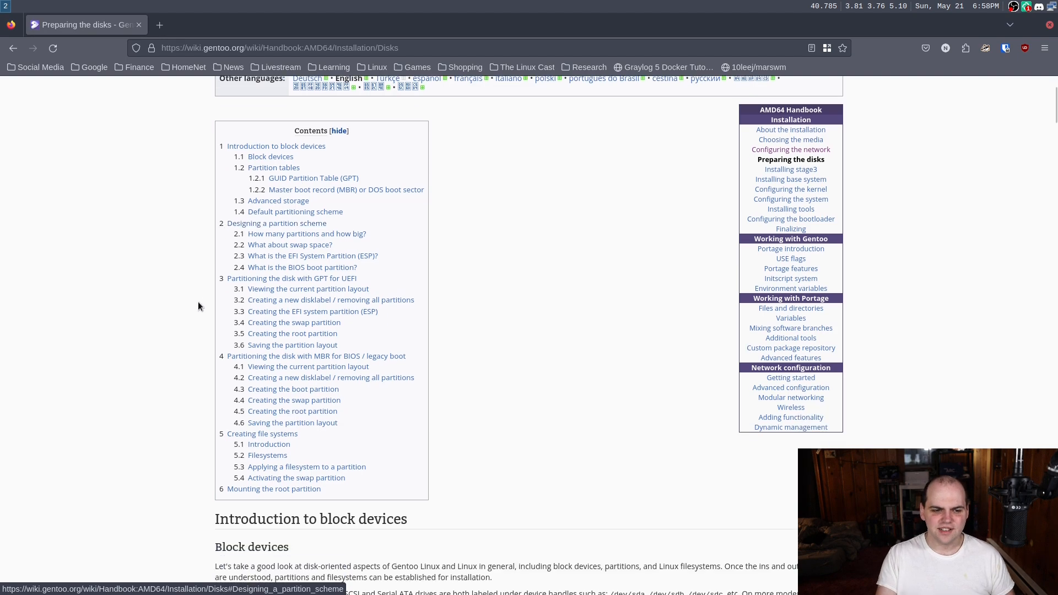
scroll("down", 3)
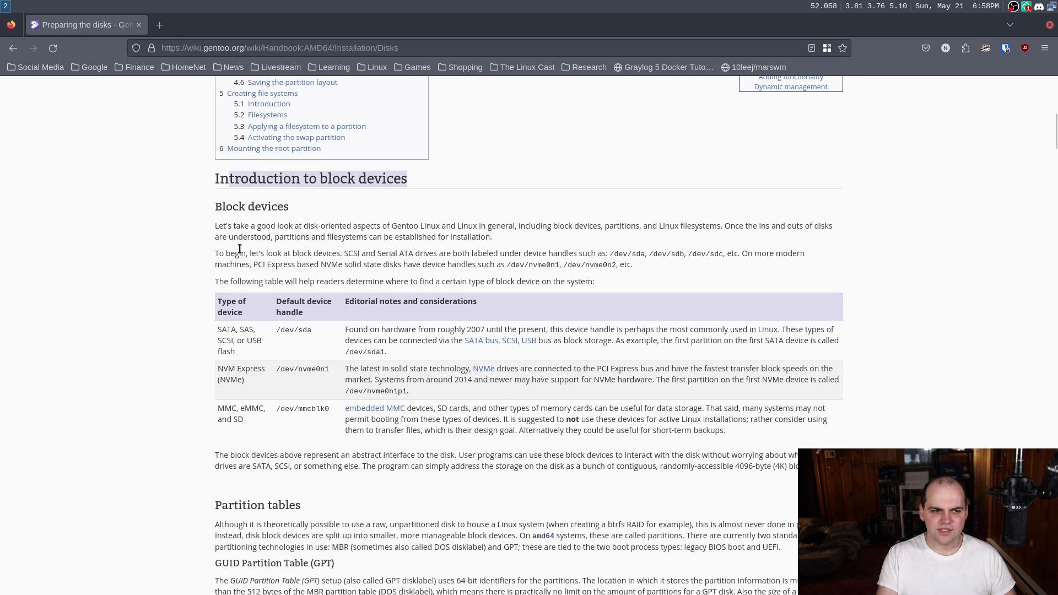
mouse_move(195, 302)
type("lsbl")
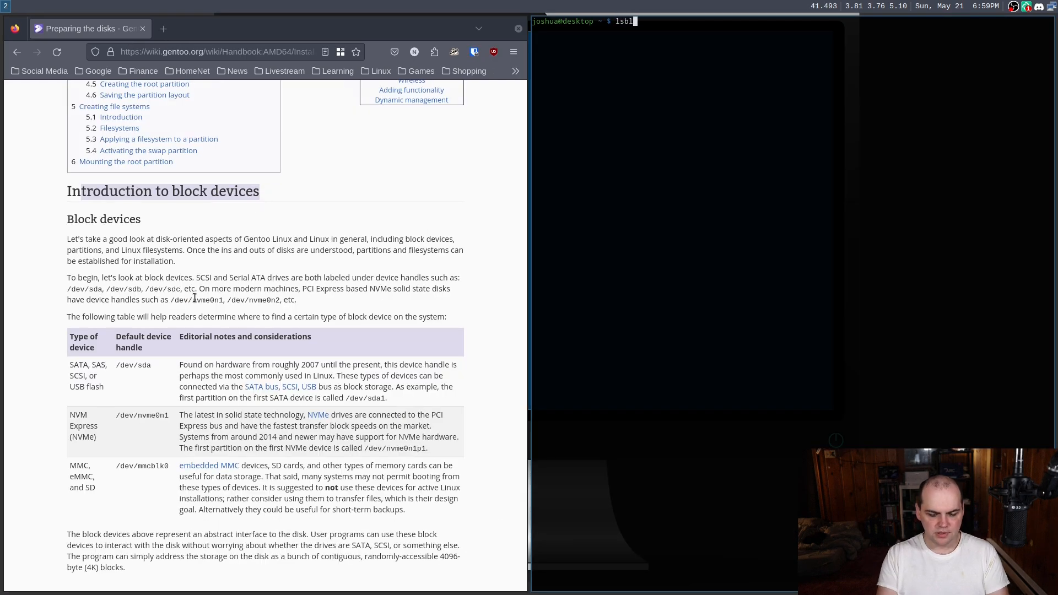
Run lsblk to show the sda and nvme0n1 disks, then return the Preparing the disks page to its top.
key("Return")
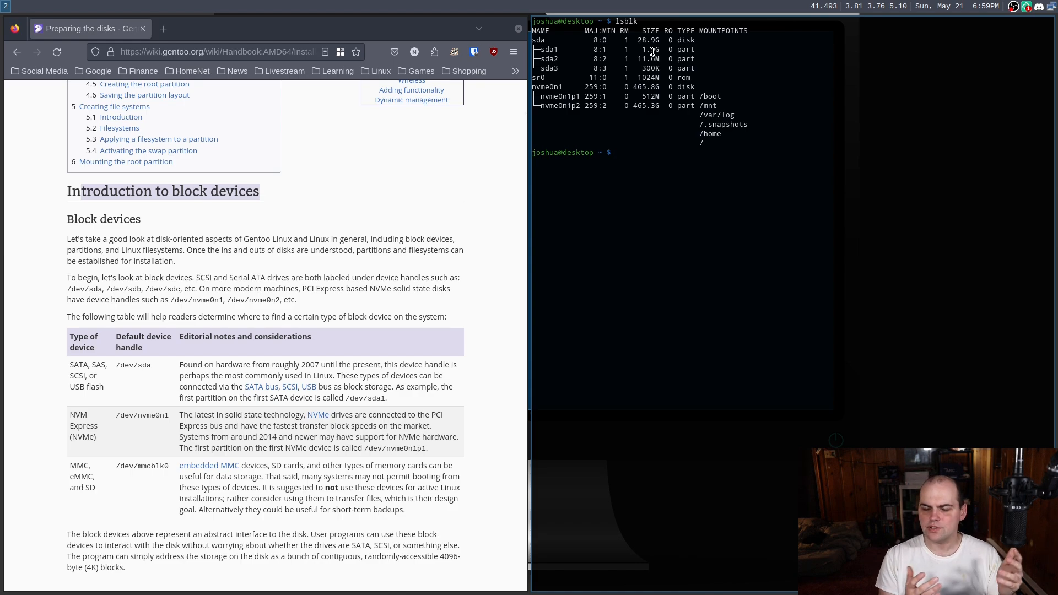
mouse_move(582, 45)
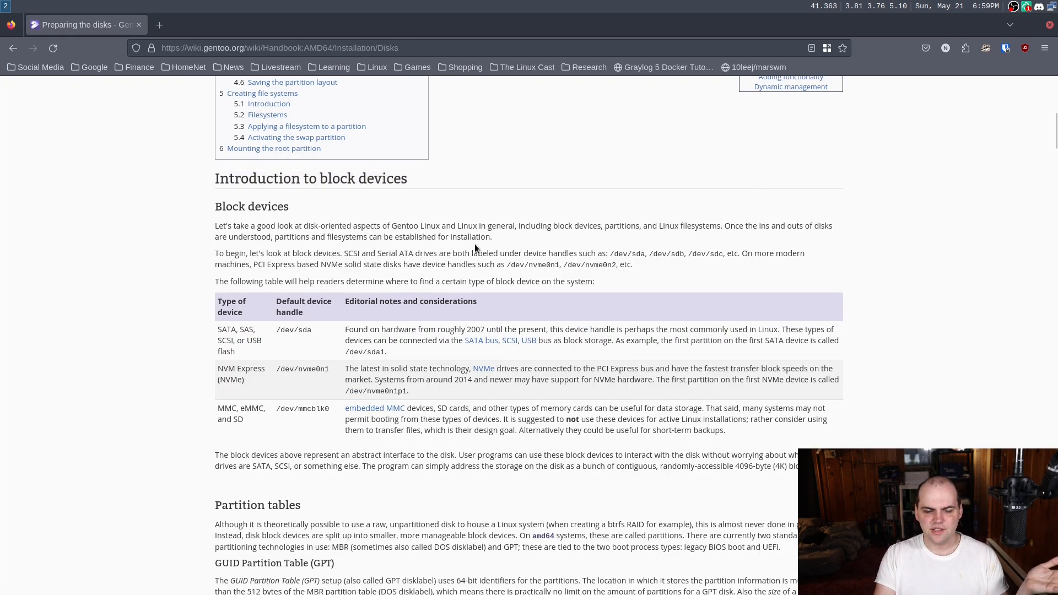
scroll("down", 3)
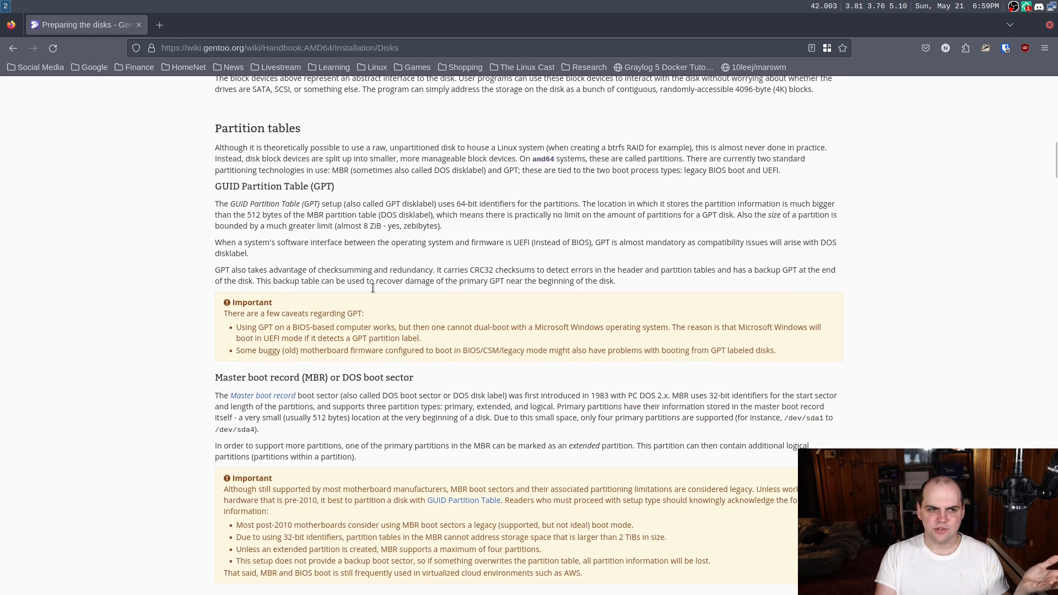
scroll("up", 3)
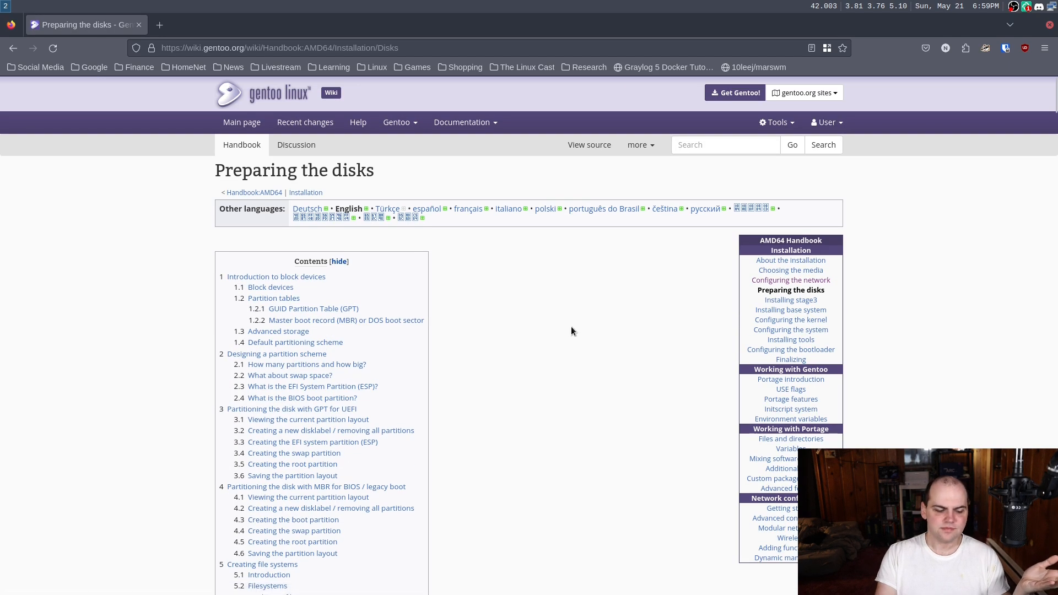